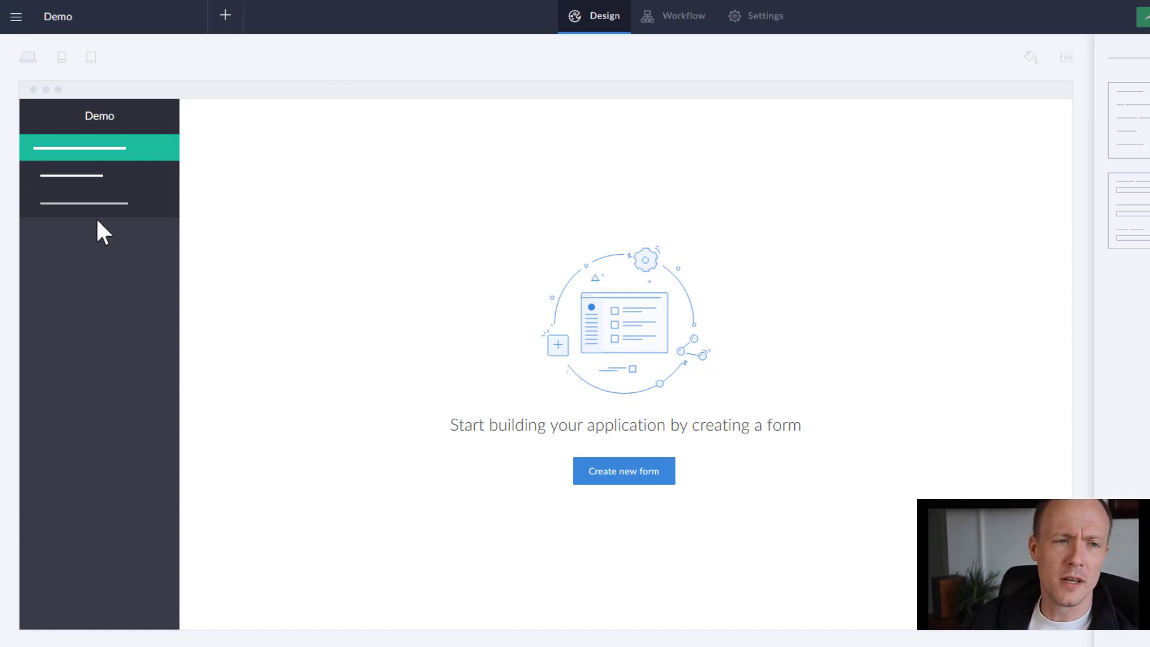
pyautogui.moveTo(510, 322)
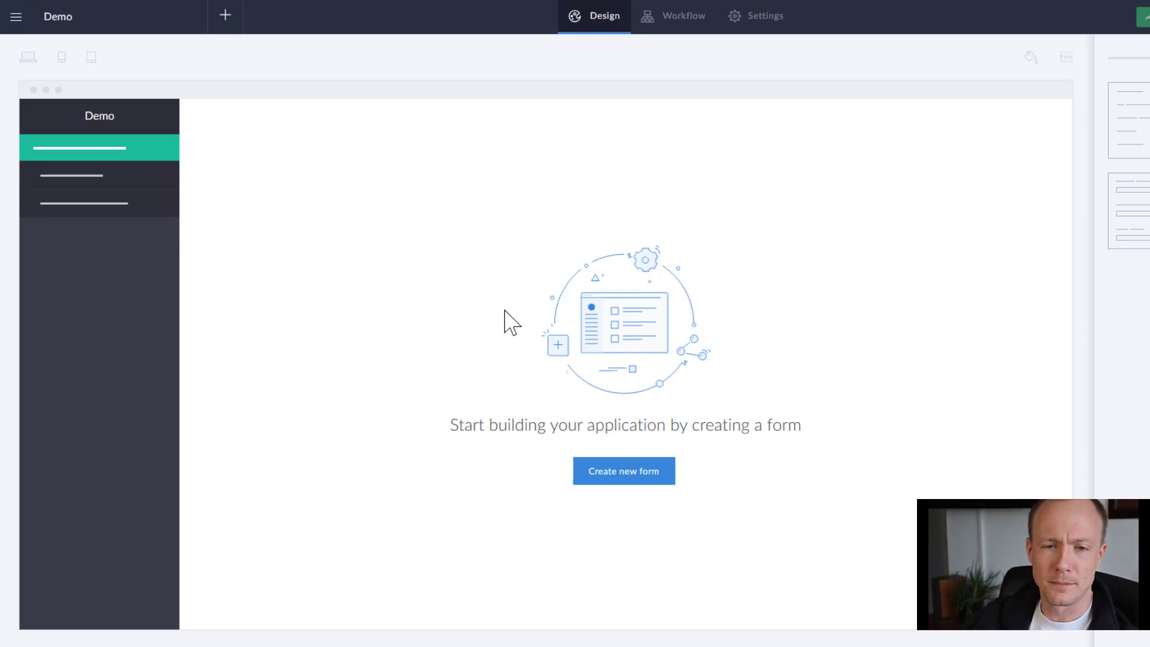
pyautogui.moveTo(652, 491)
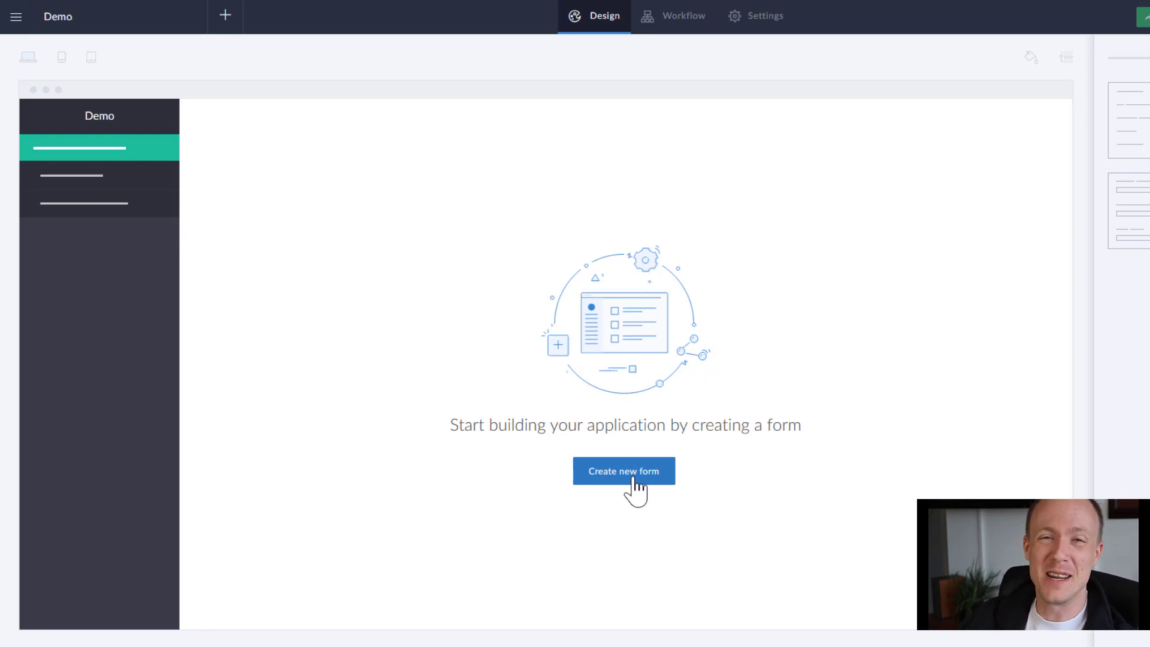
# Step: Create a new blank form named Customer in the Demo app and open its builder
pyautogui.click(623, 471)
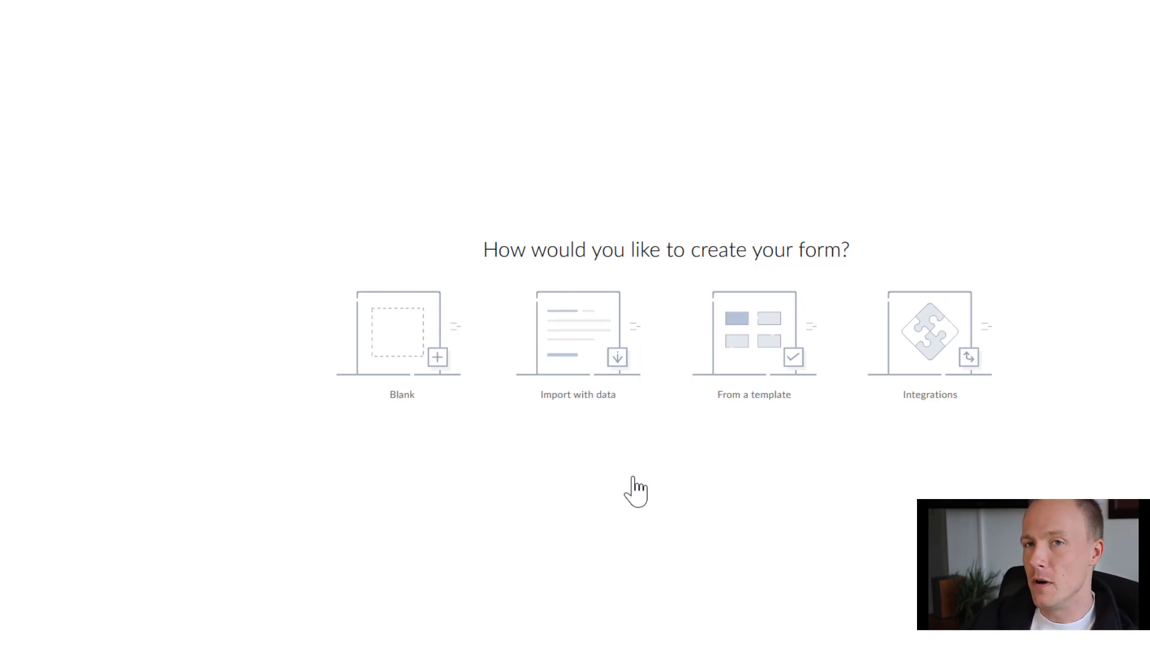
pyautogui.moveTo(690, 194)
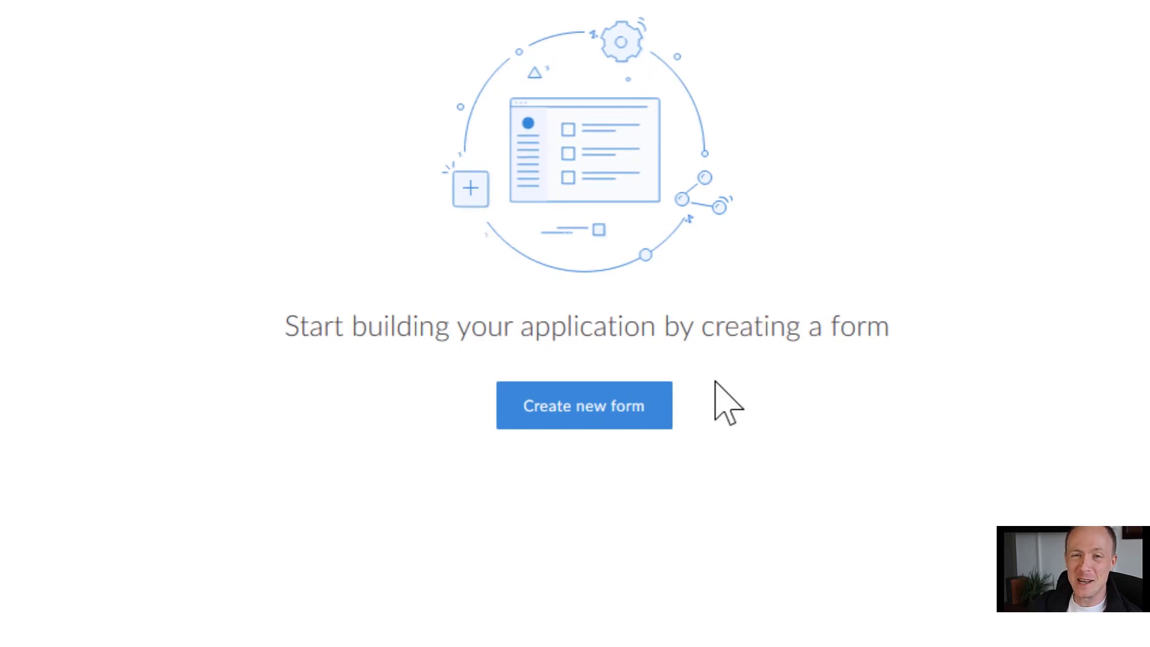
pyautogui.moveTo(639, 411)
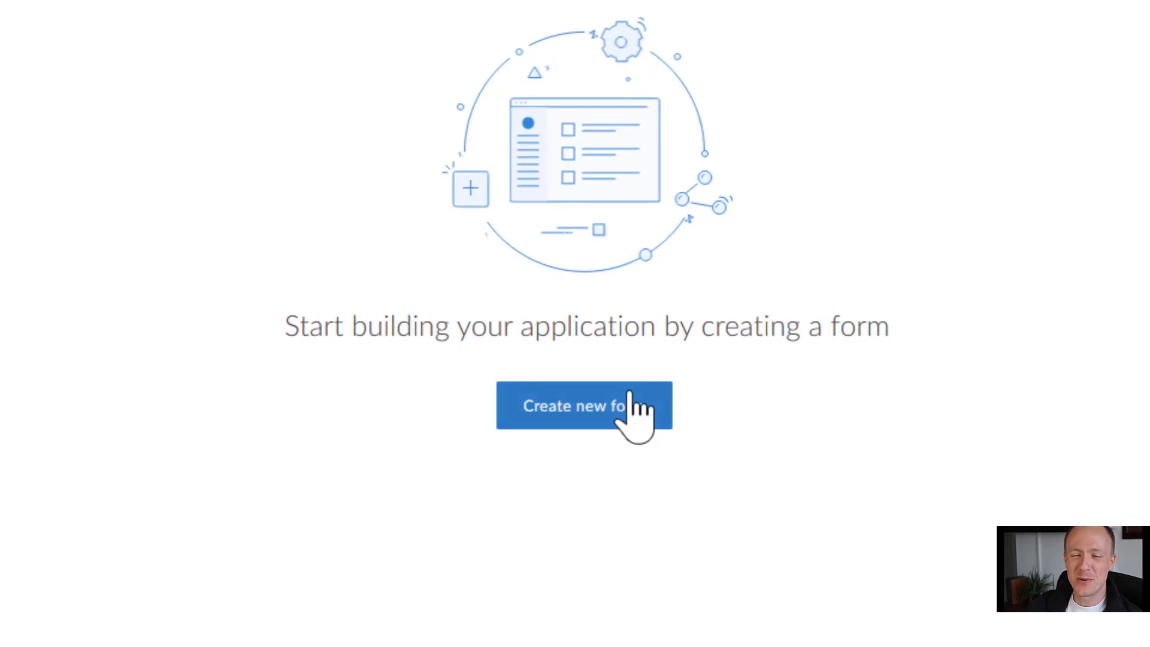
pyautogui.click(584, 408)
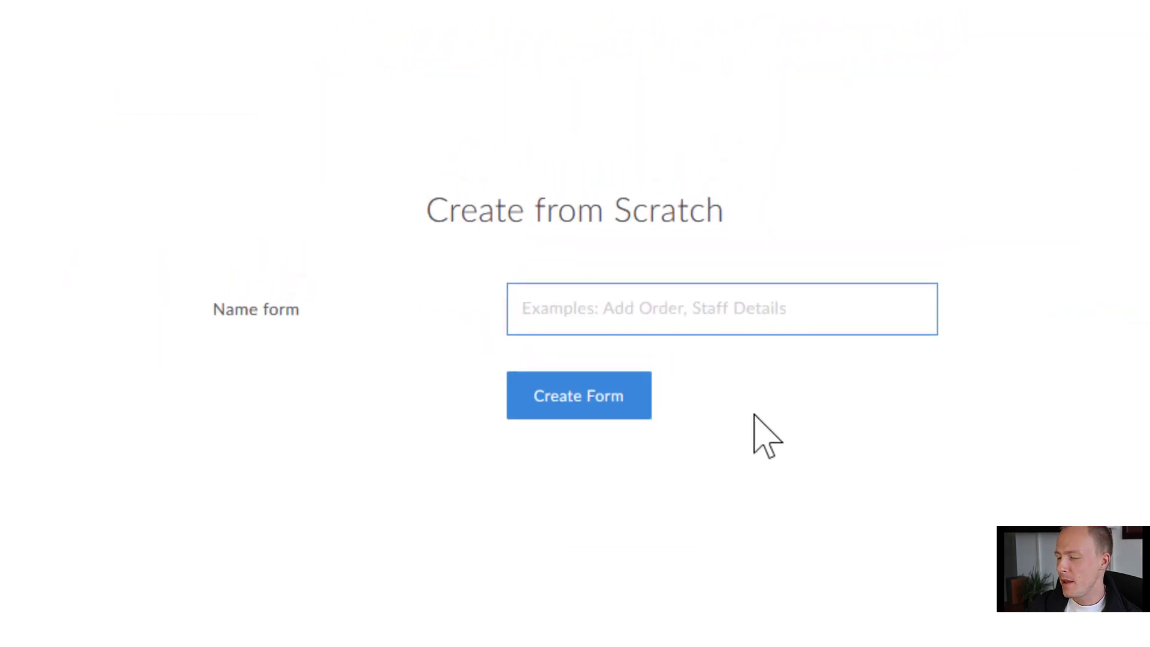
pyautogui.write('Customer')
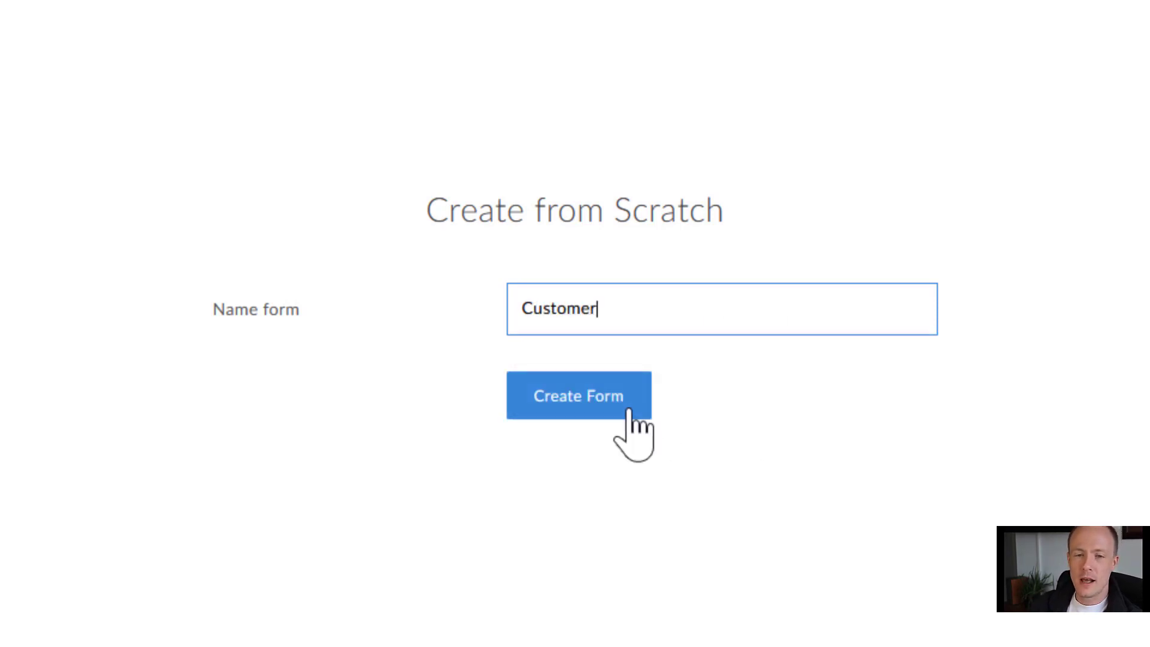
pyautogui.click(580, 396)
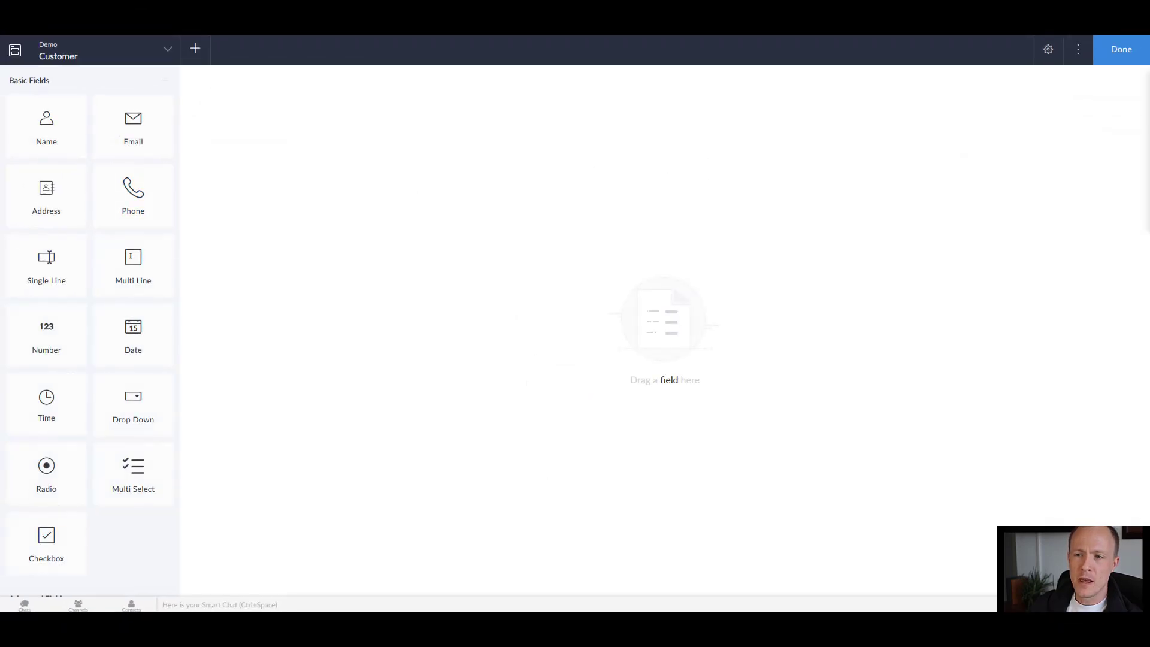
pyautogui.moveTo(261, 235)
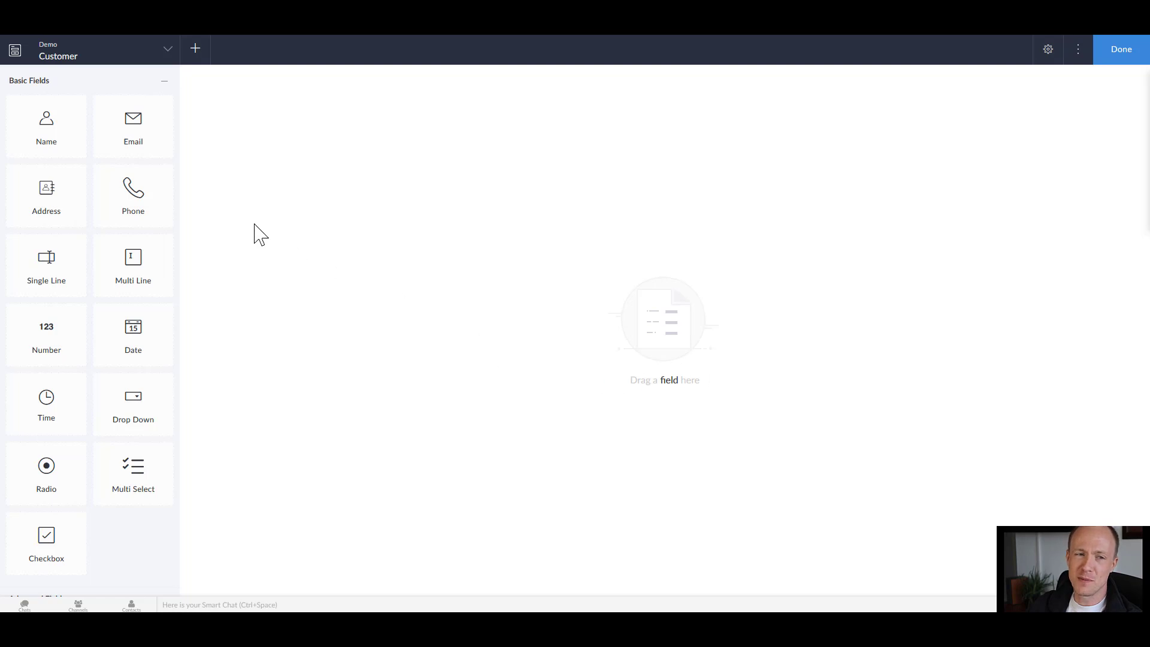
pyautogui.moveTo(623, 225)
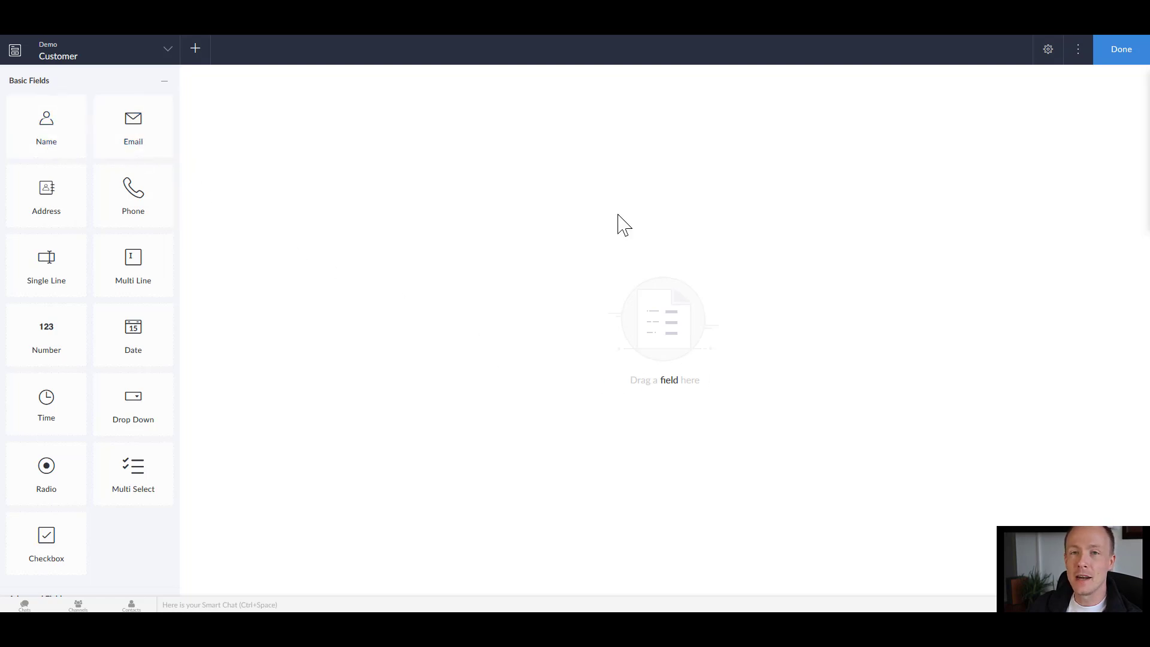
pyautogui.moveTo(784, 402)
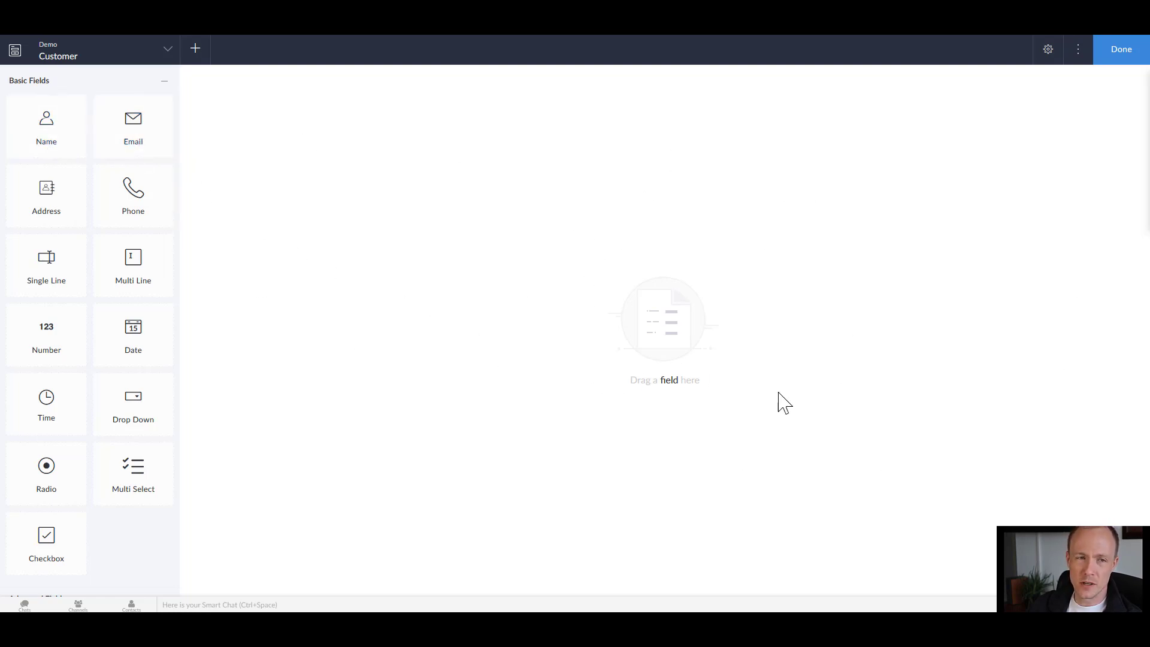
pyautogui.moveTo(328, 295)
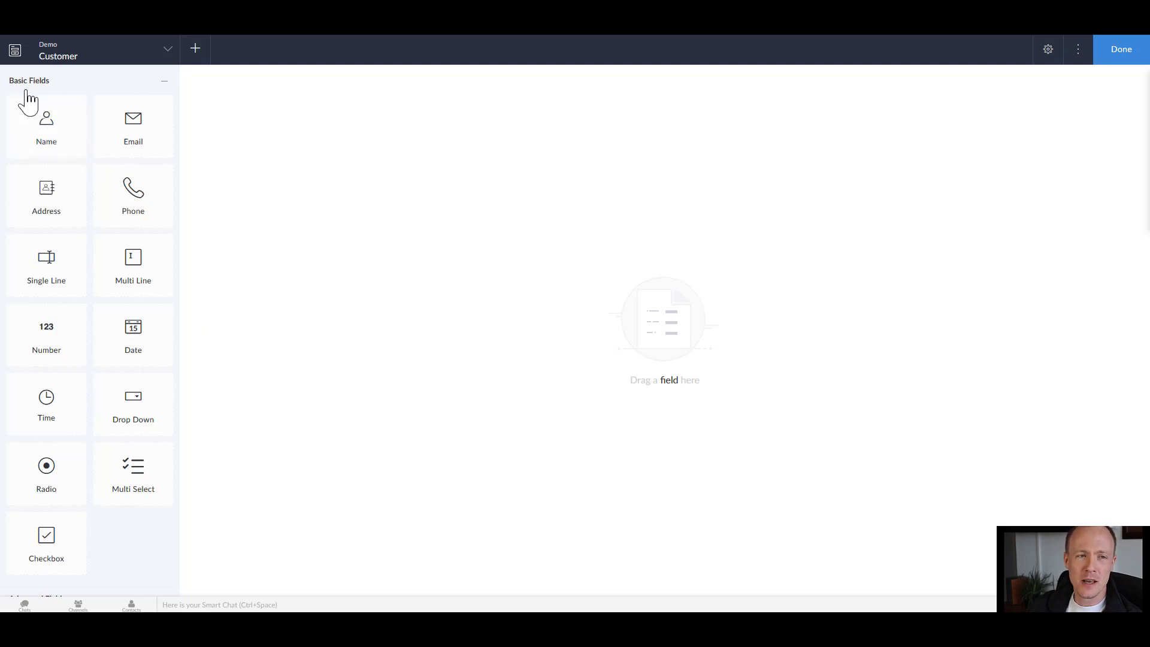
pyautogui.scroll(-3)
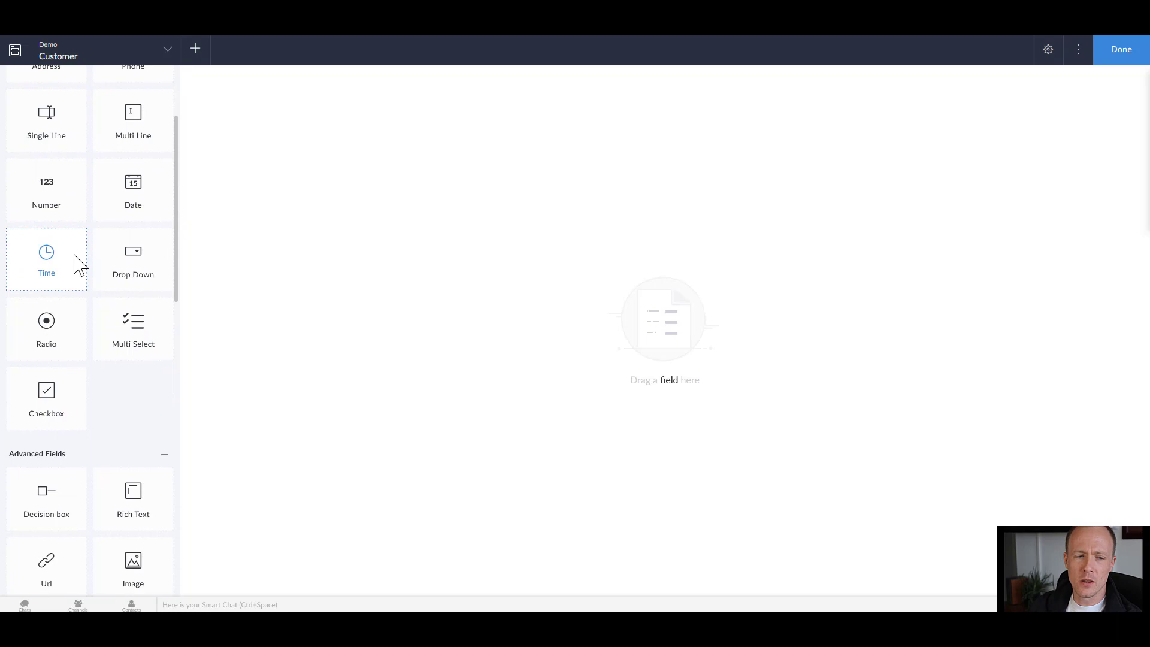
pyautogui.scroll(-3)
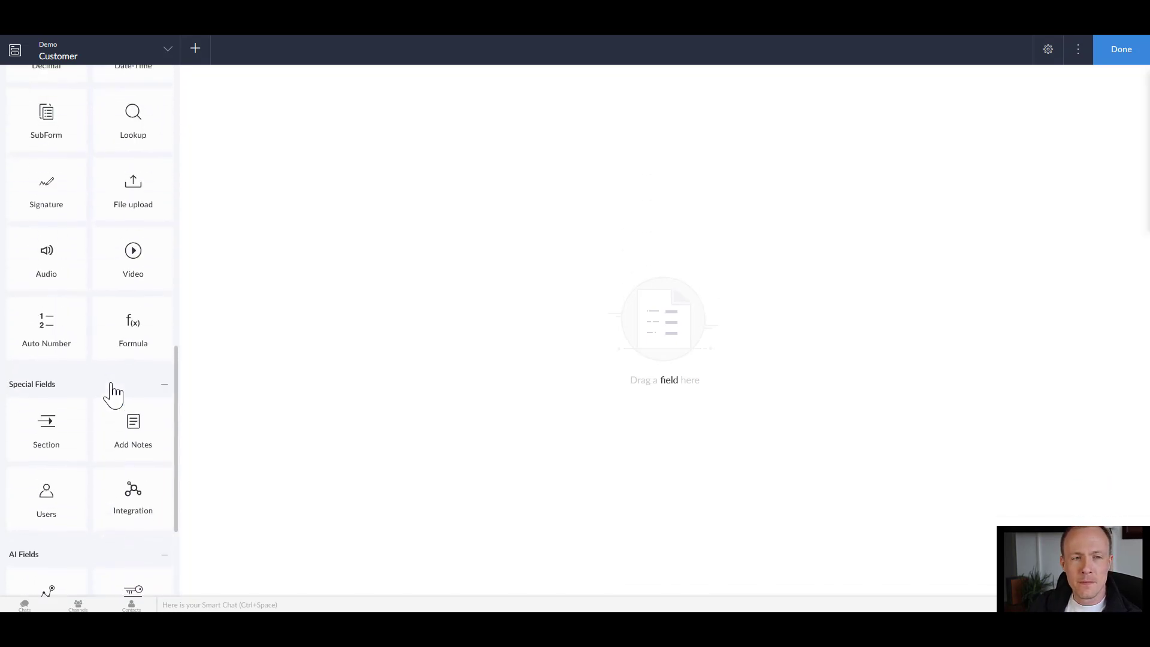
pyautogui.scroll(3)
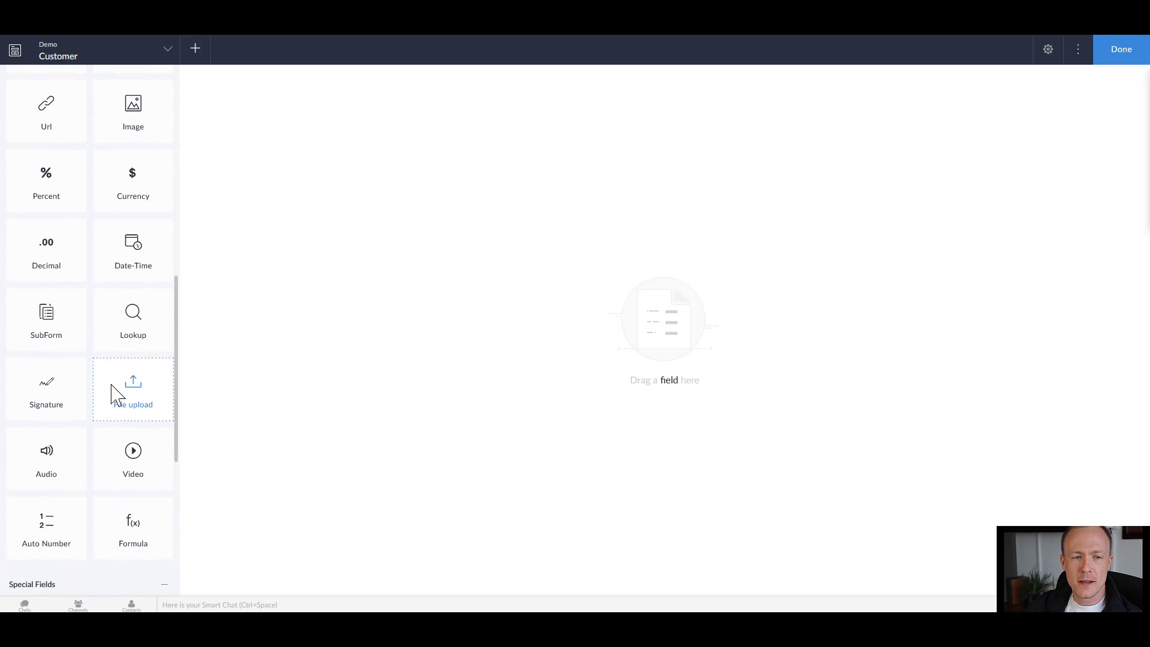
pyautogui.scroll(3)
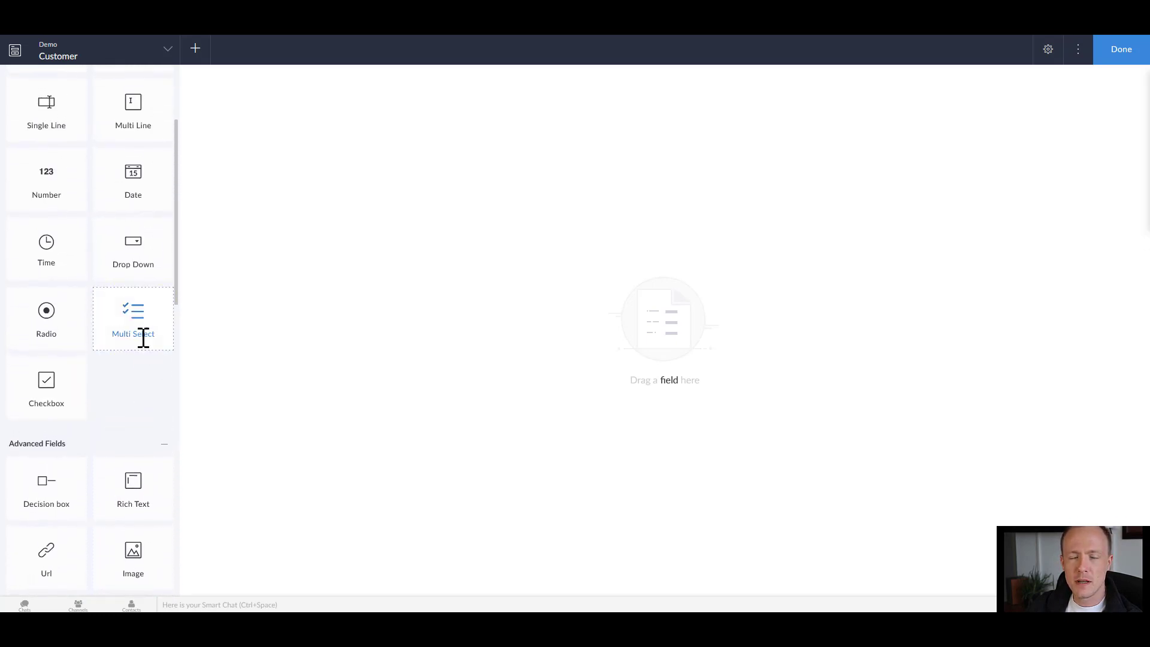
pyautogui.scroll(3)
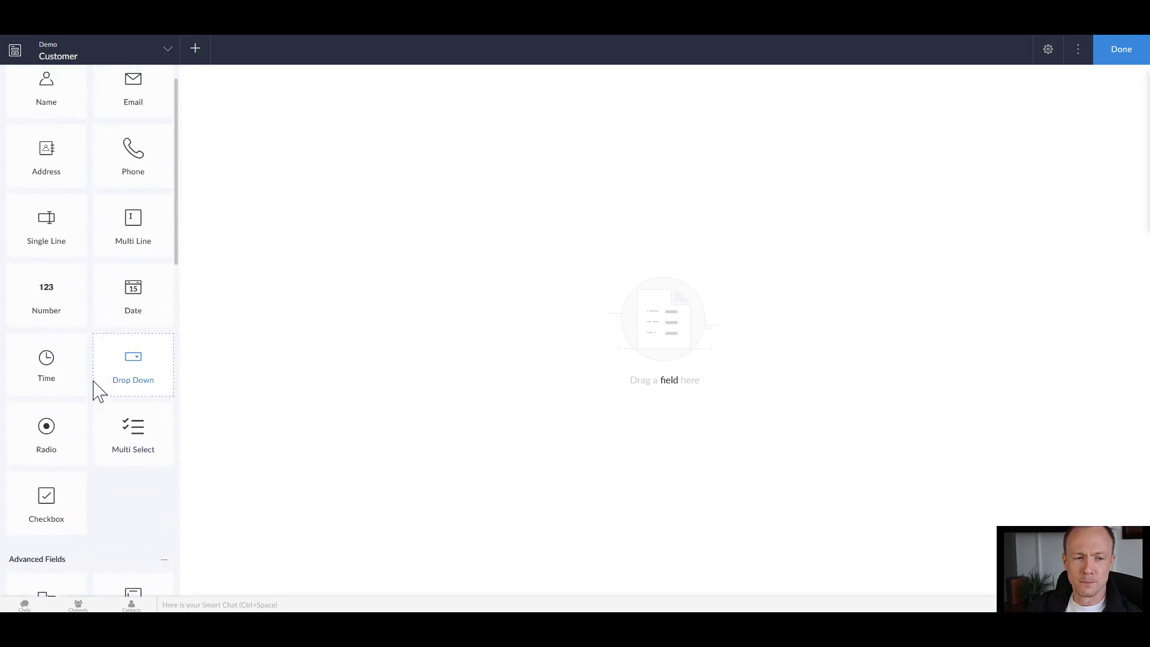
pyautogui.scroll(3)
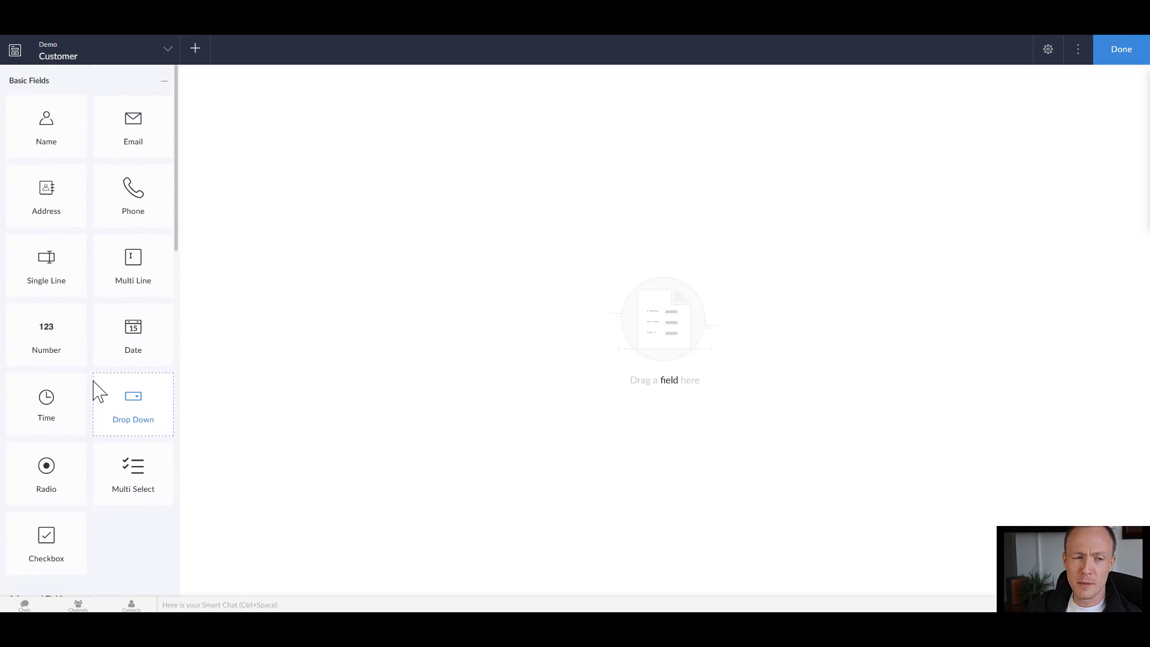
pyautogui.moveTo(46, 125)
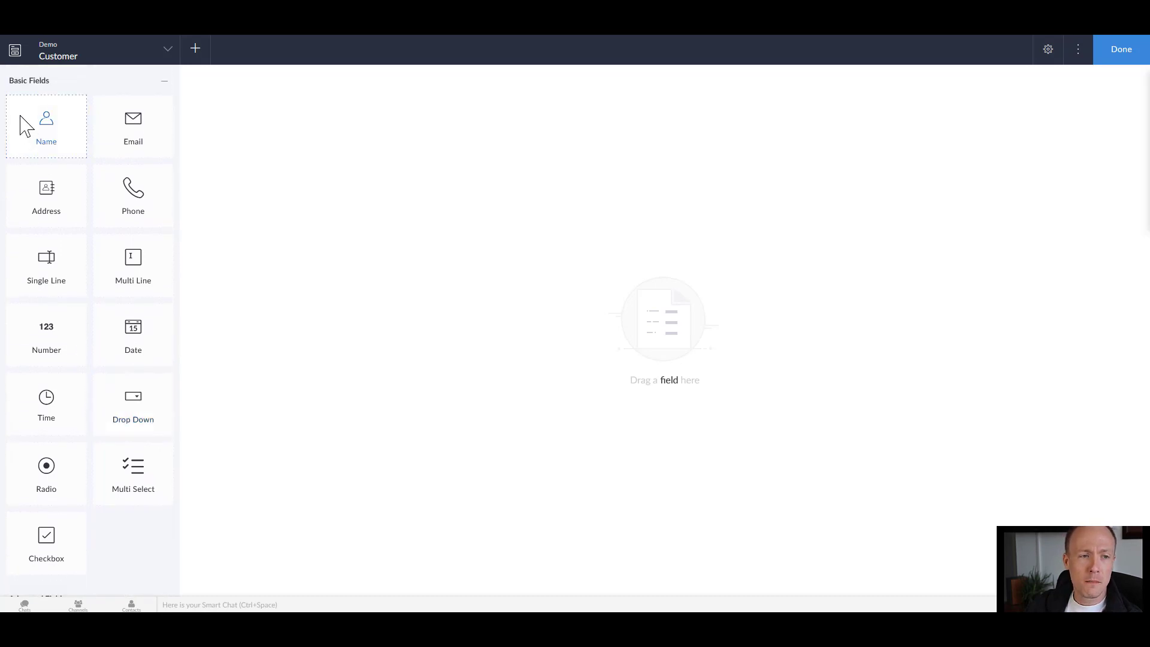
pyautogui.moveTo(161, 235)
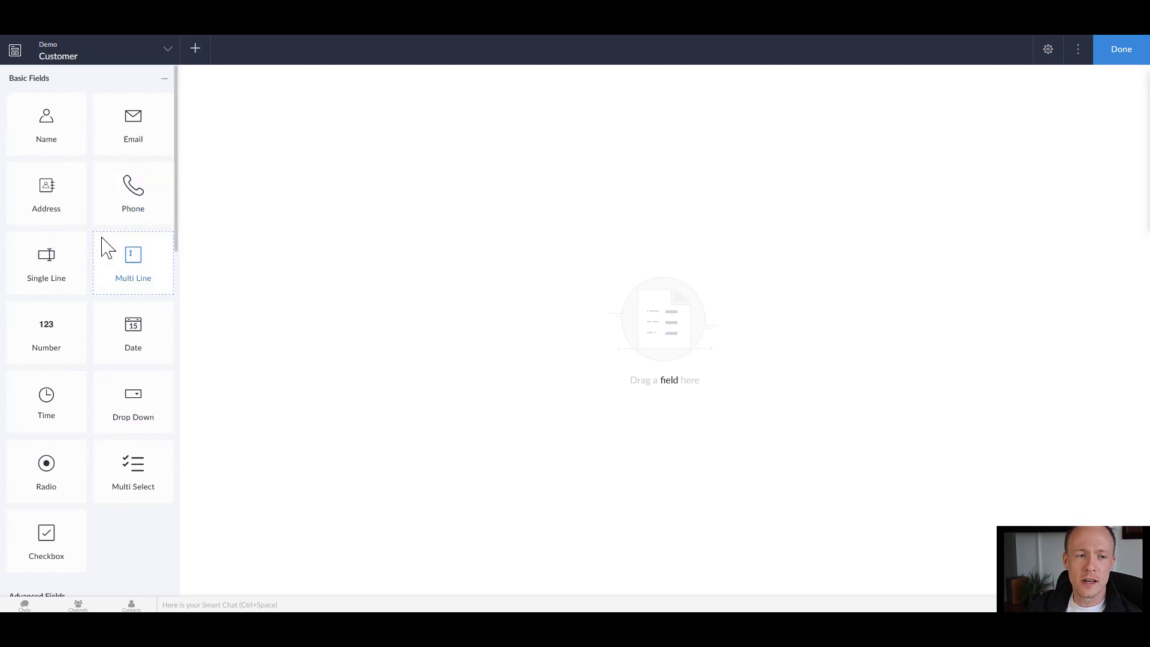
pyautogui.scroll(-3)
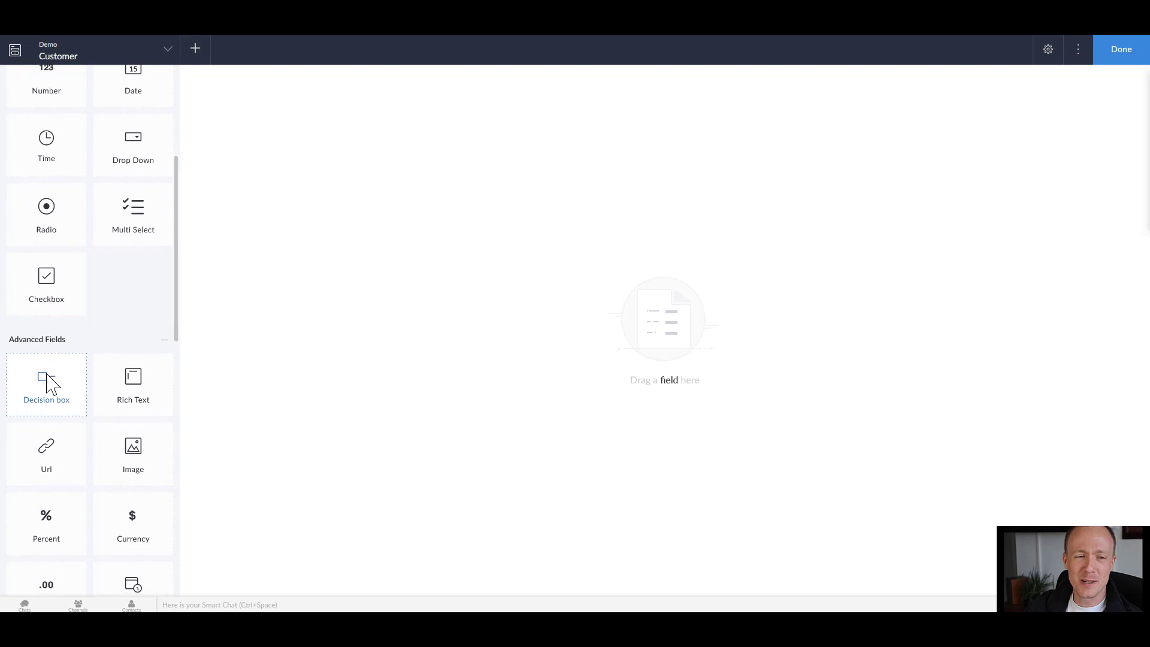
pyautogui.scroll(-3)
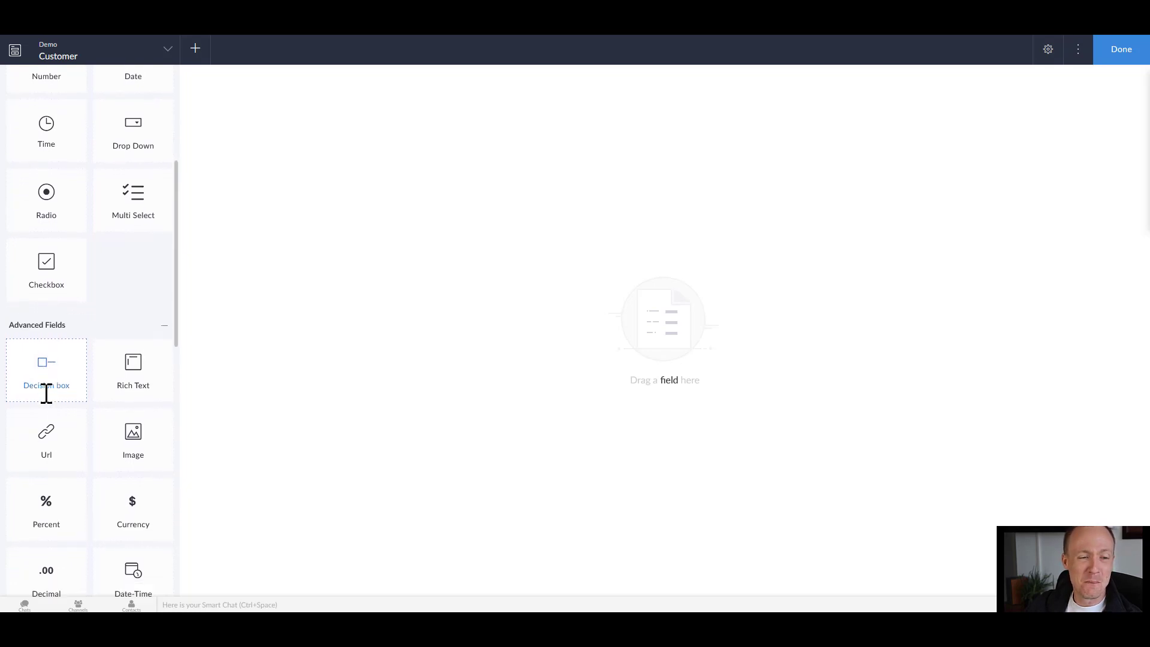
pyautogui.scroll(3)
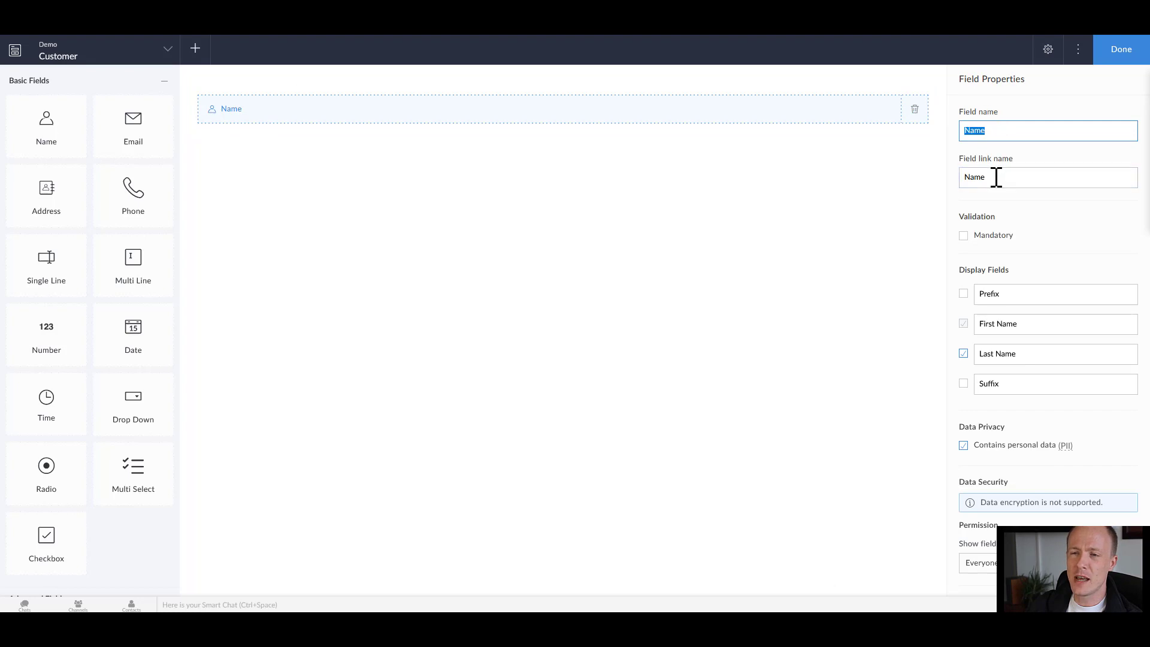
pyautogui.moveTo(880, 206)
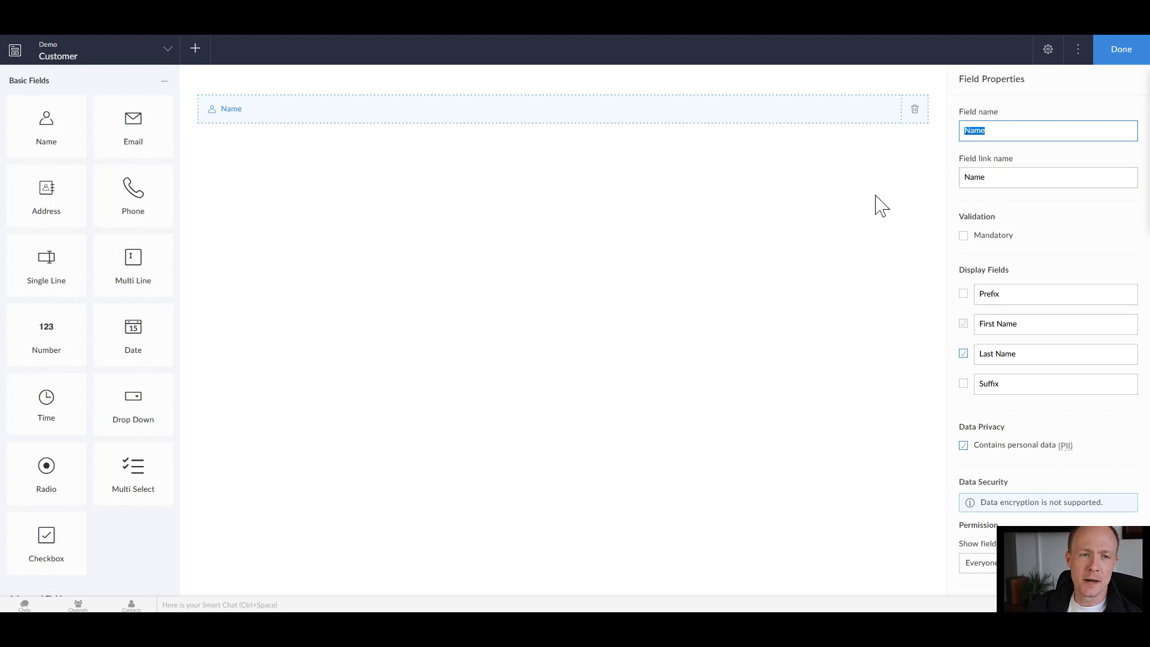
pyautogui.moveTo(949, 139)
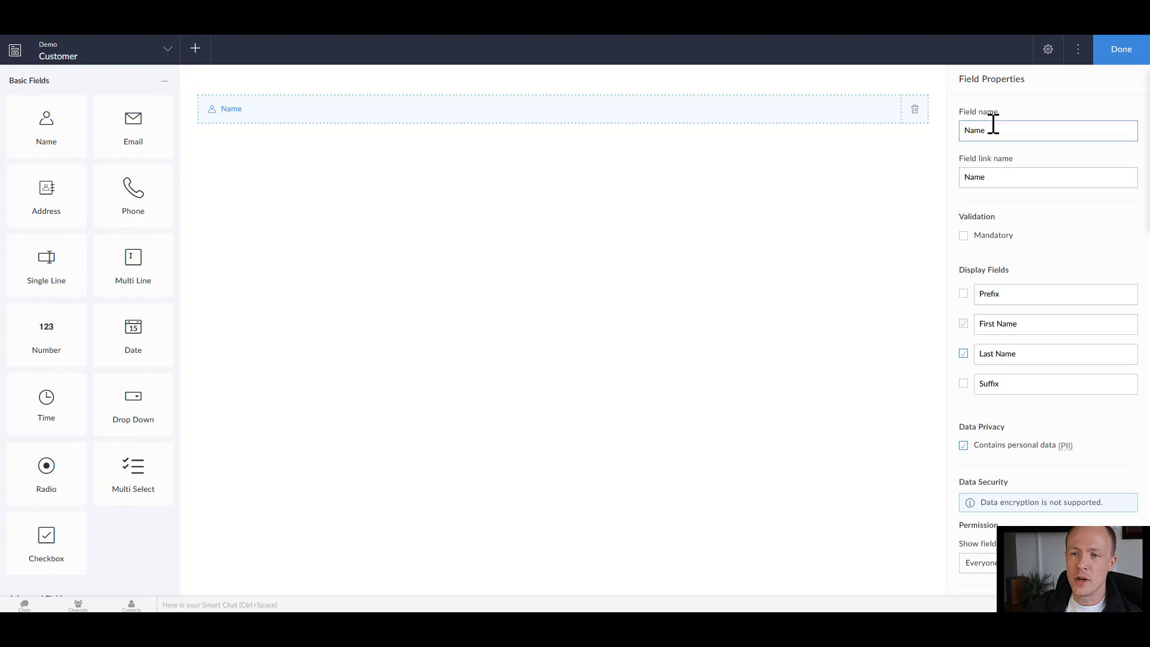
# Step: Rename the Name field to Customer Name and mark it mandatory
pyautogui.write('Cus')
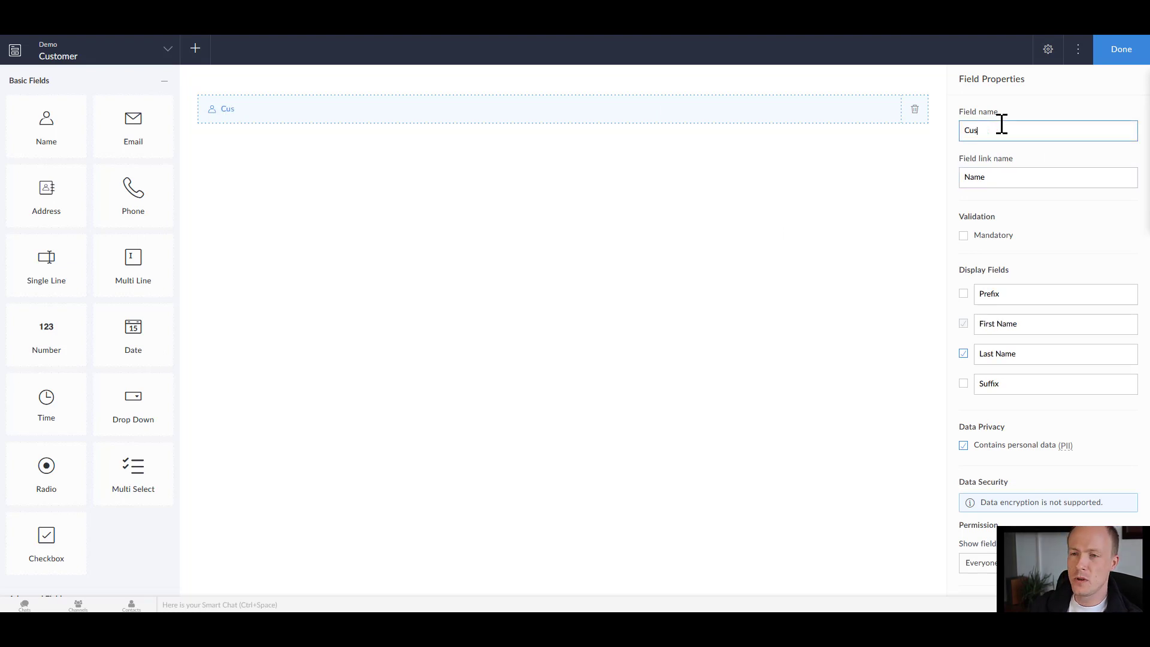
pyautogui.write('tomer')
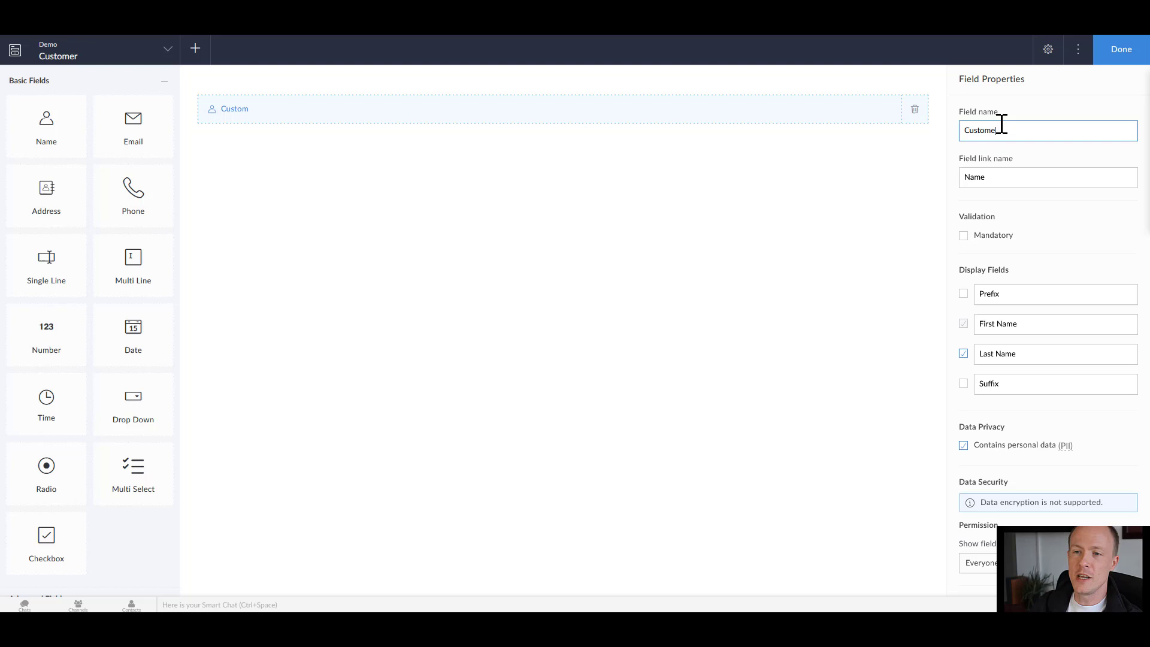
pyautogui.write('er')
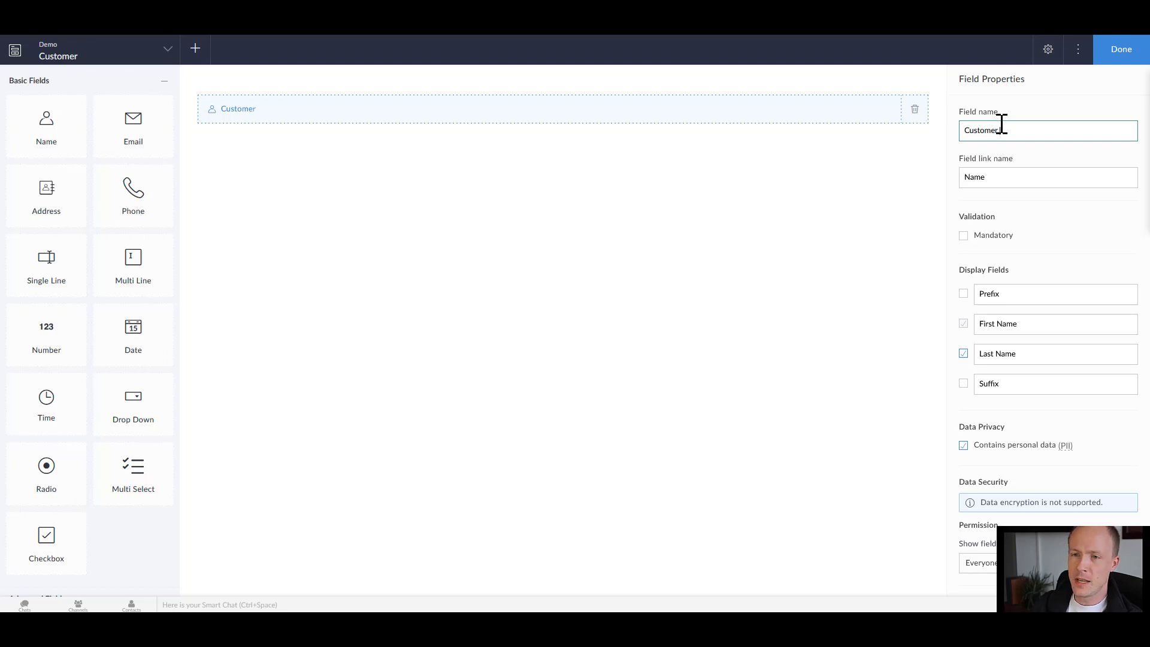
pyautogui.write('na')
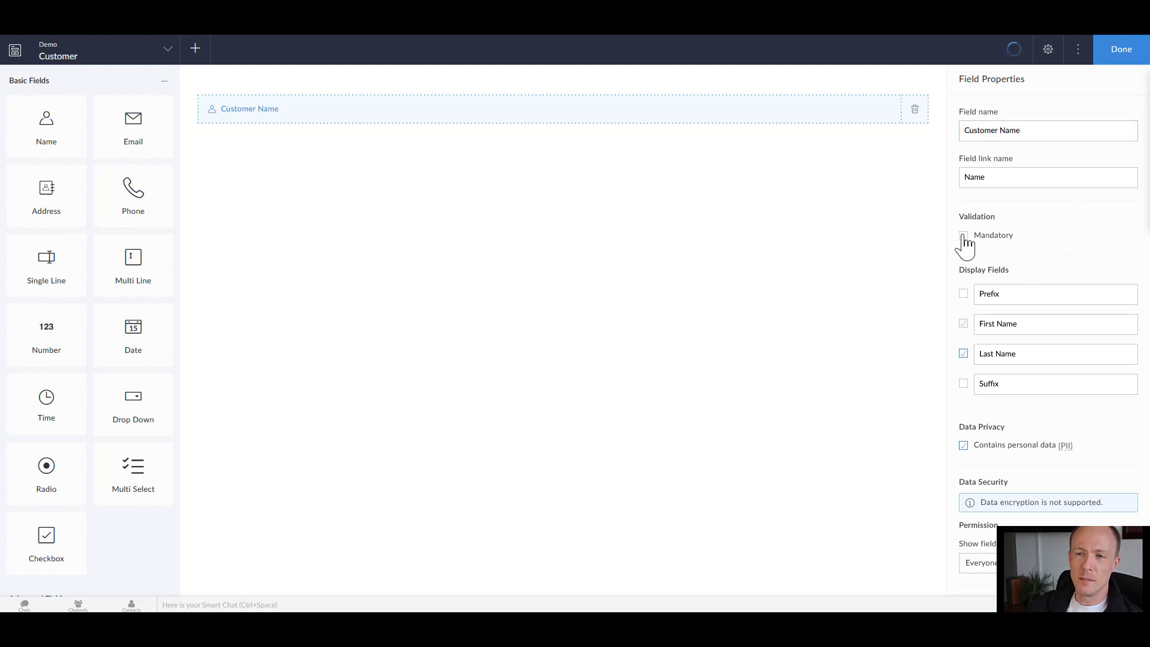
pyautogui.click(963, 235)
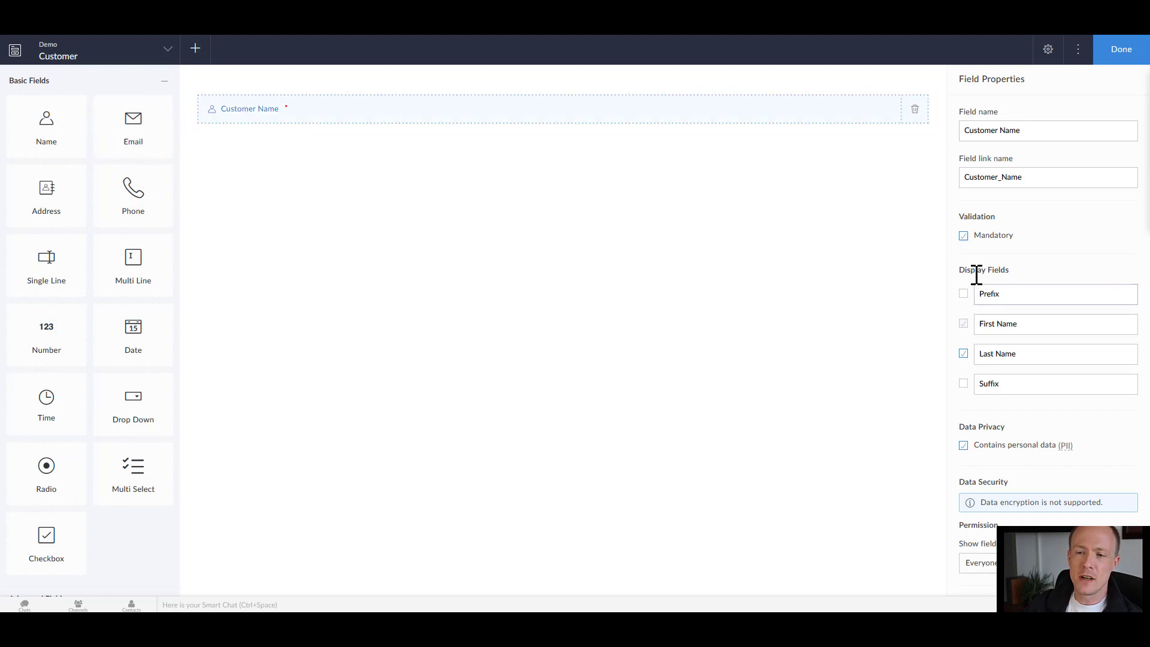
# Step: Toggle the Prefix display part on and then off again, leaving first and last name
pyautogui.click(1055, 293)
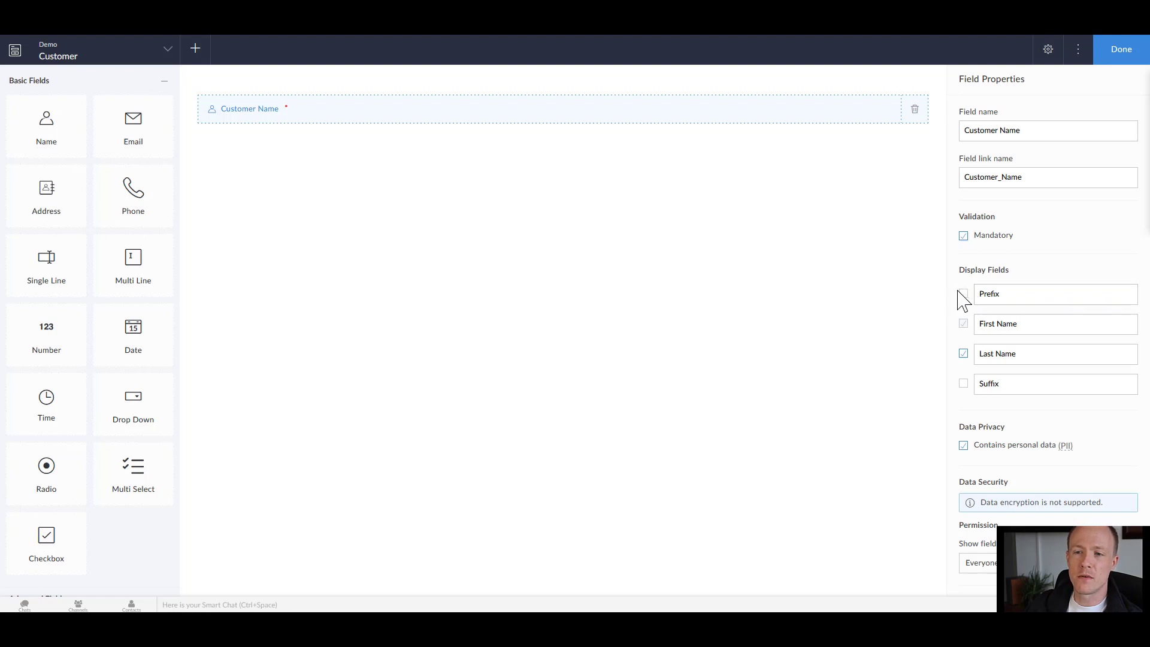
pyautogui.click(964, 294)
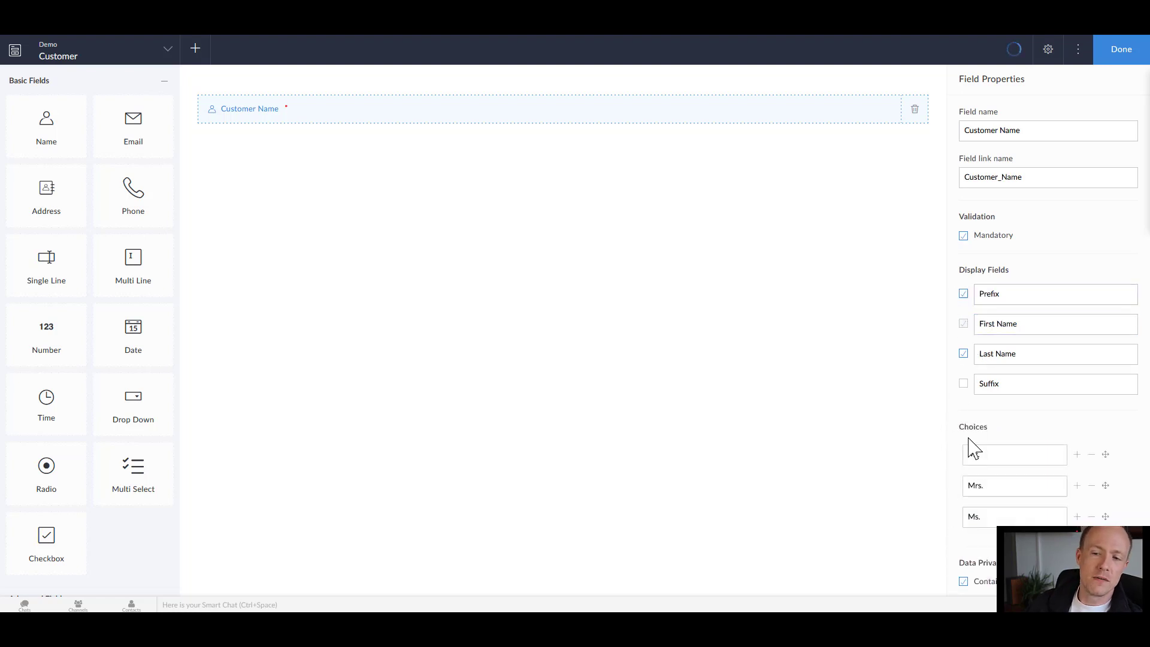
pyautogui.scroll(-3)
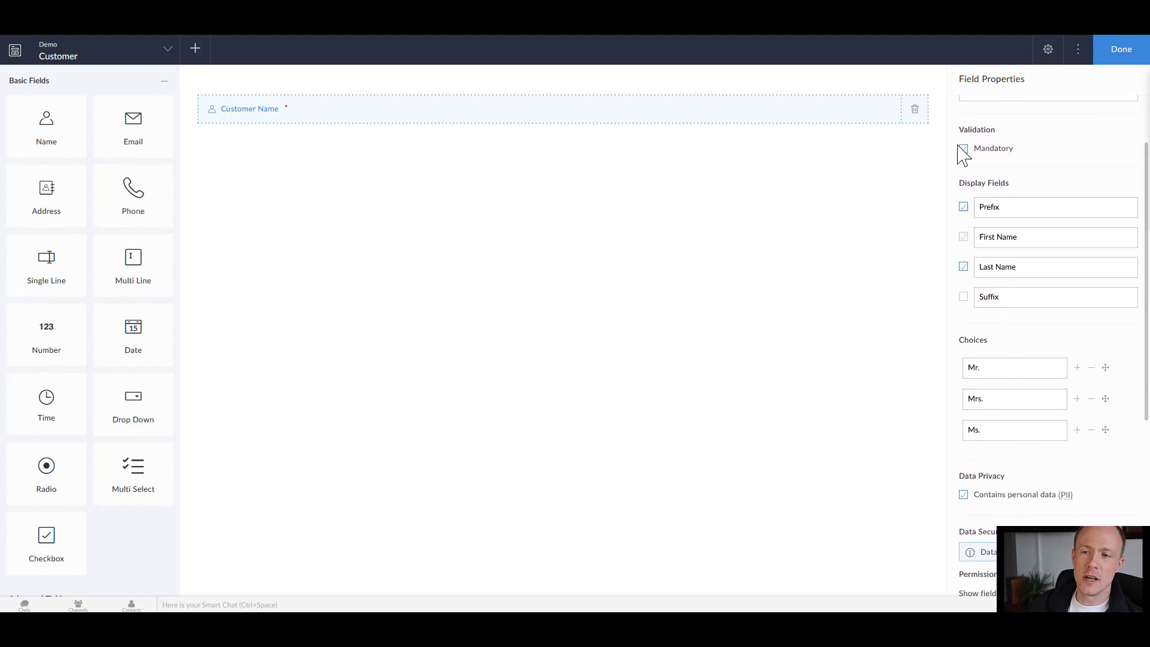
pyautogui.click(964, 149)
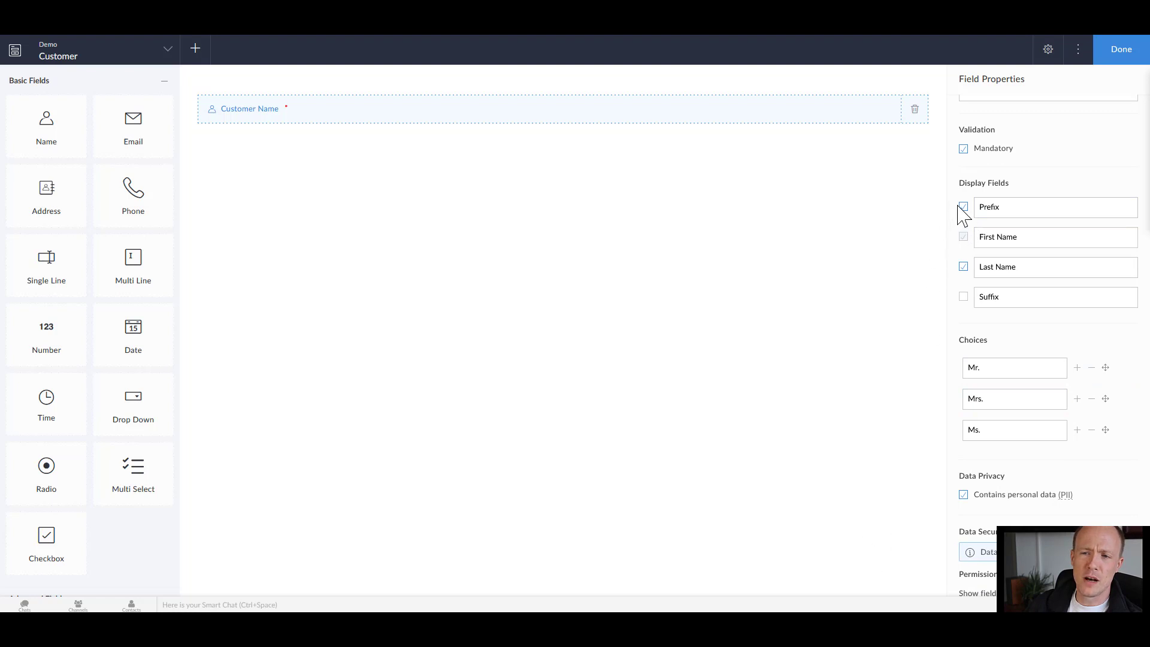
pyautogui.click(963, 208)
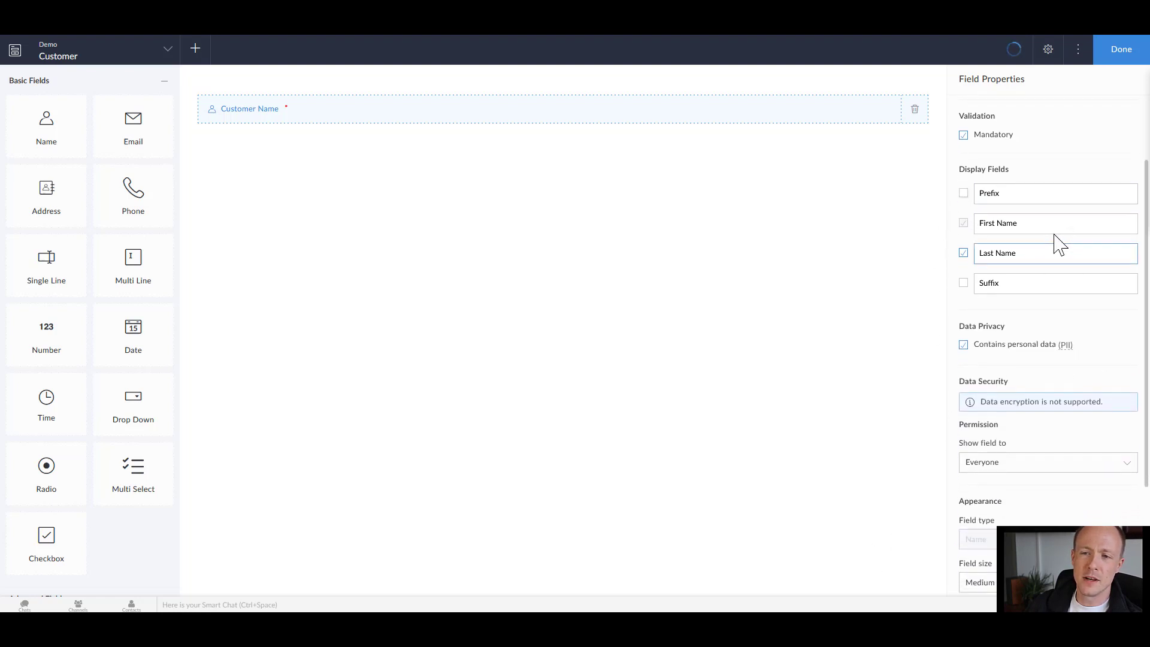
pyautogui.scroll(-3)
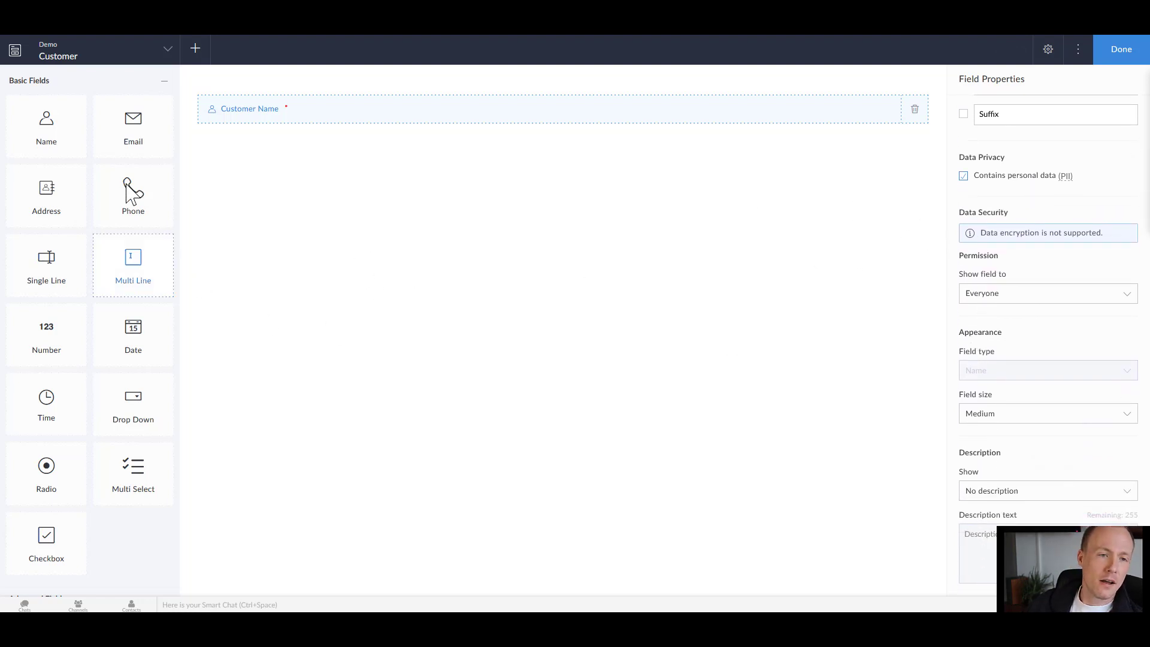
# Step: Add an Email field below Customer Name, mandatory with no duplicate values
pyautogui.moveTo(133, 118); pyautogui.dragTo(314, 139)
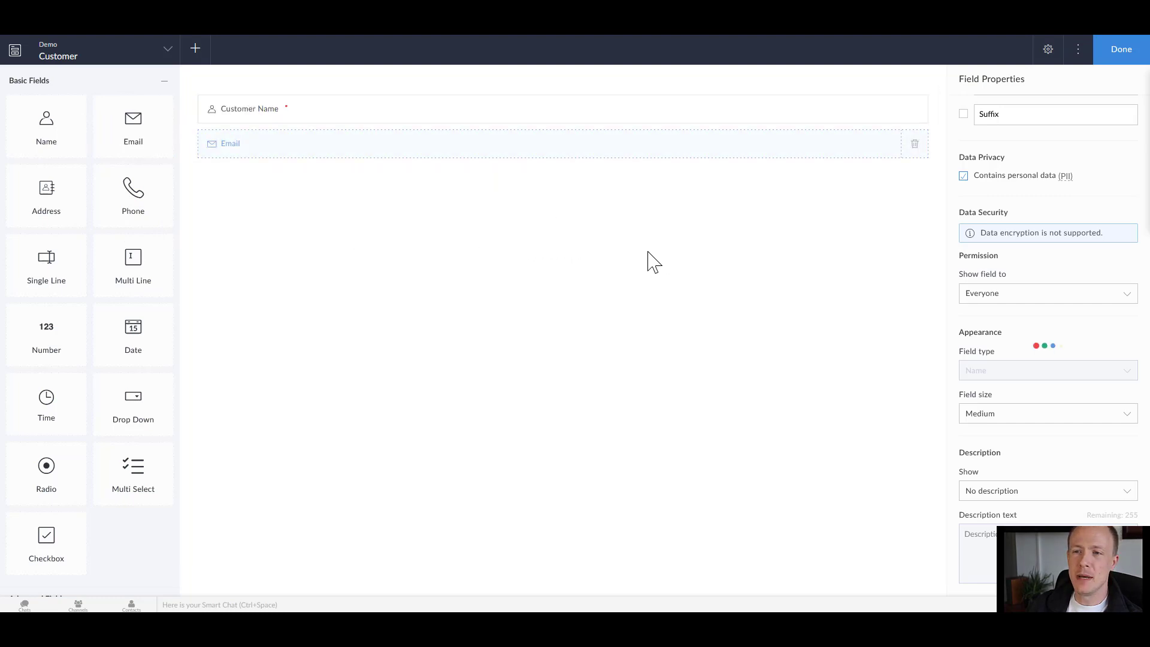
pyautogui.click(230, 143)
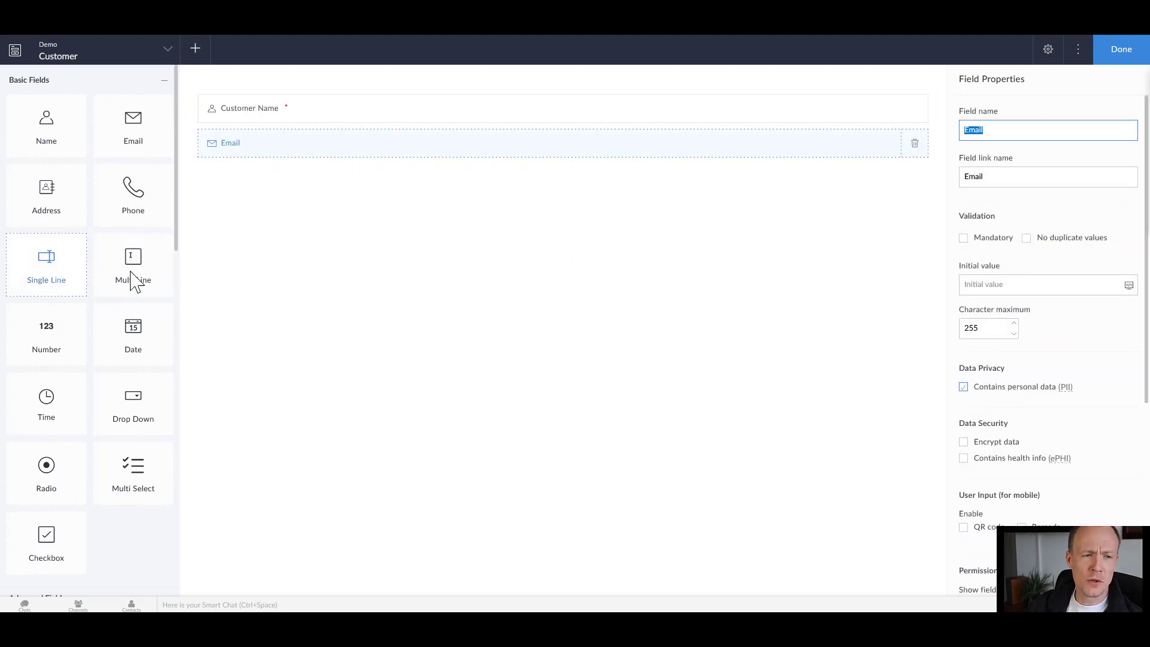
pyautogui.click(964, 238)
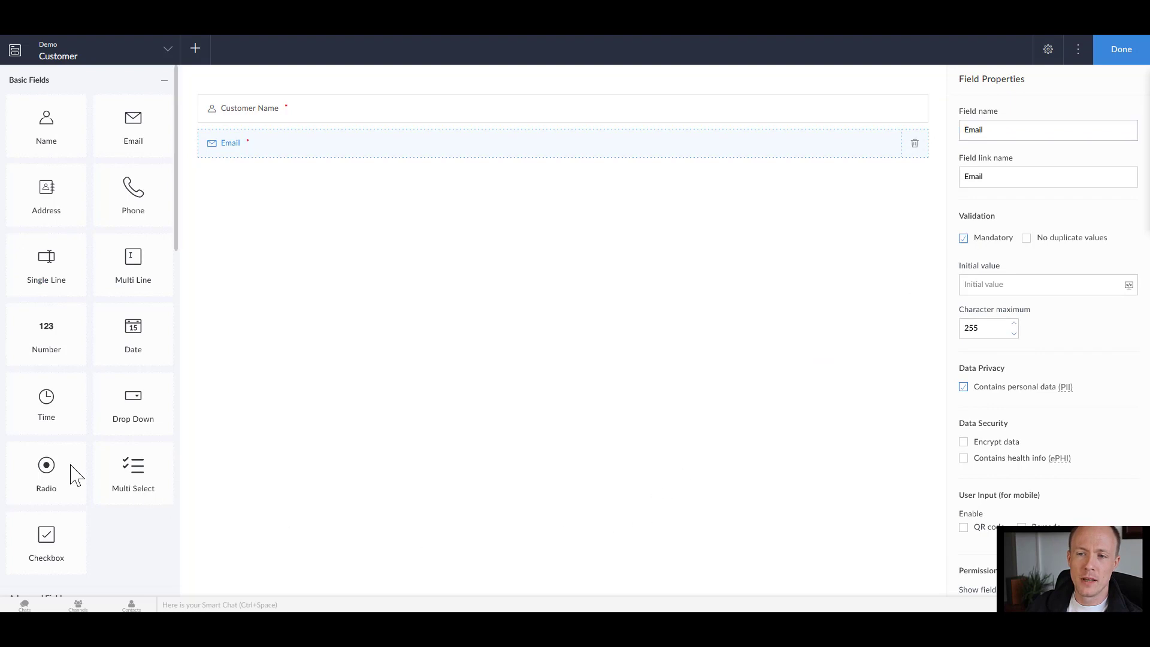
pyautogui.moveTo(1027, 249)
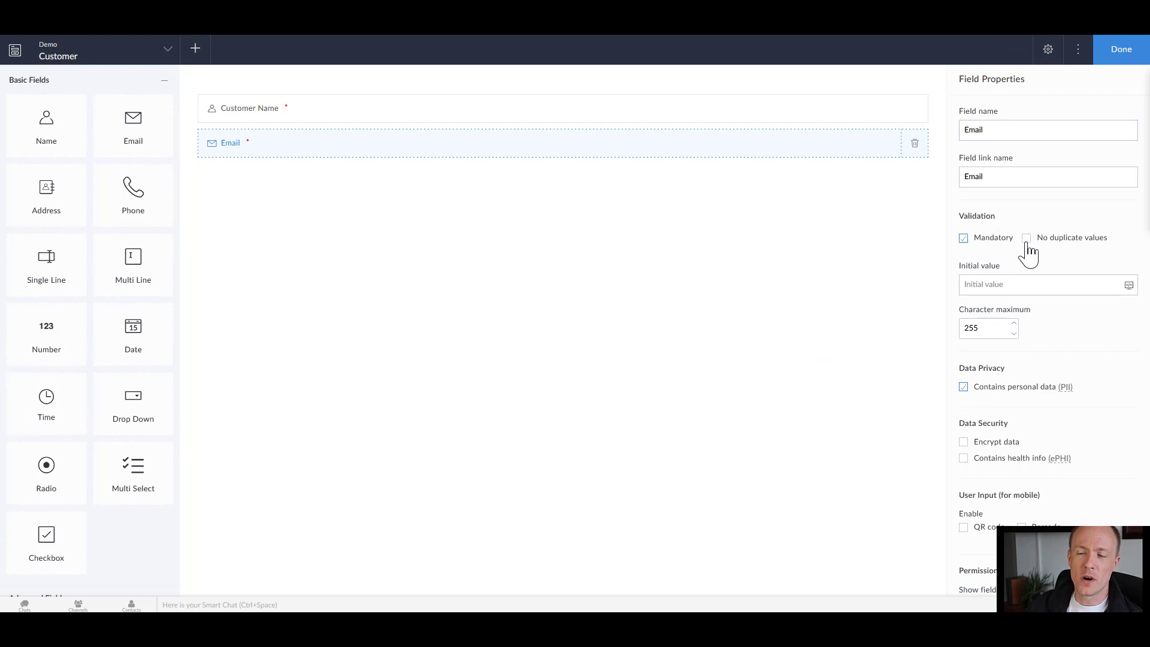
pyautogui.click(1028, 238)
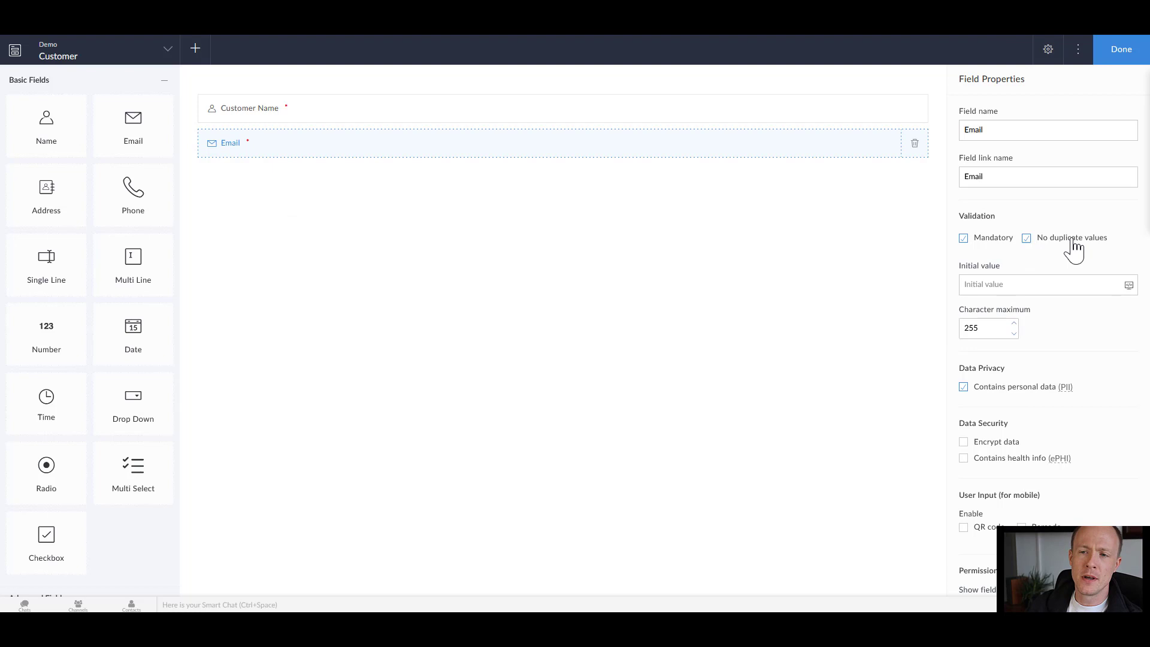
pyautogui.moveTo(279, 167)
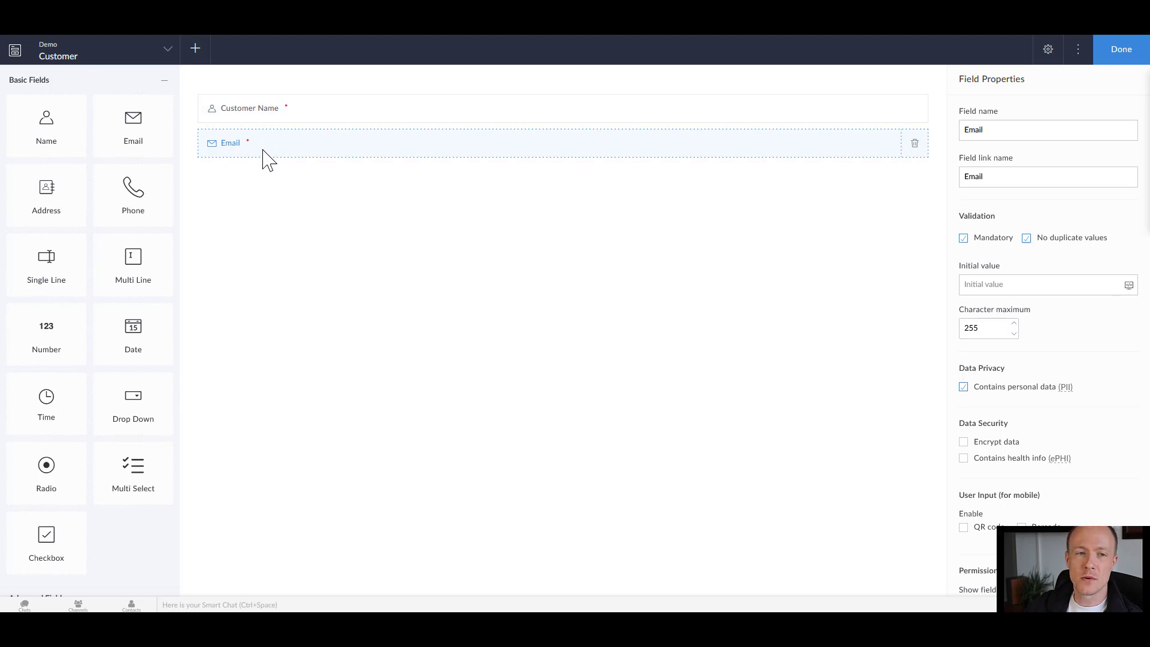
pyautogui.moveTo(235, 267)
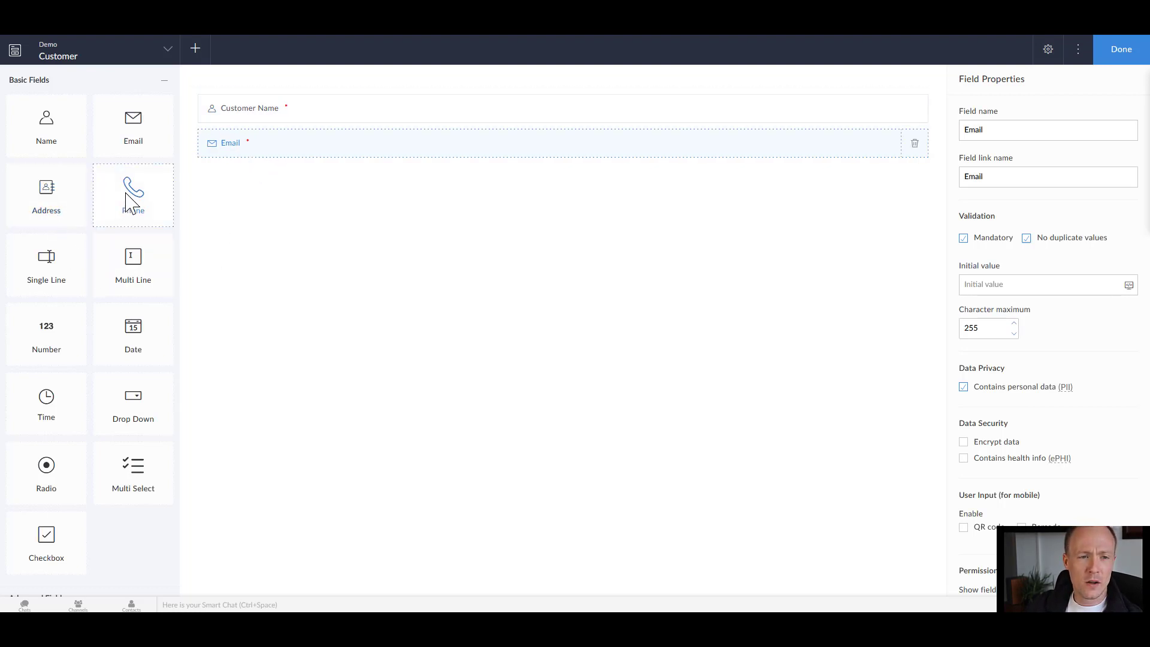
# Step: Add a Phone field below Email and view the live Customer form
pyautogui.moveTo(133, 190); pyautogui.dragTo(277, 165)
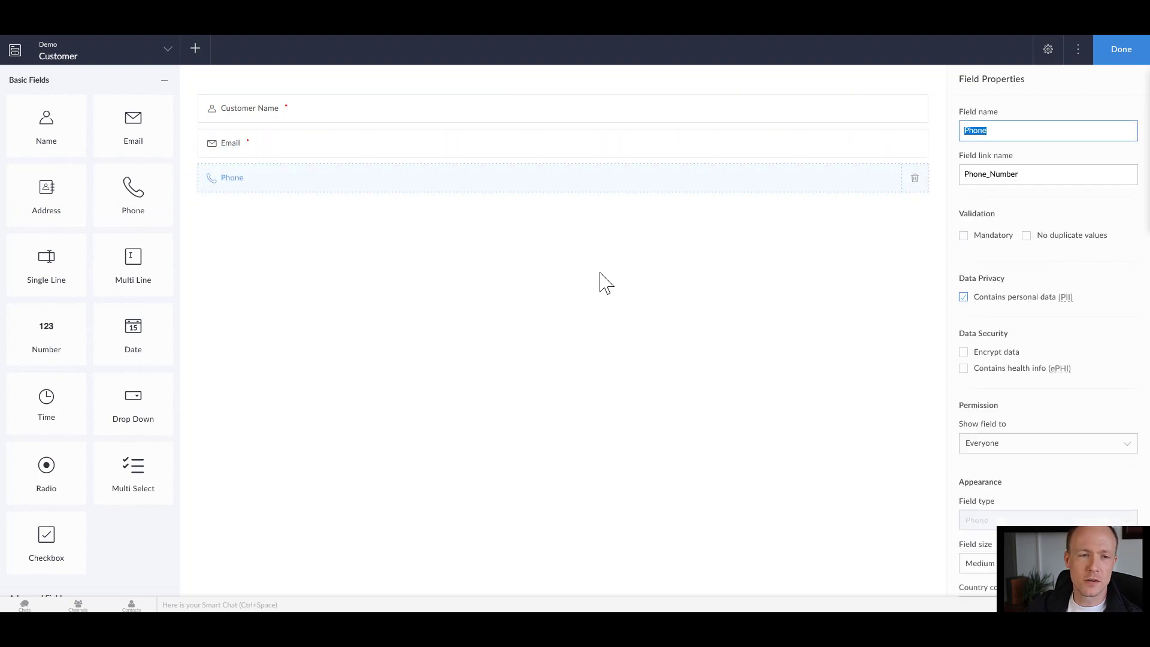
pyautogui.click(1122, 49)
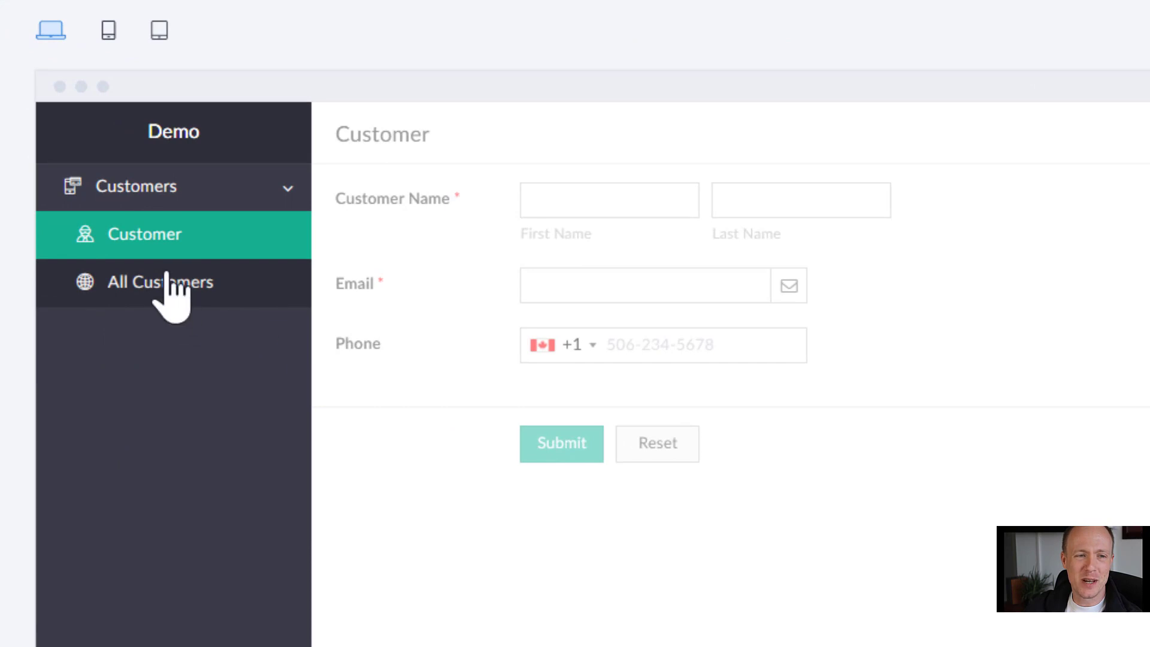
pyautogui.moveTo(169, 235)
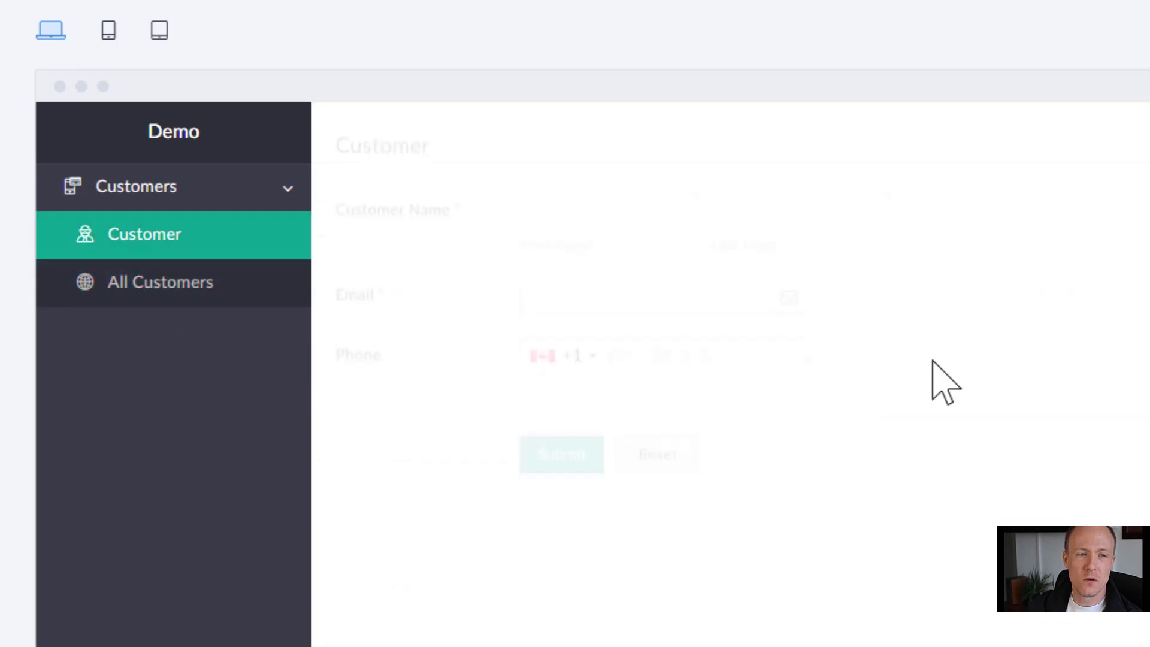
# Step: Switch between the Customer form and the All Customers report in the app preview
pyautogui.click(160, 282)
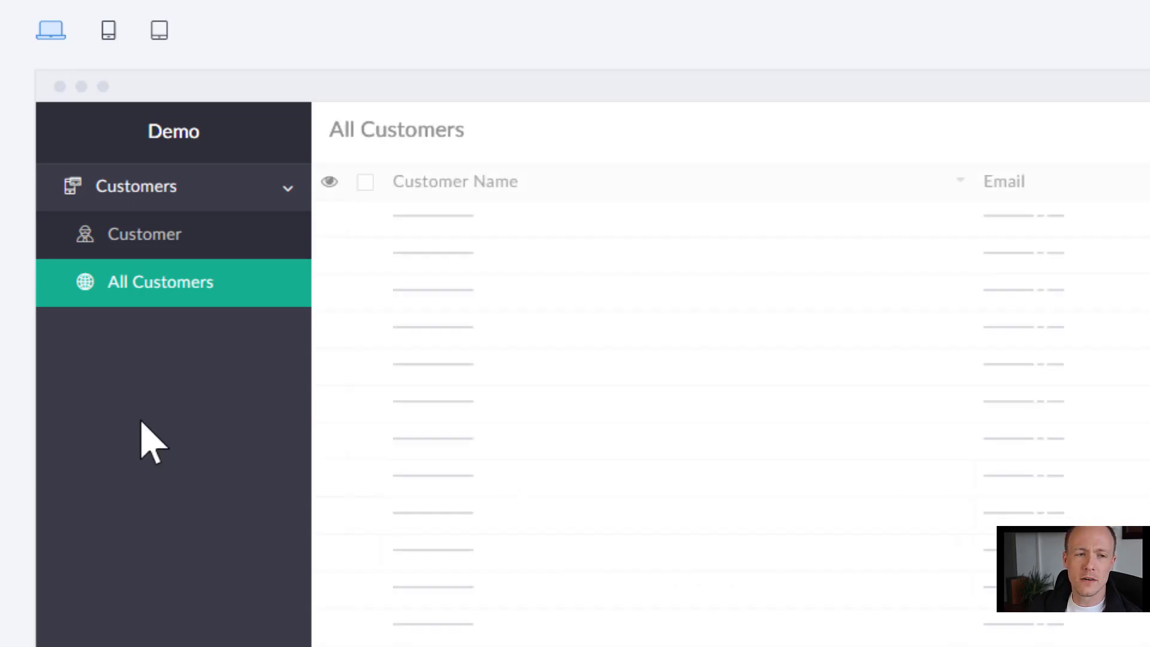
pyautogui.moveTo(594, 70)
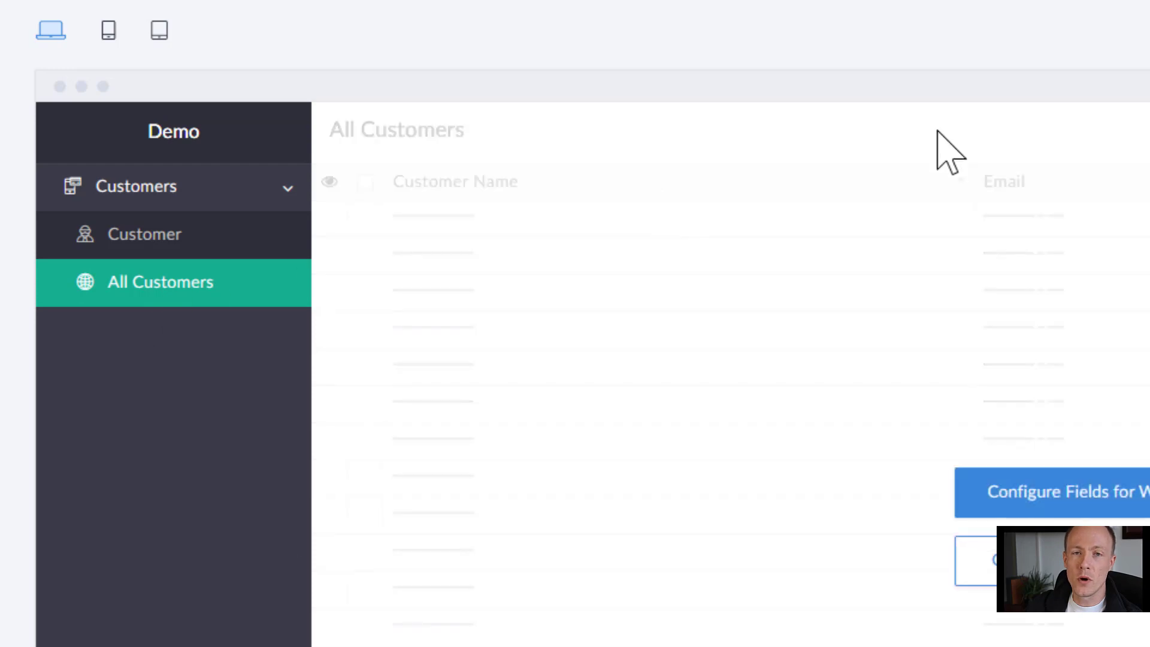
pyautogui.click(145, 233)
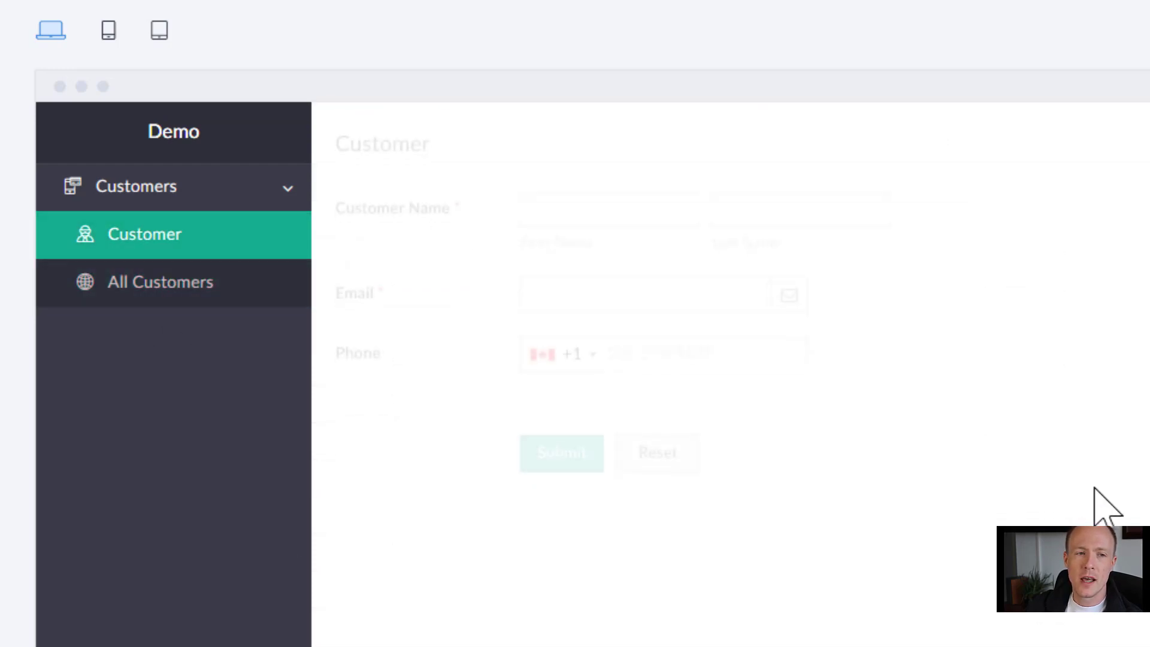
pyautogui.moveTo(541, 321)
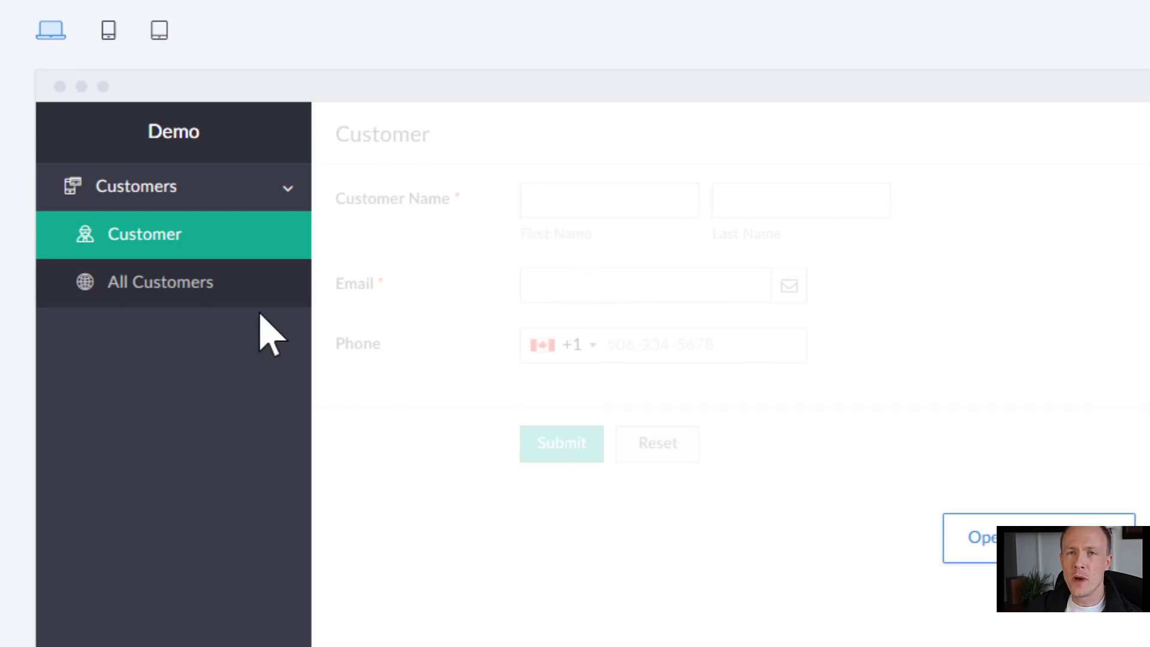
pyautogui.click(161, 283)
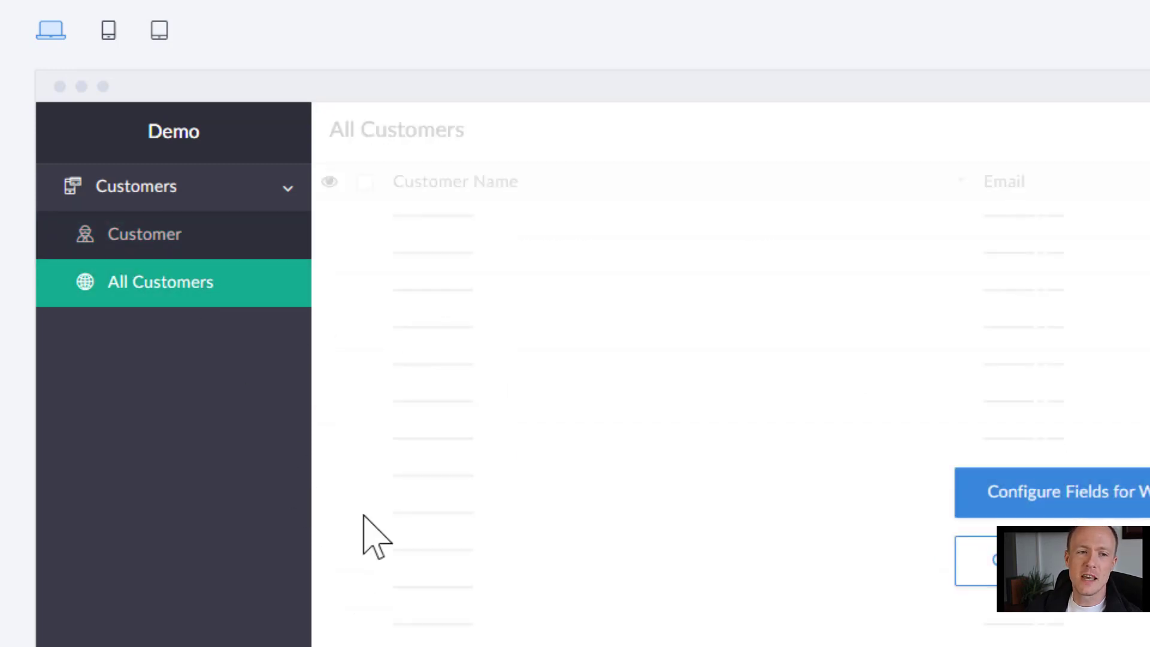
pyautogui.moveTo(902, 456)
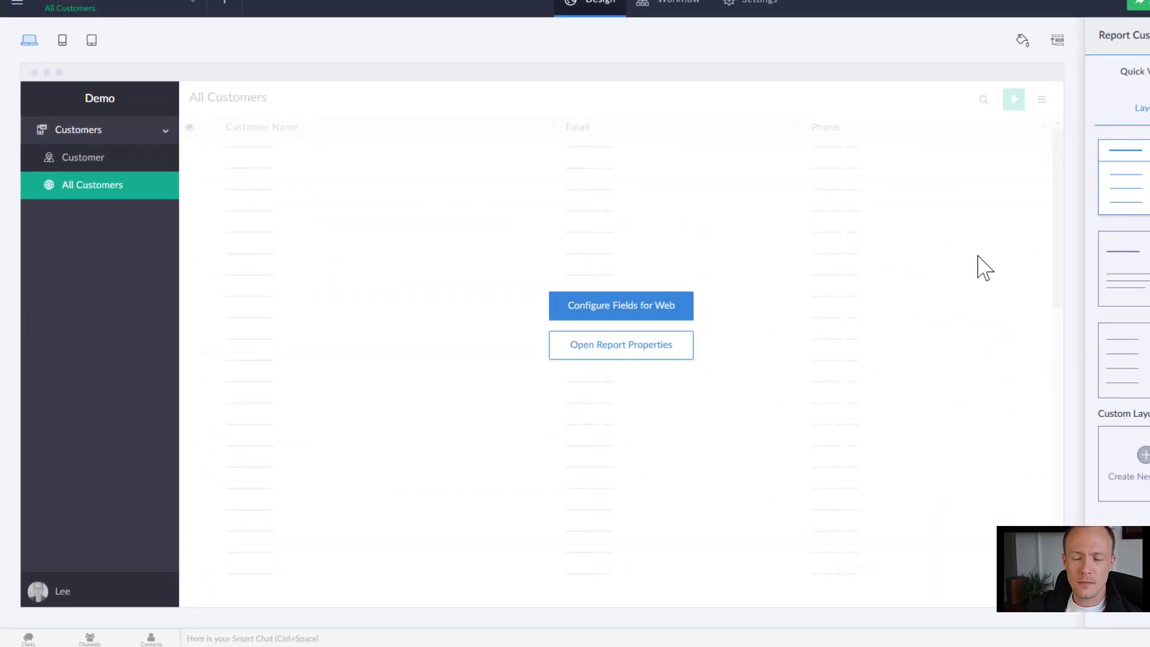
pyautogui.moveTo(322, 110)
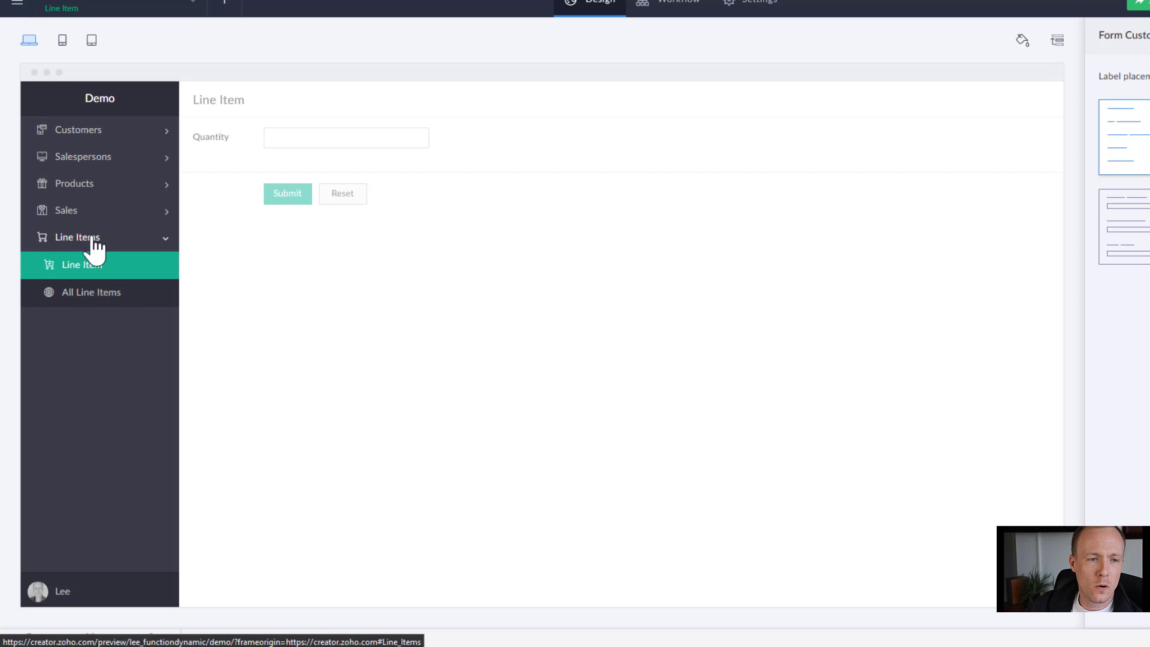
# Step: Browse the sidebar sections and review the Product form's Product Name, Price and In Stock fields
pyautogui.click(83, 156)
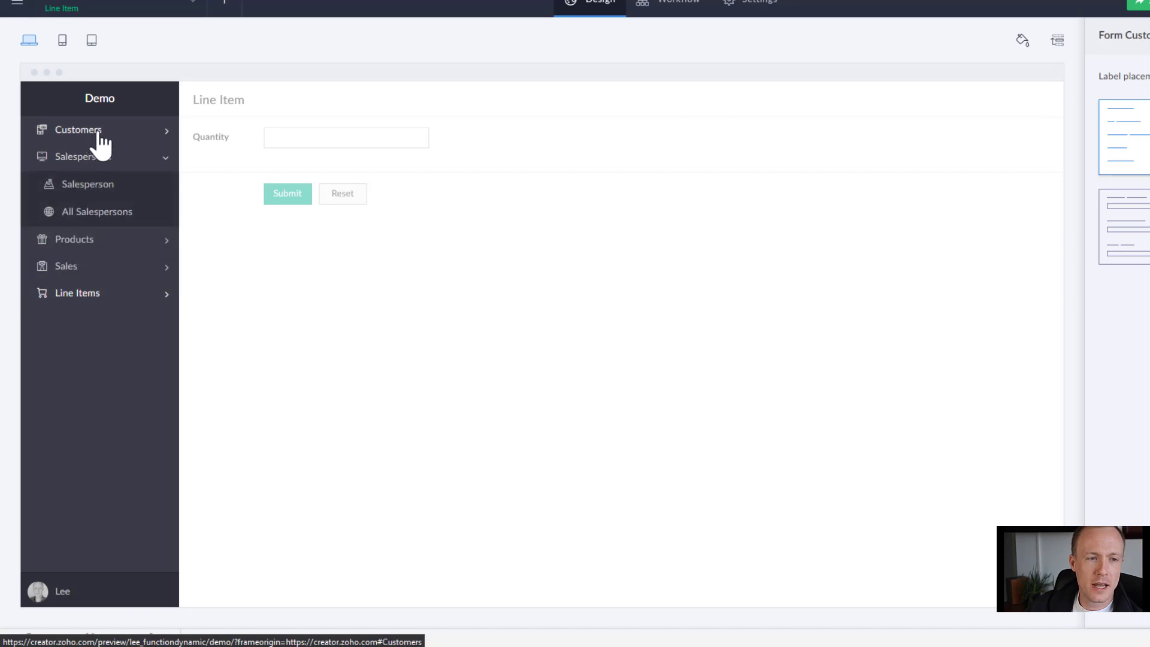
pyautogui.click(79, 130)
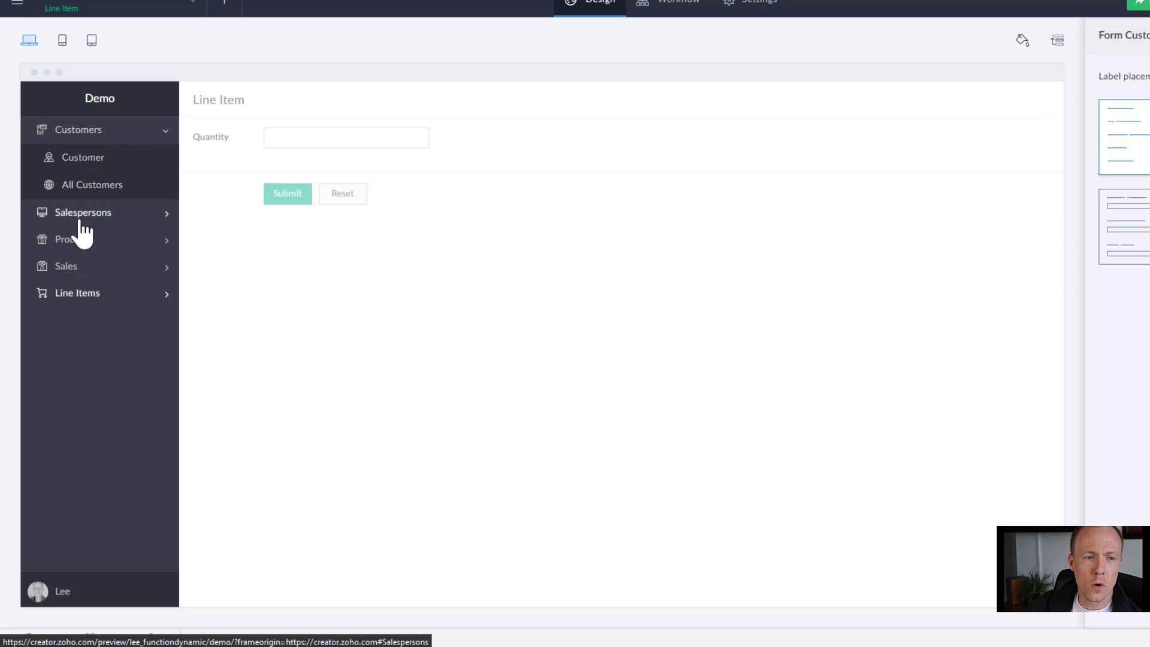
pyautogui.click(84, 212)
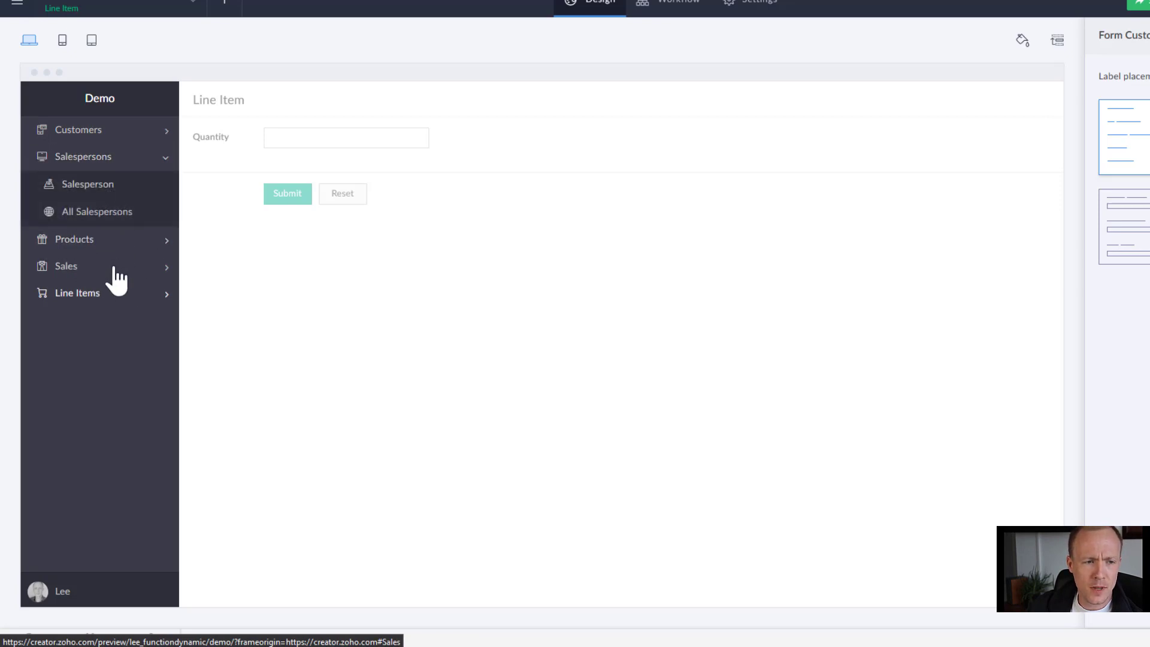
pyautogui.click(74, 239)
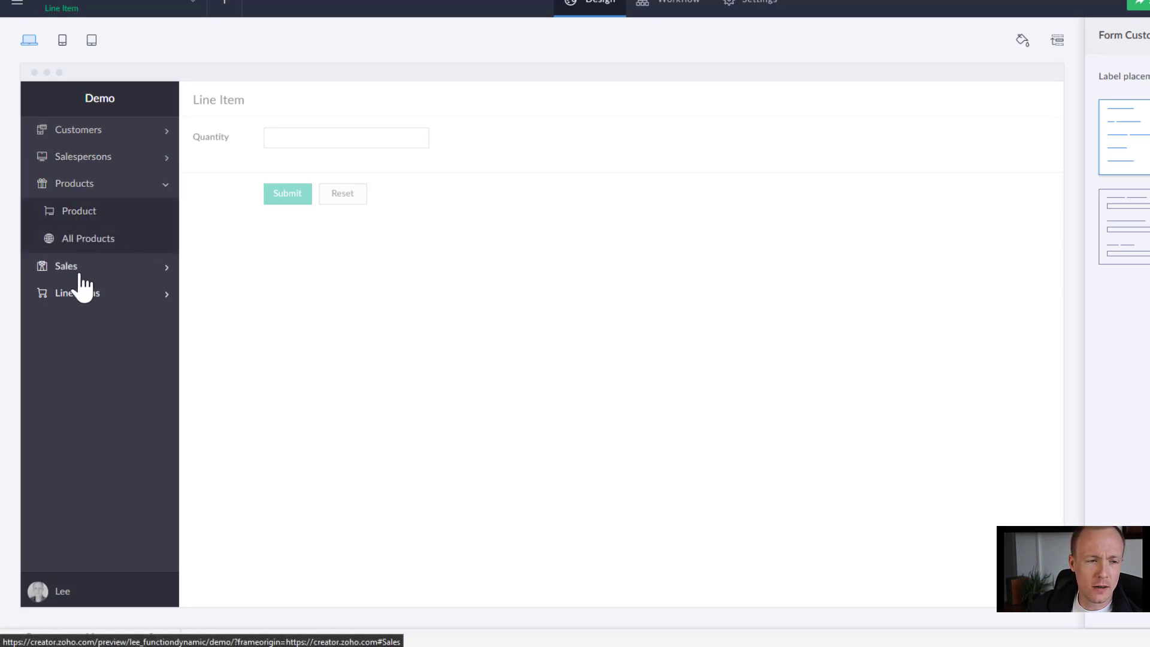
pyautogui.click(79, 211)
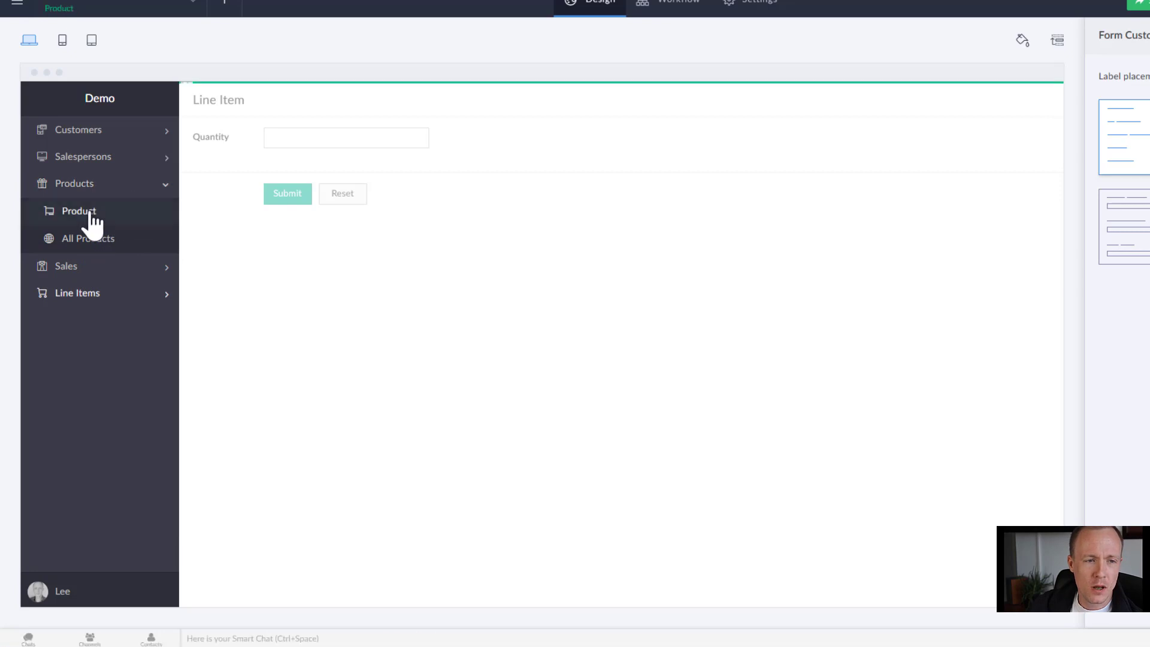
pyautogui.click(80, 211)
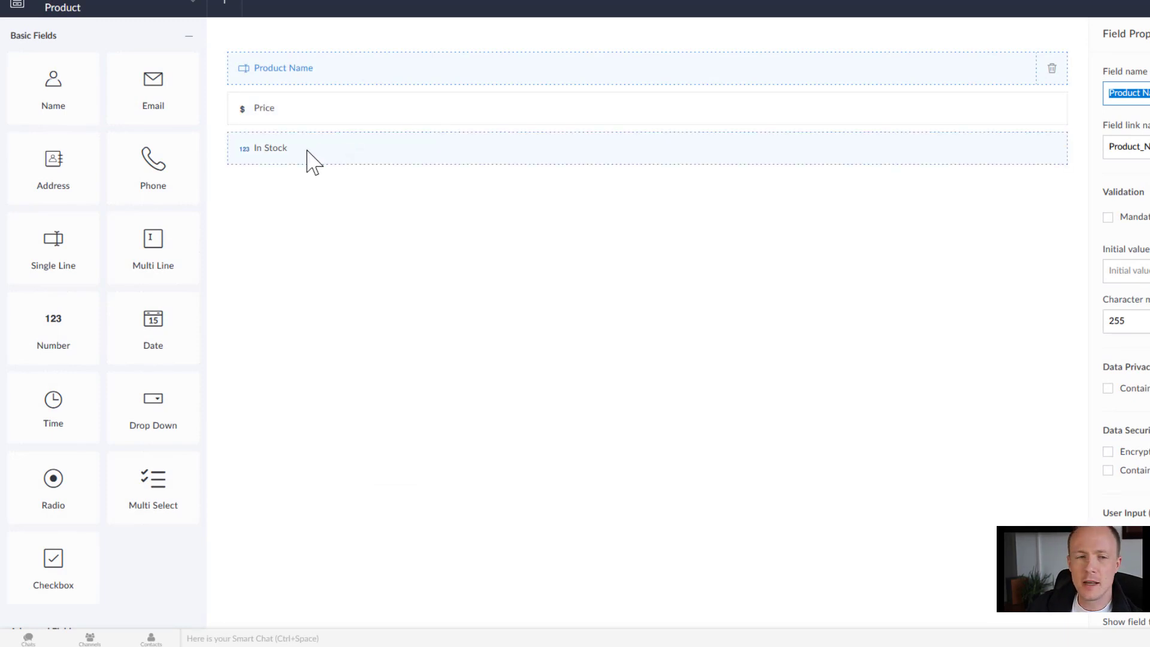
pyautogui.moveTo(477, 158)
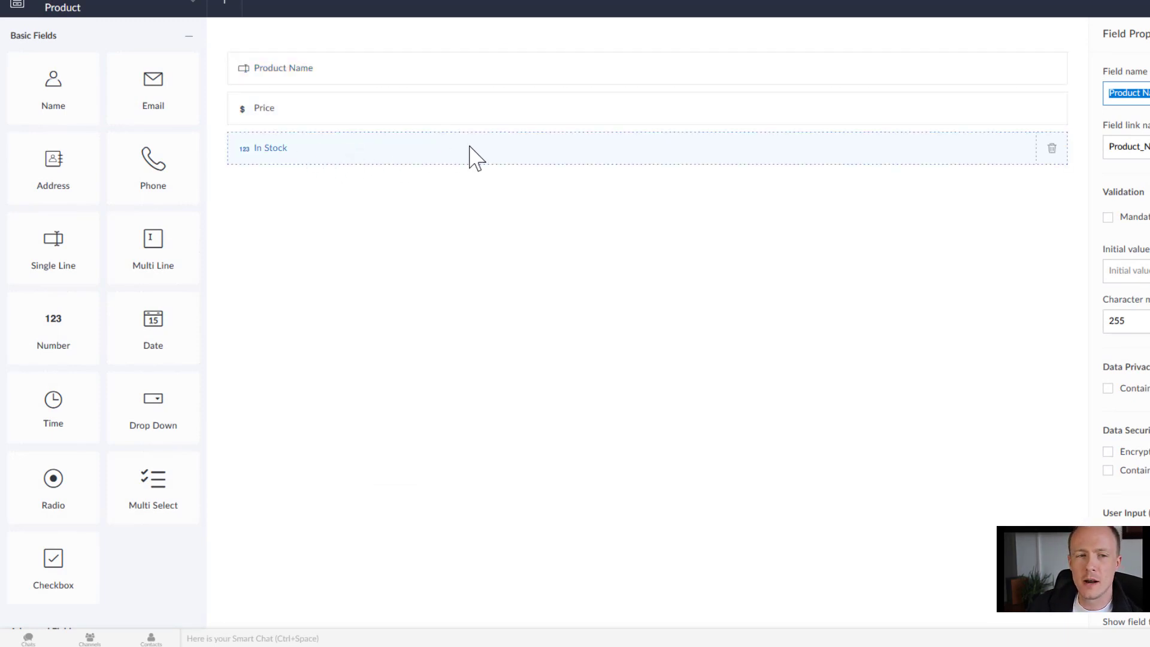
pyautogui.click(271, 147)
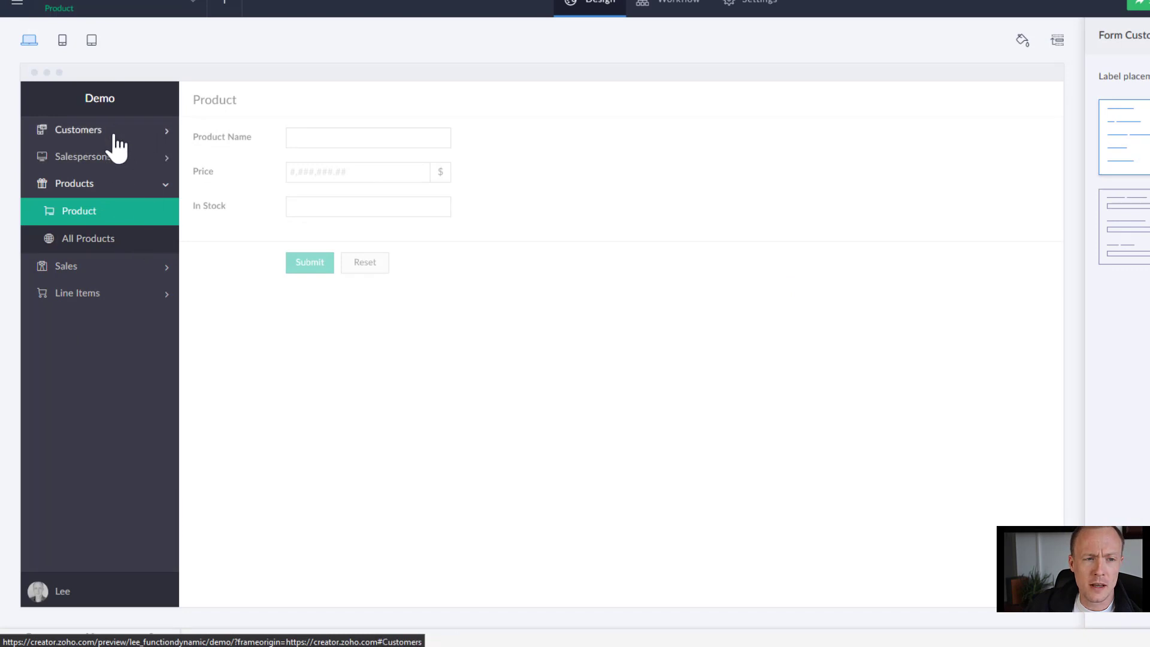
# Step: Expand Customers in the sidebar and show the Customer form preview
pyautogui.click(77, 129)
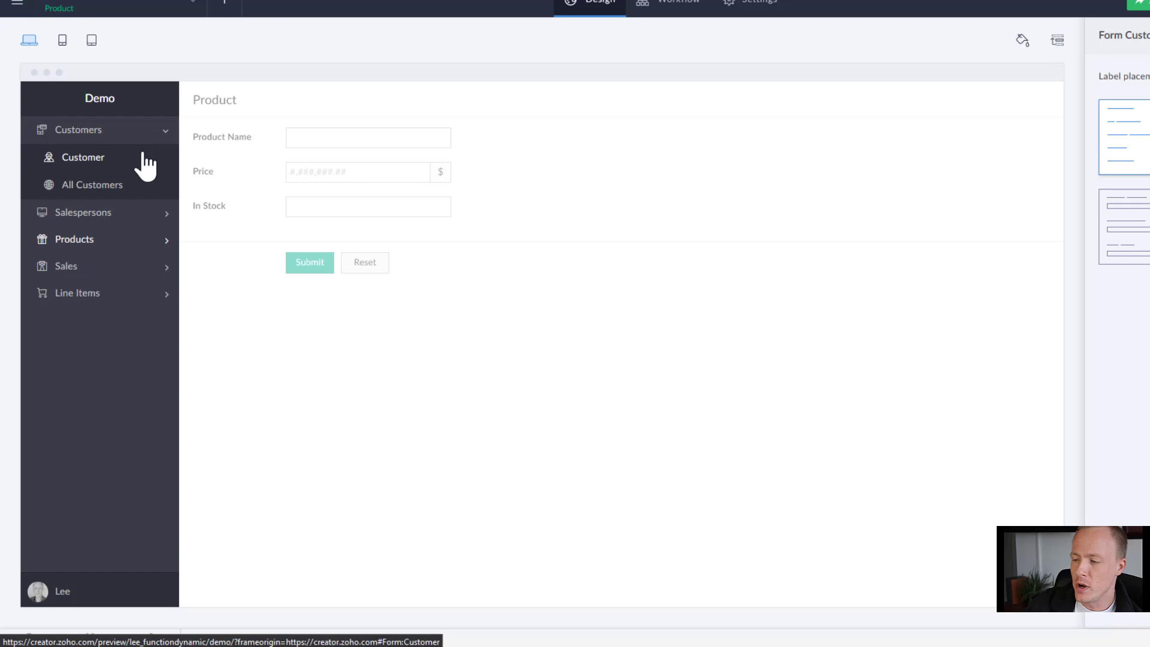
pyautogui.moveTo(87, 165)
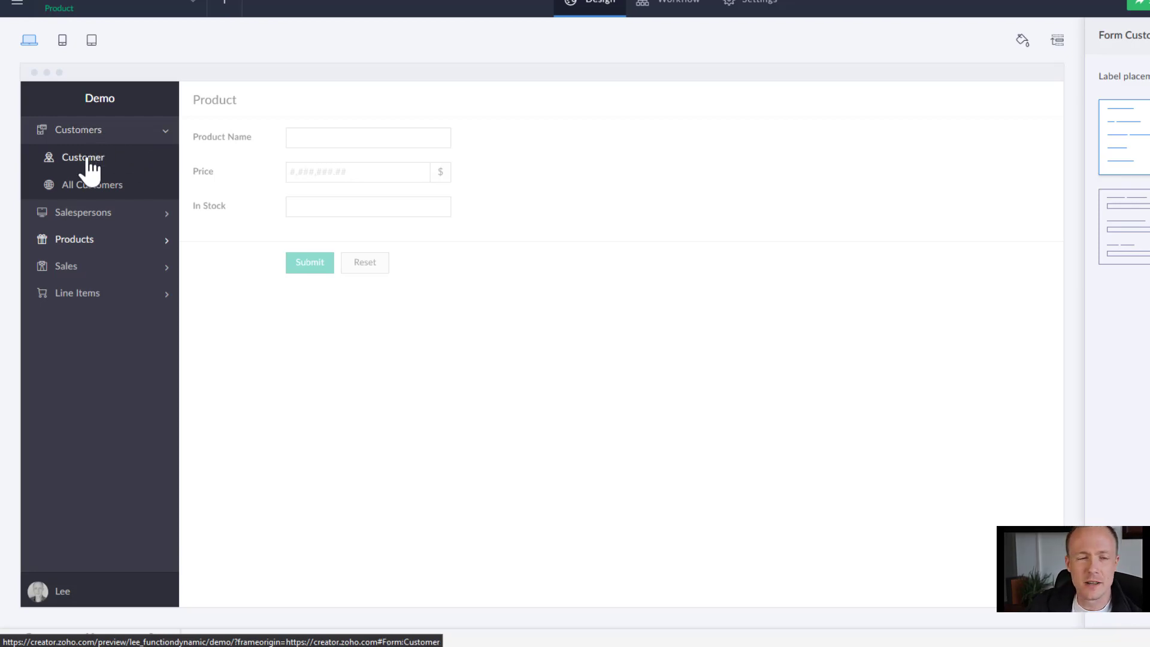
pyautogui.click(82, 157)
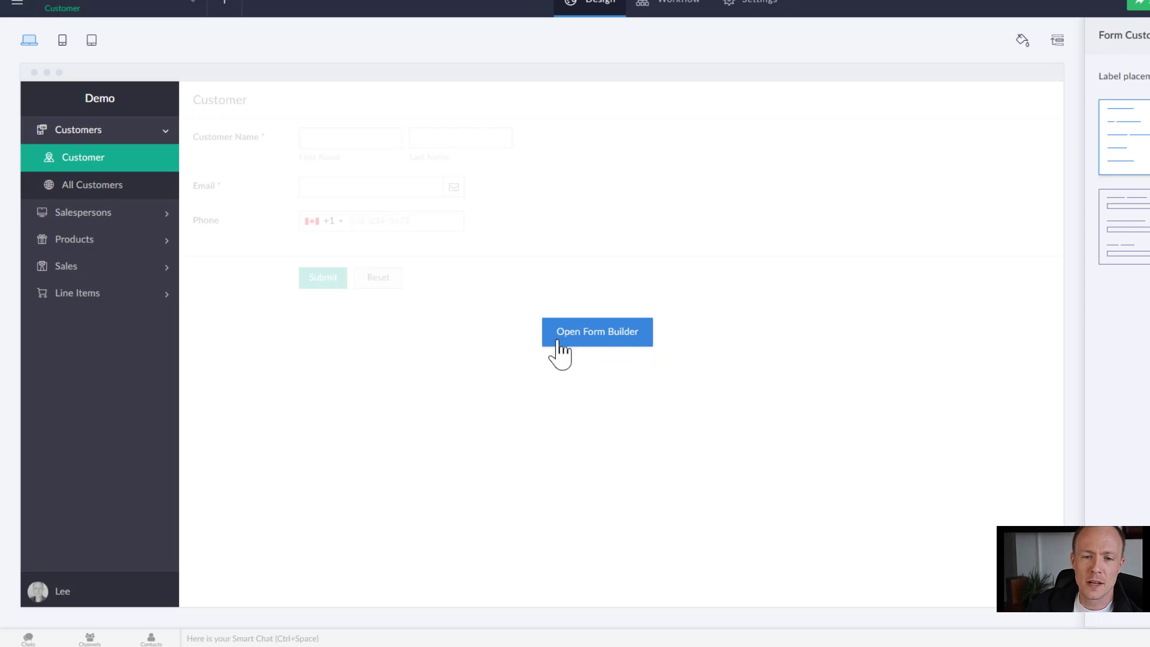
# Step: Open the Customer form in the form builder to add an Address field
pyautogui.click(597, 332)
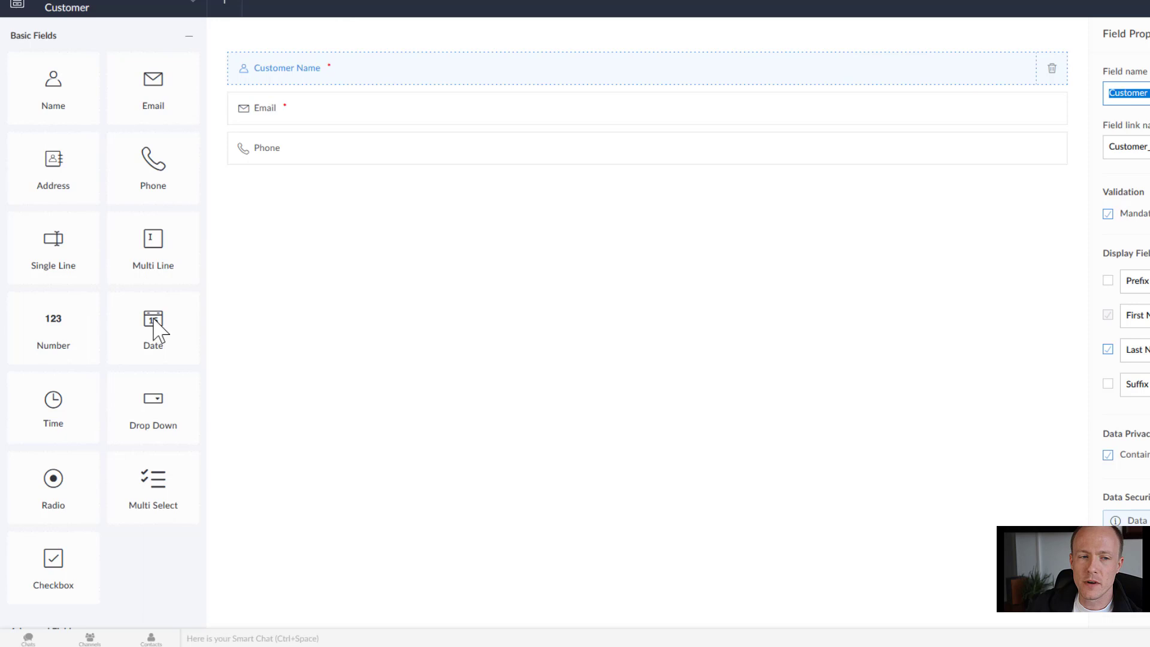
pyautogui.moveTo(53, 169)
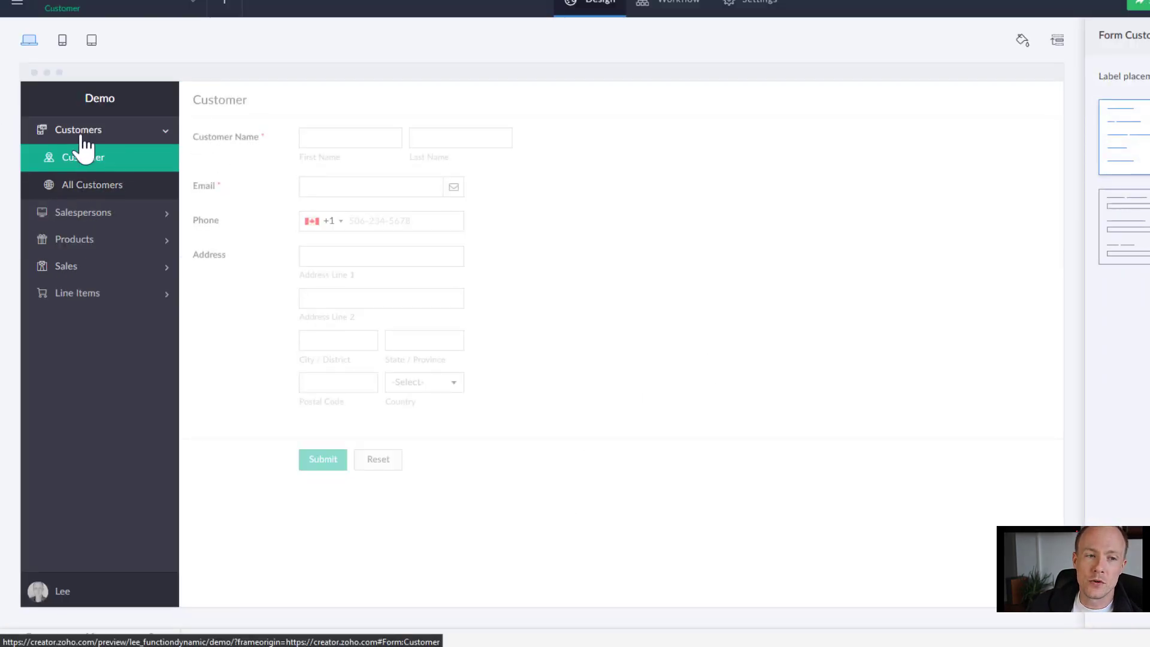
pyautogui.moveTo(93, 237)
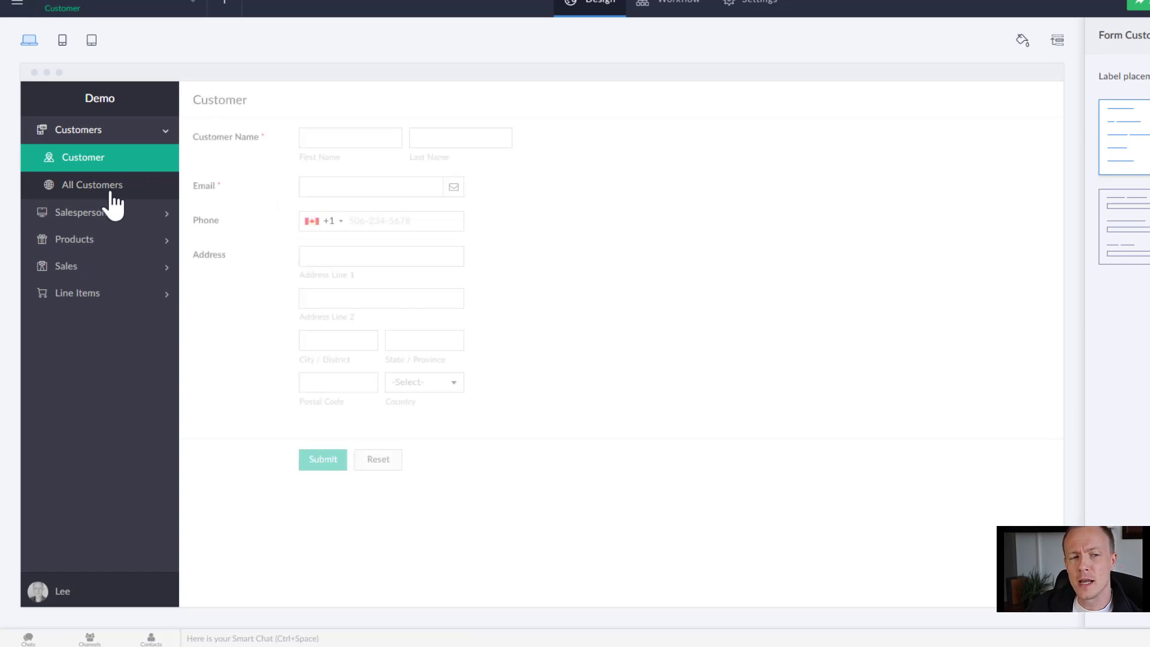
# Step: View the All Customers report with its Address column, then expand Salespersons
pyautogui.click(92, 185)
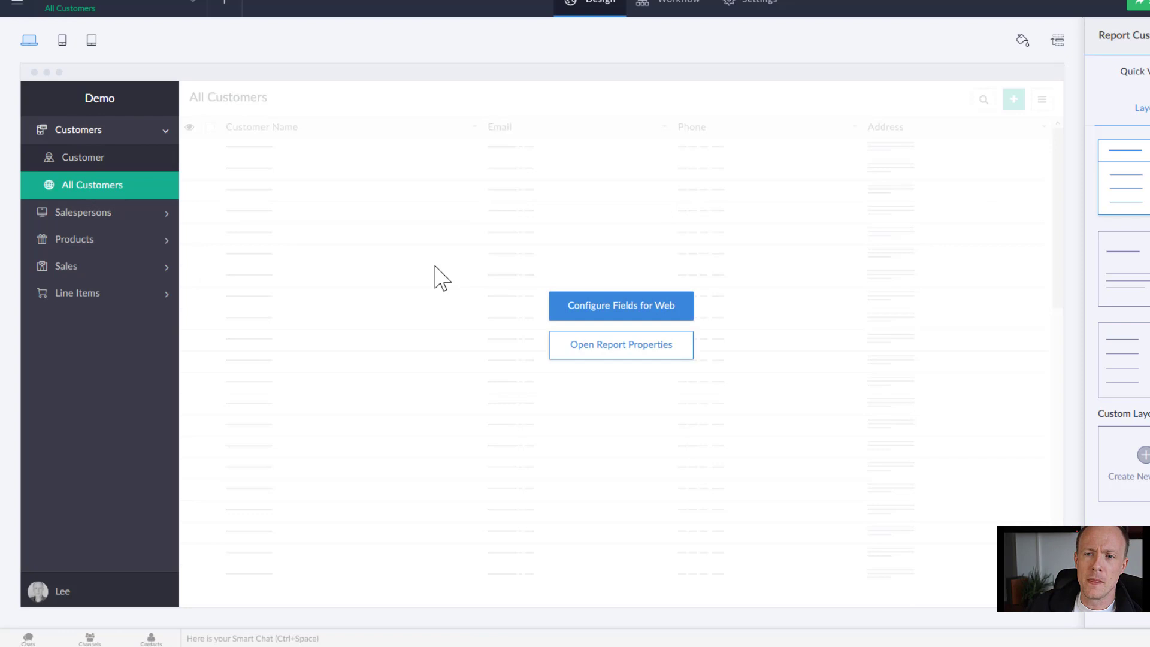
pyautogui.moveTo(266, 248)
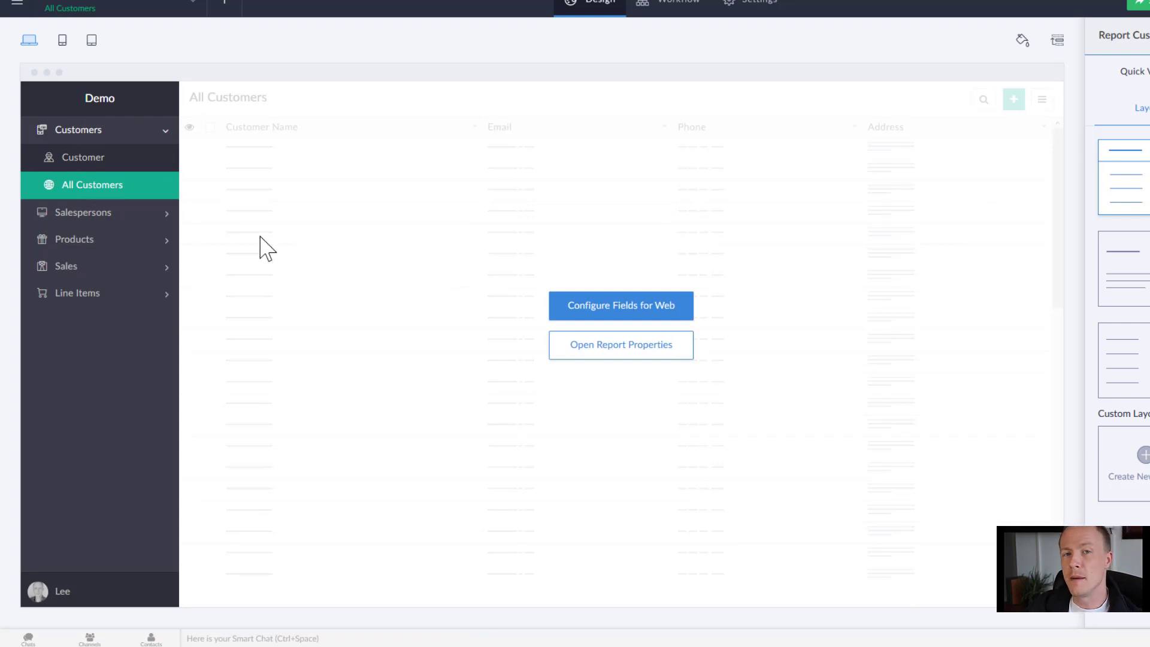
pyautogui.moveTo(590, 388)
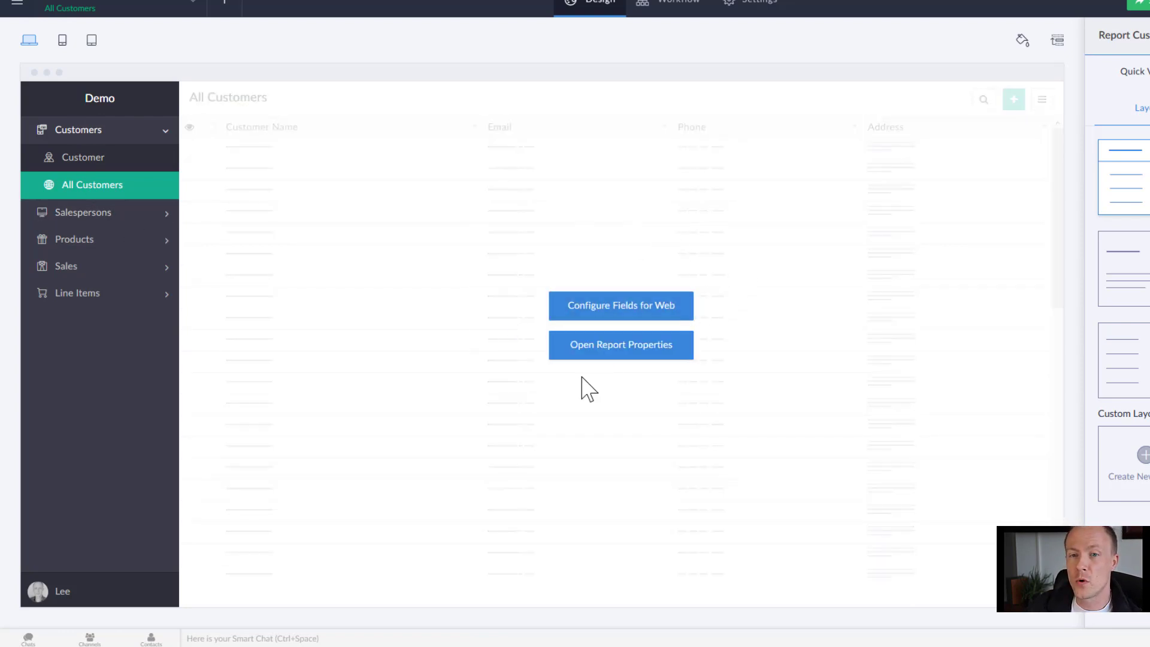
pyautogui.moveTo(505, 277)
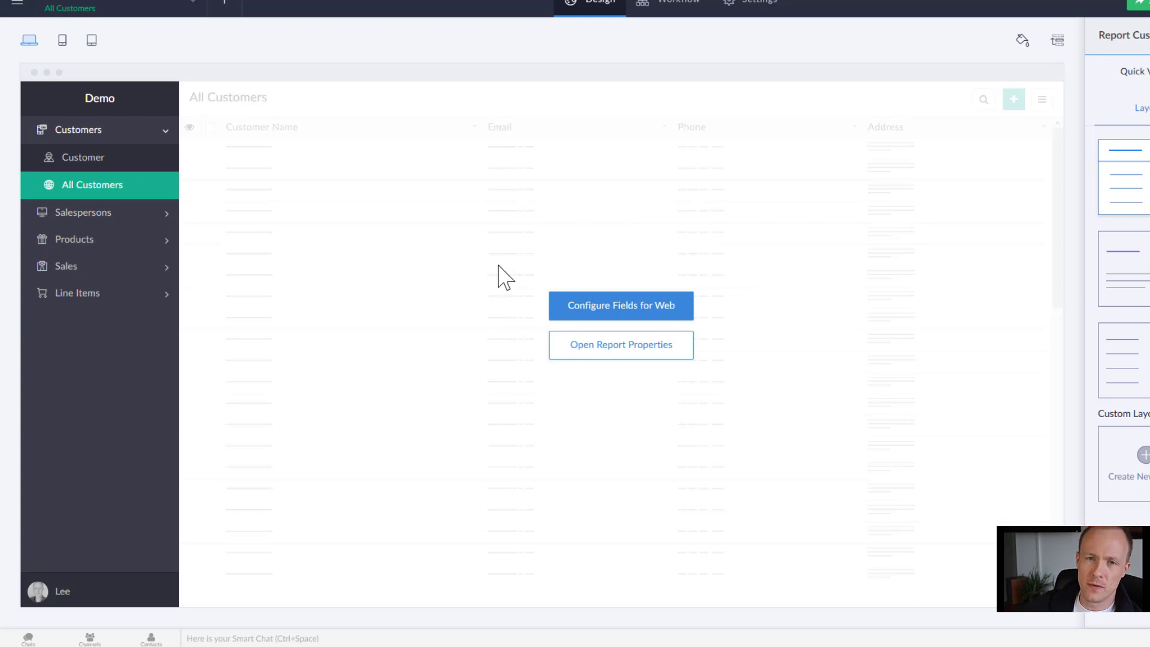
pyautogui.moveTo(522, 242)
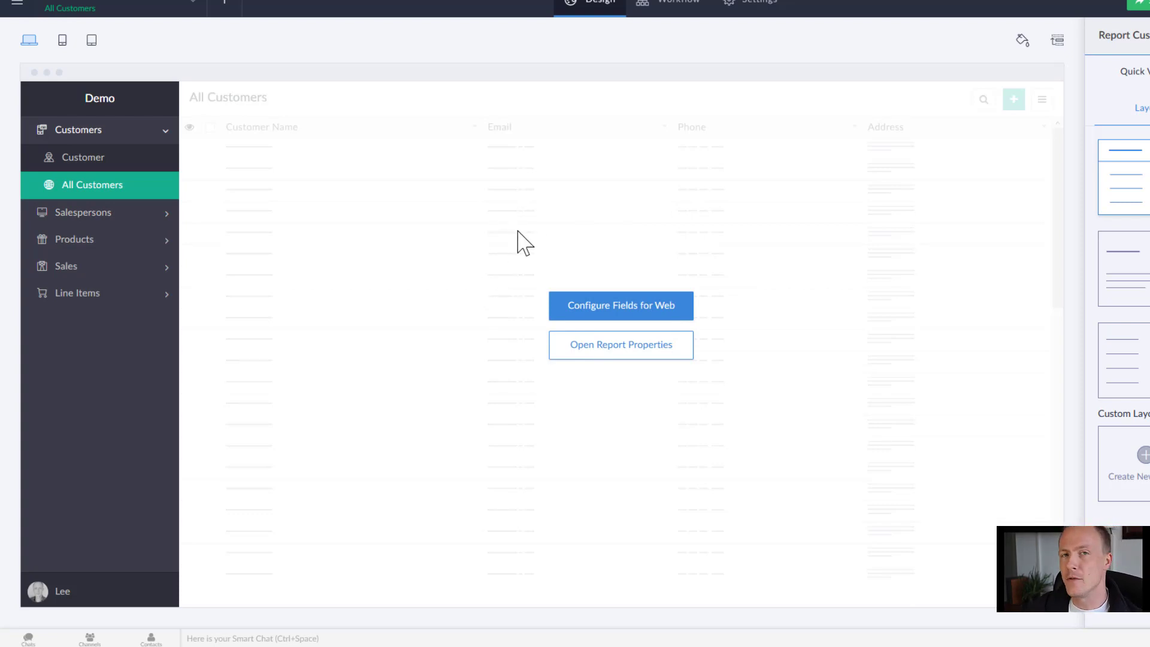
pyautogui.moveTo(466, 360)
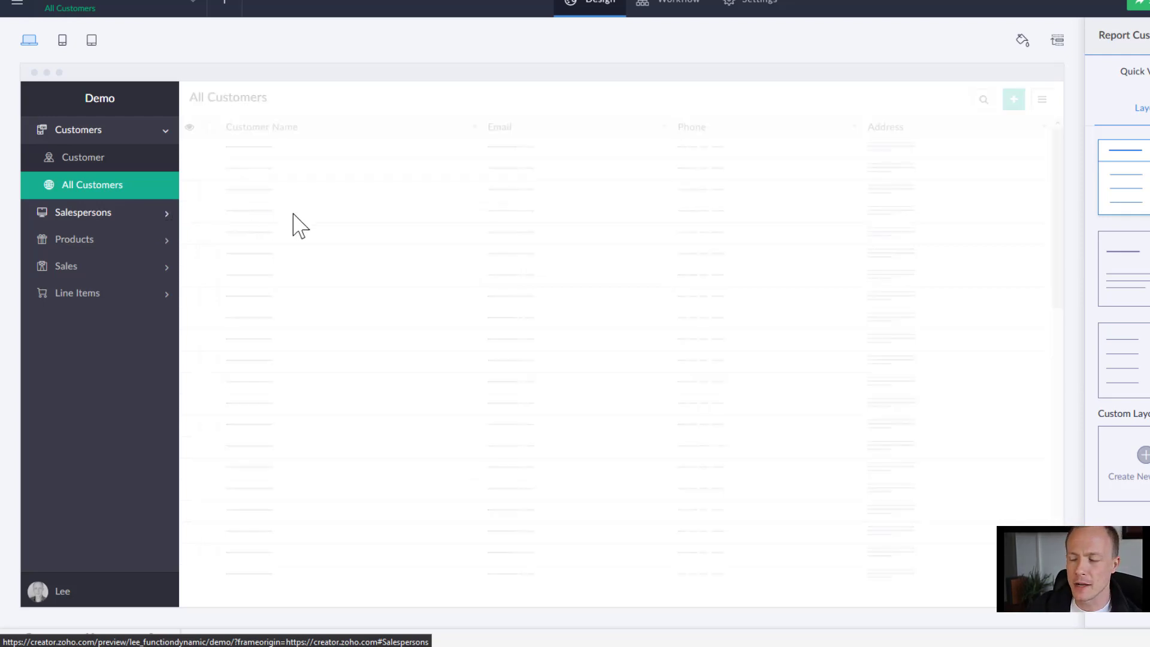
pyautogui.click(82, 157)
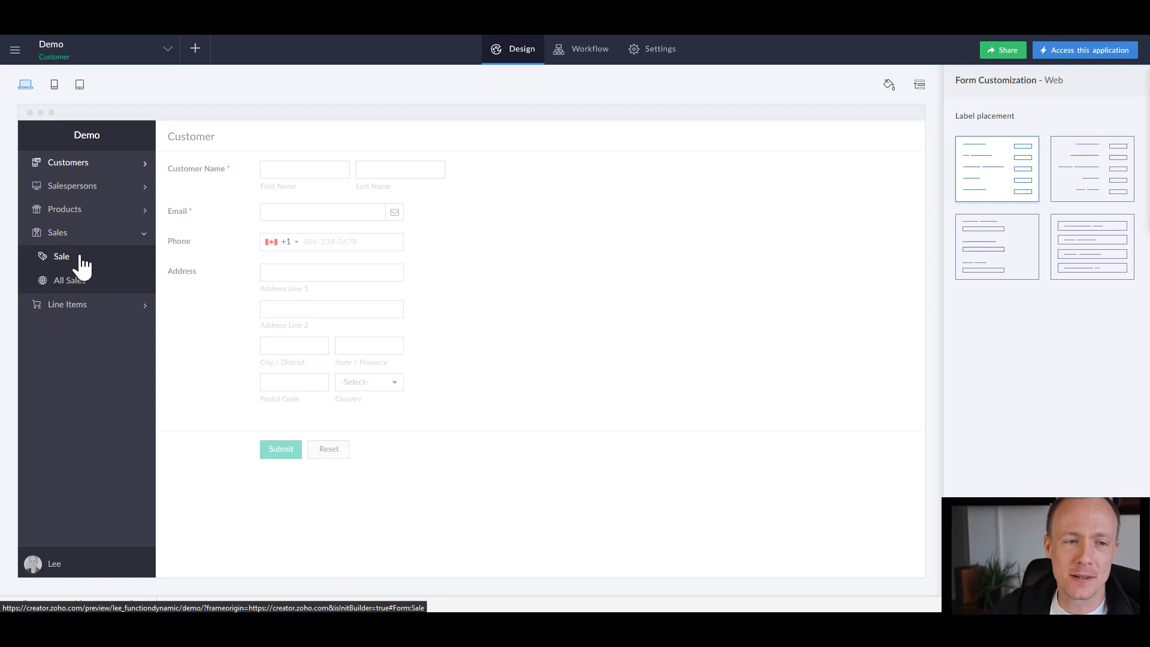
pyautogui.click(61, 257)
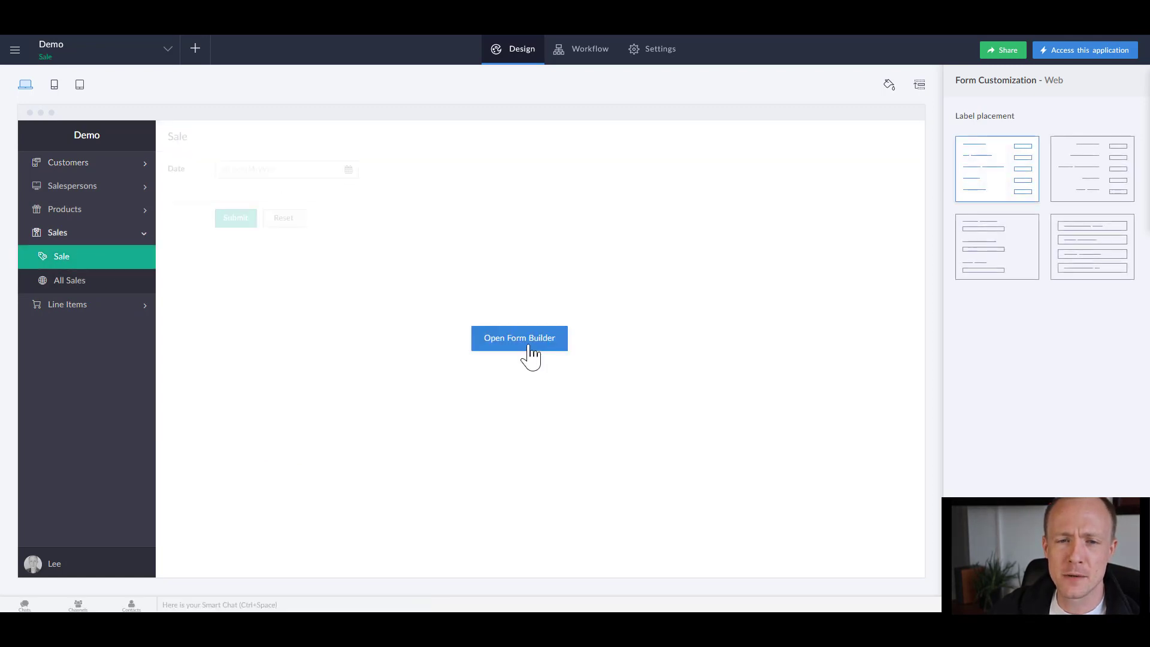
pyautogui.click(519, 337)
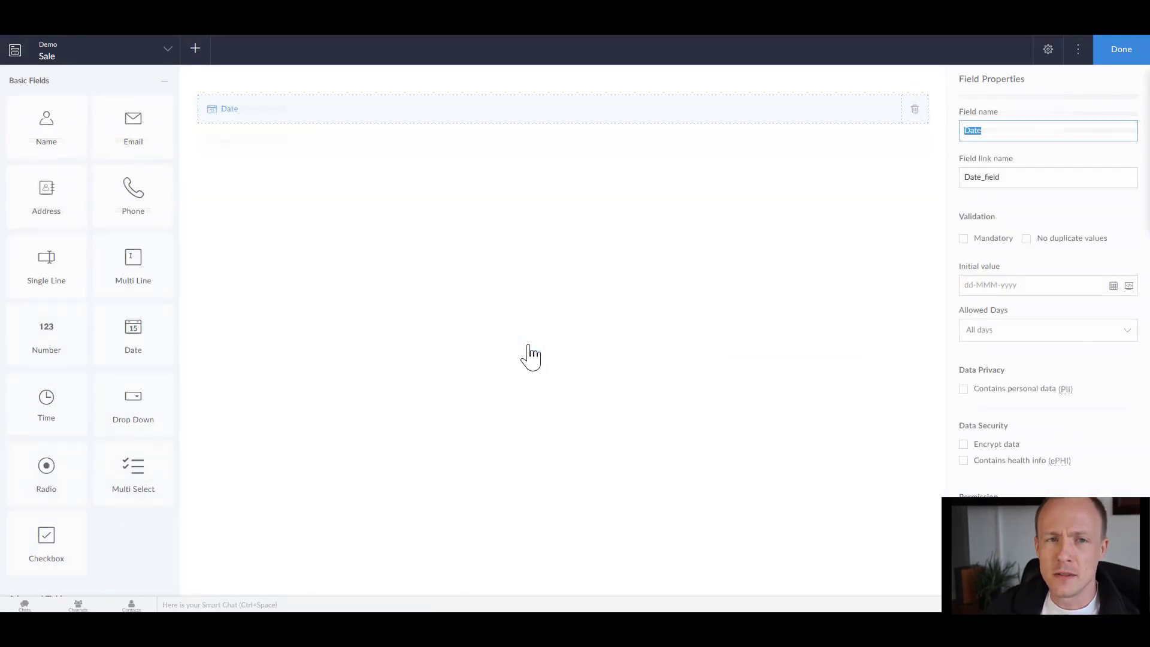
pyautogui.moveTo(532, 354)
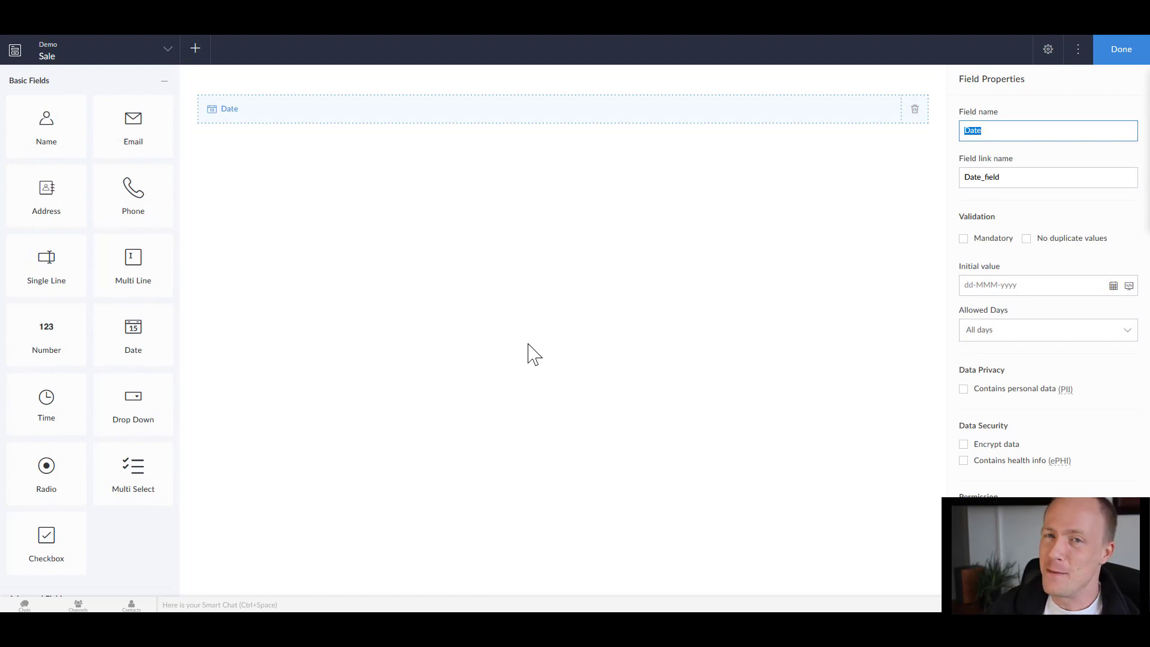
pyautogui.moveTo(308, 124)
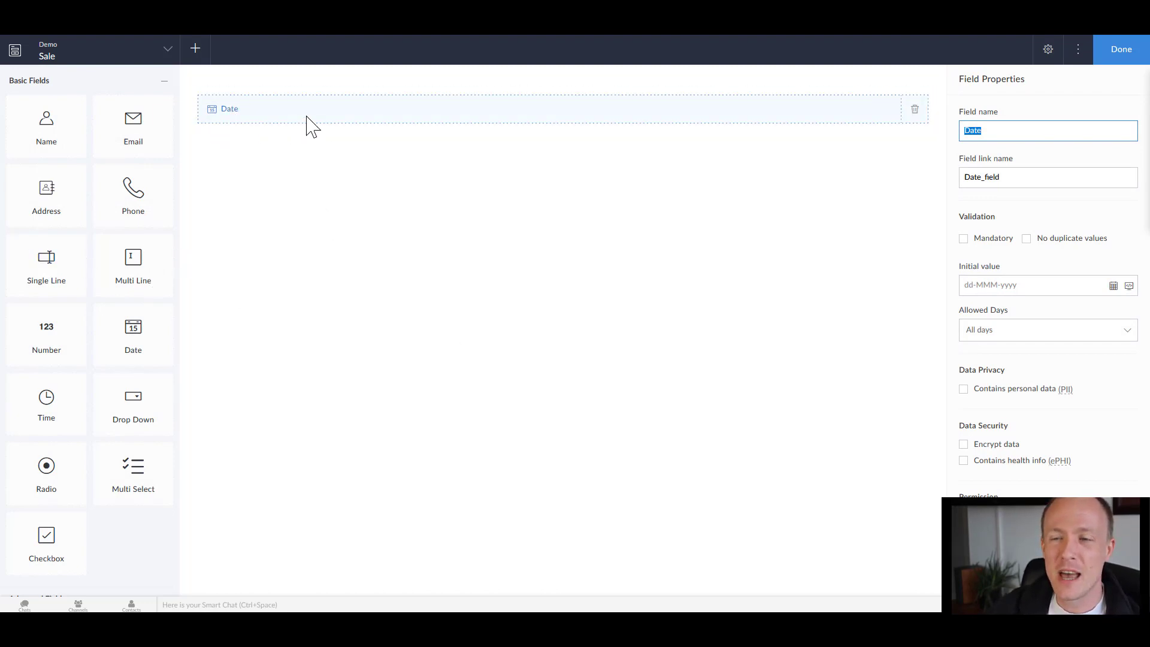
pyautogui.moveTo(694, 200)
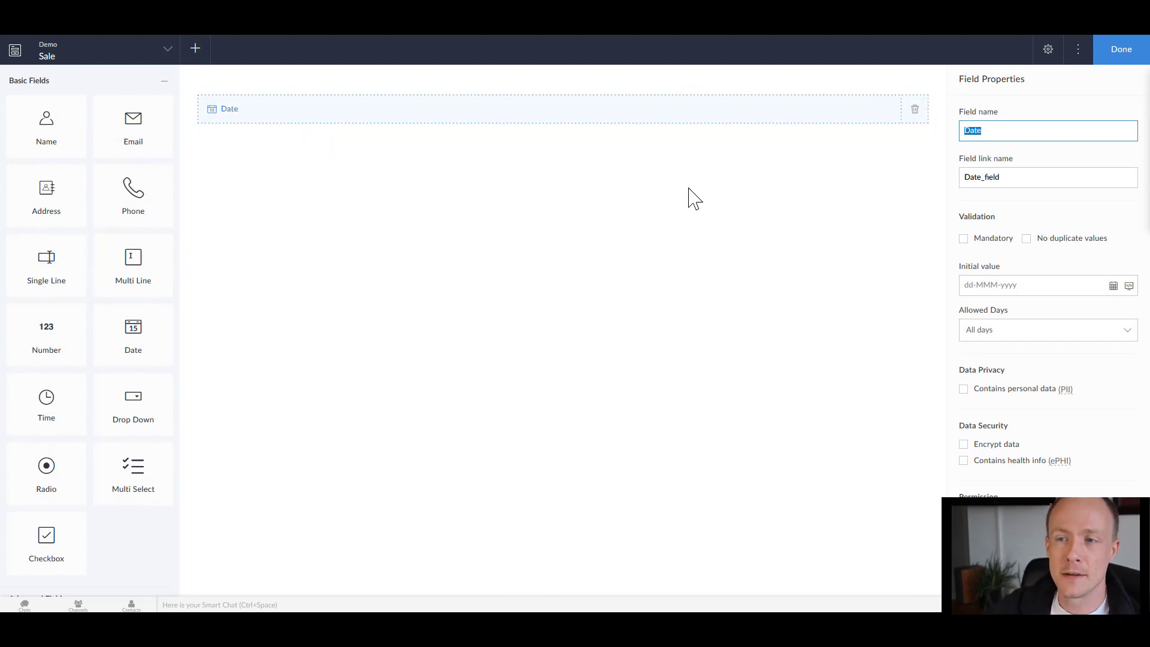
pyautogui.click(1122, 49)
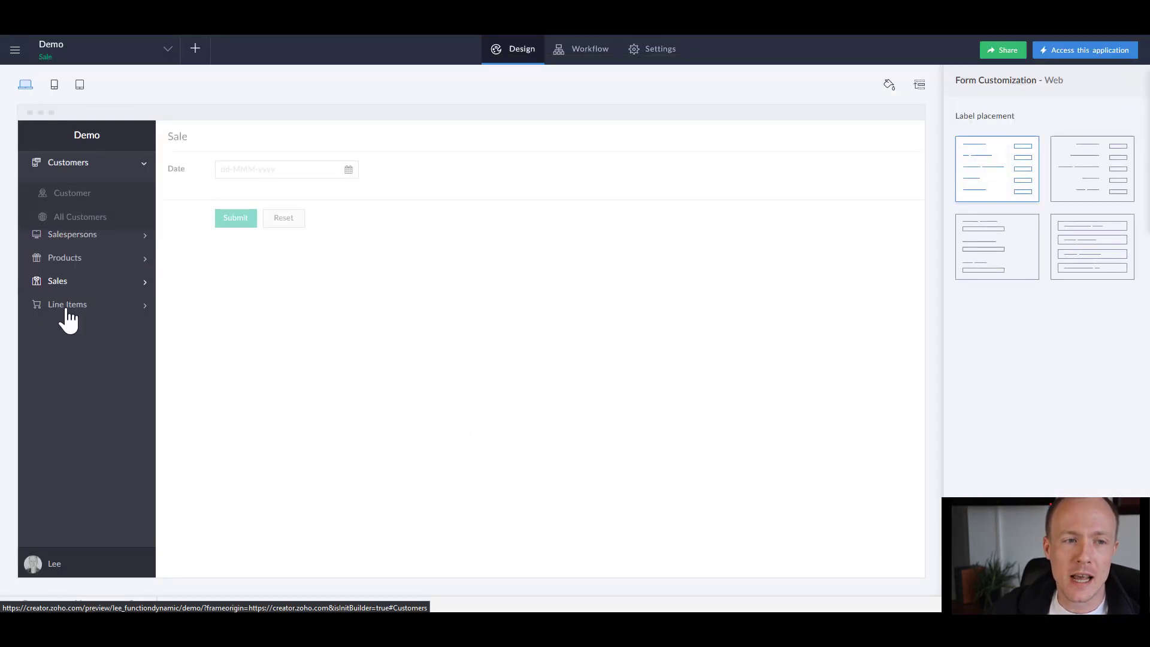
pyautogui.click(71, 234)
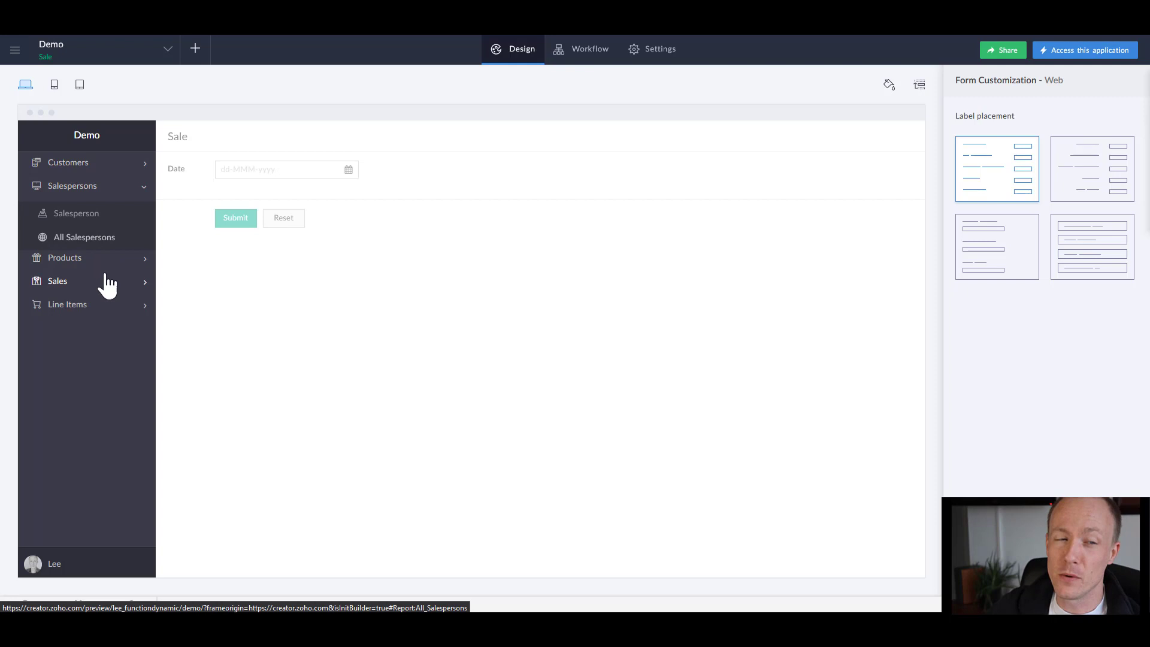
pyautogui.moveTo(110, 308)
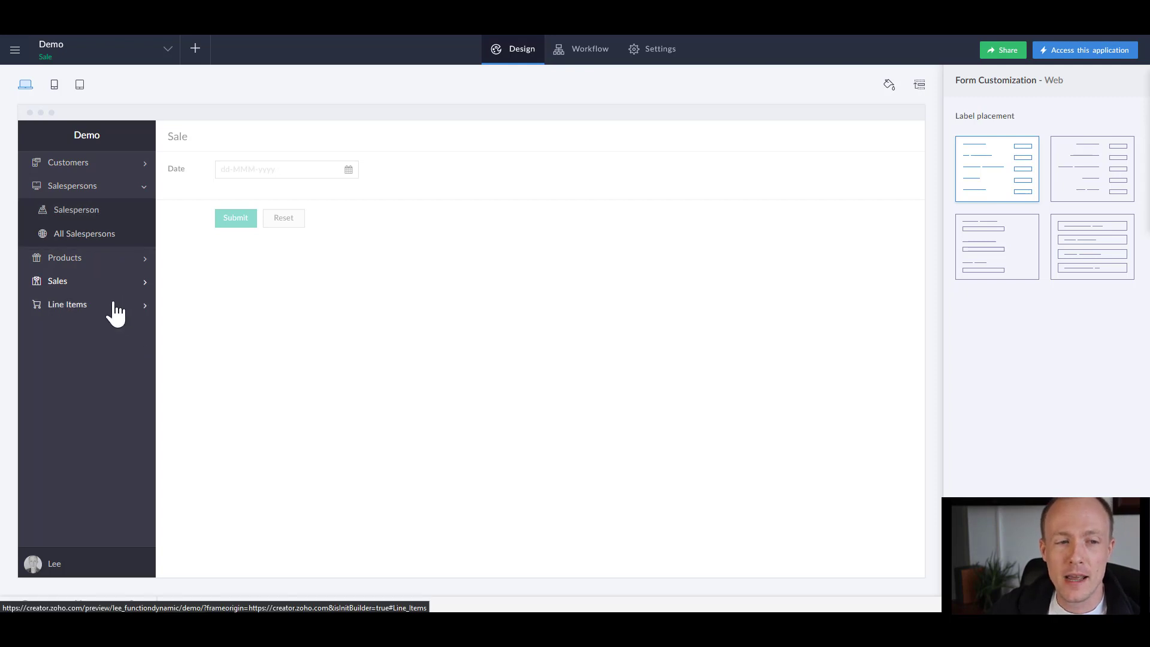
pyautogui.click(67, 303)
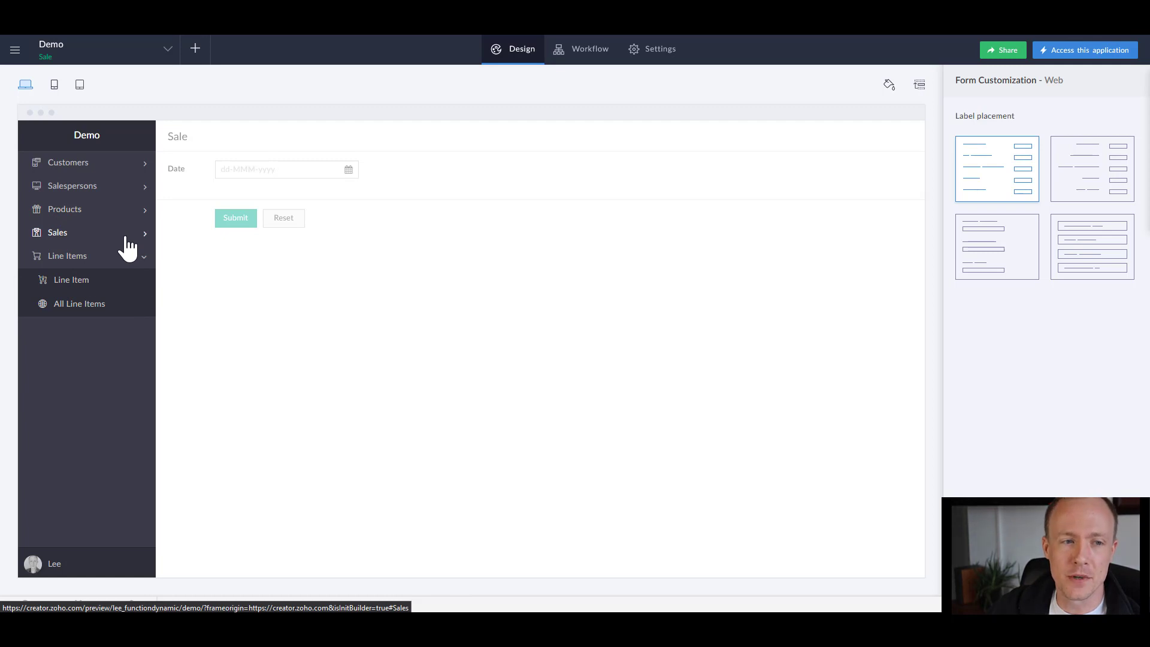
pyautogui.click(57, 232)
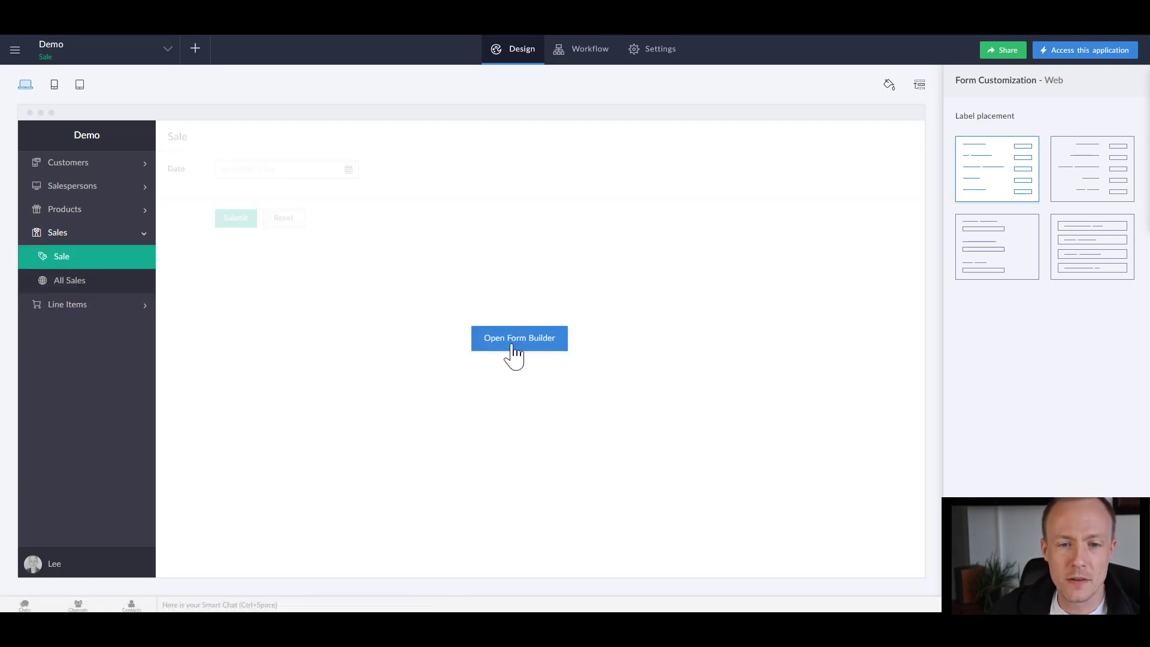
pyautogui.click(519, 338)
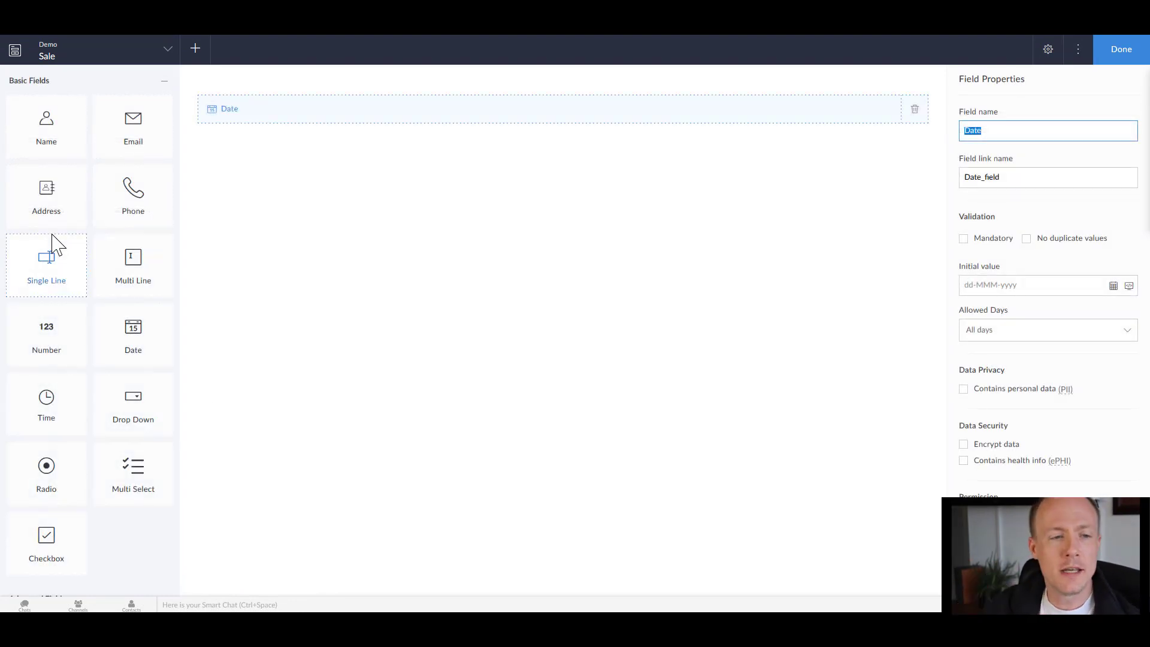
pyautogui.scroll(-3)
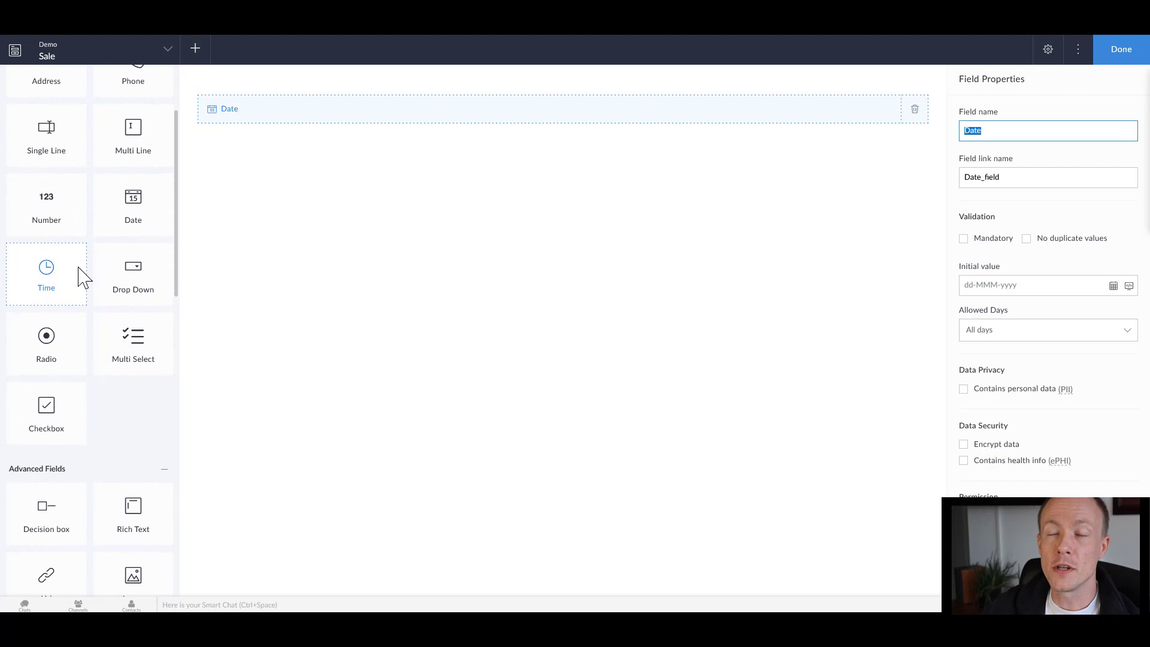
pyautogui.scroll(-3)
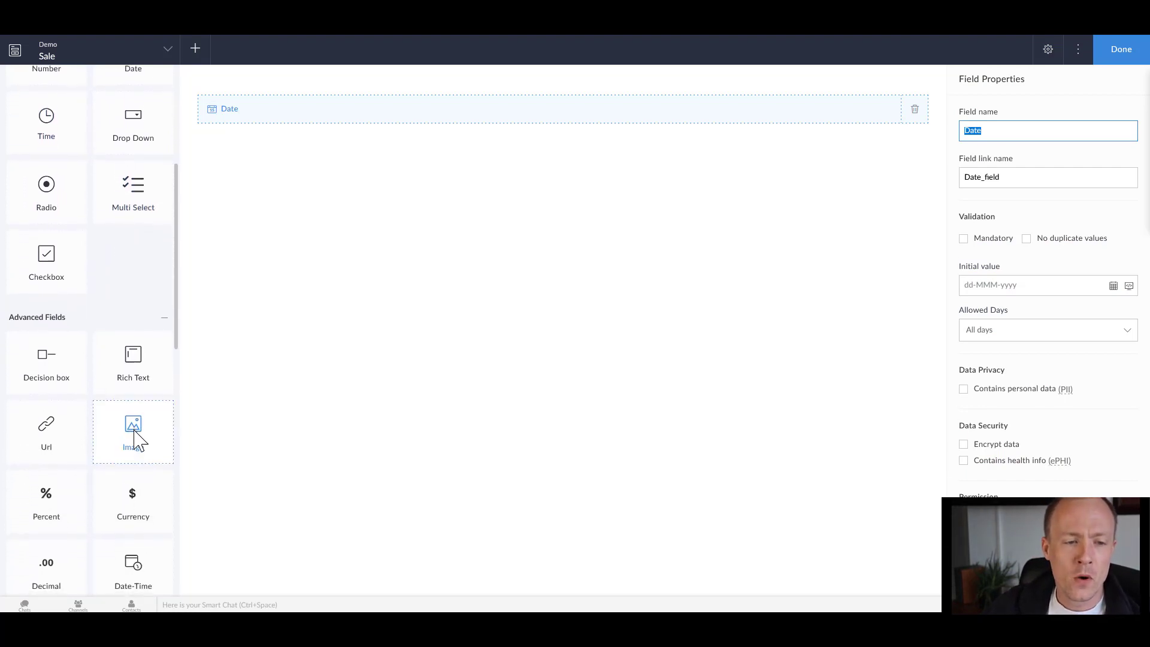
pyautogui.scroll(-3)
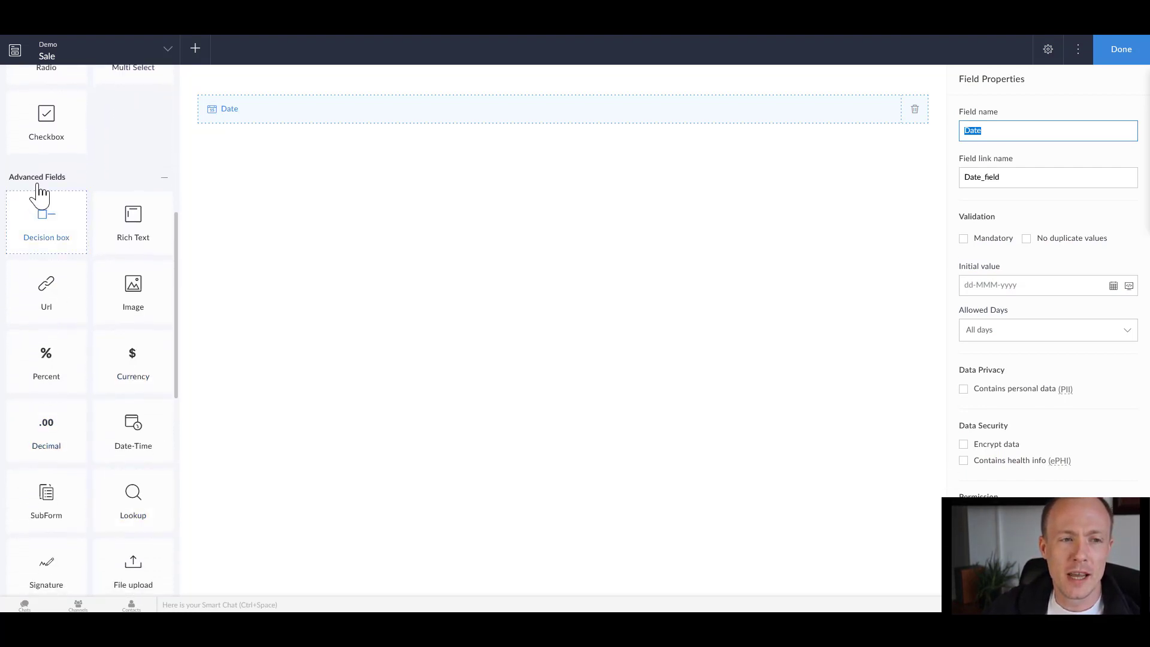
pyautogui.moveTo(133, 501)
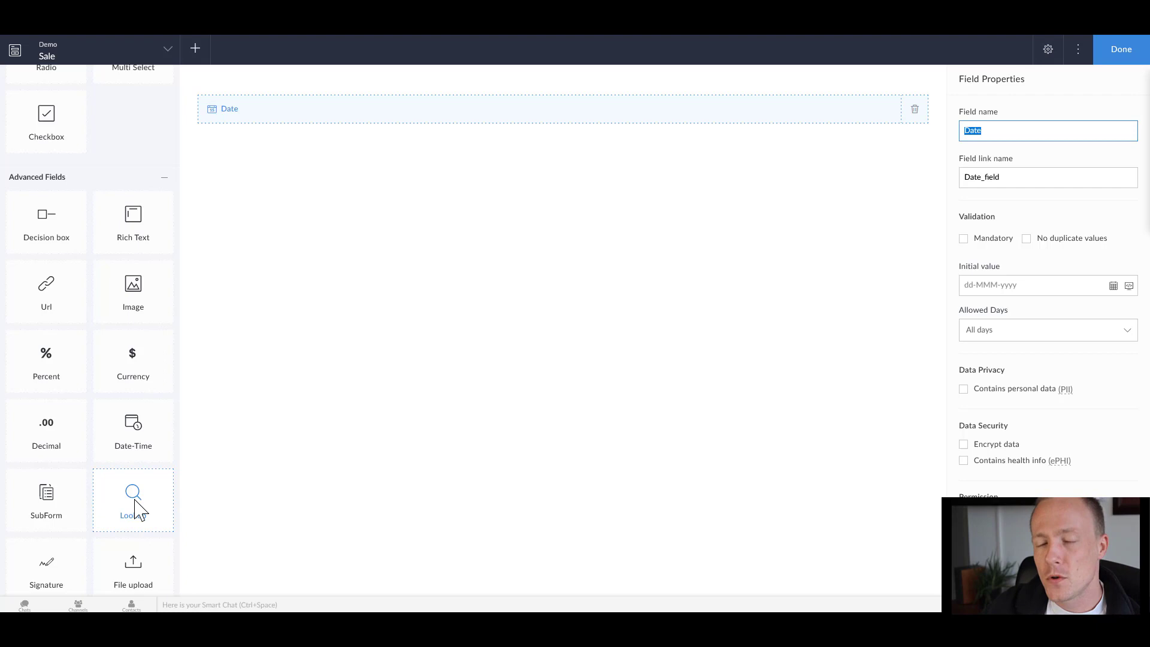
pyautogui.scroll(-3)
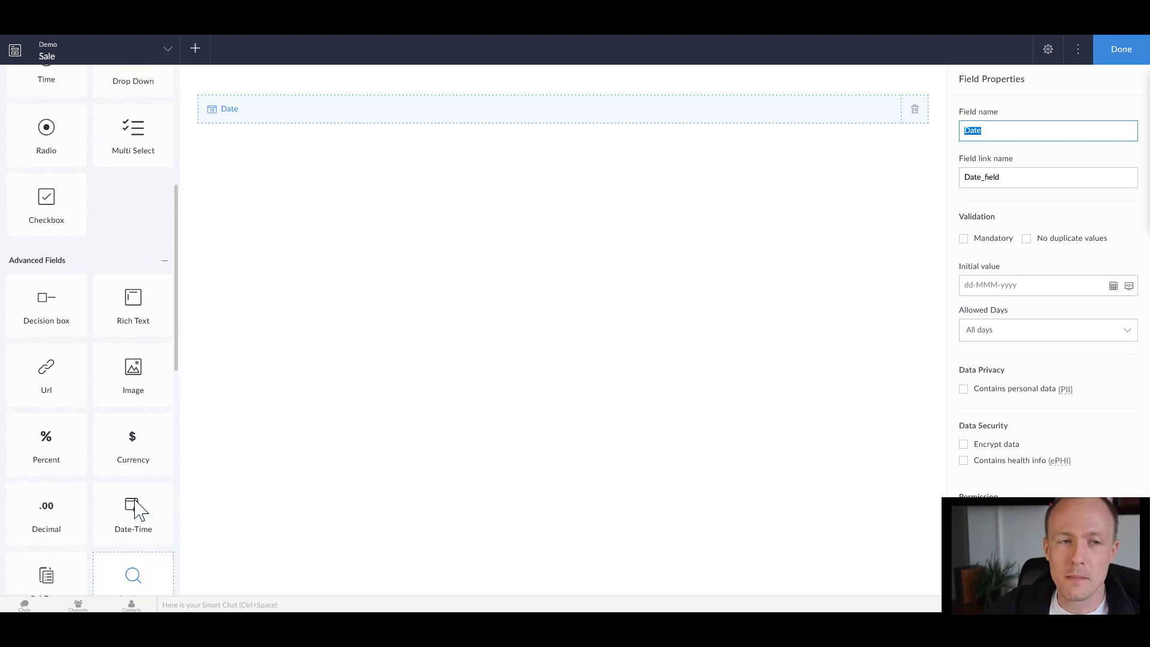
pyautogui.click(133, 514)
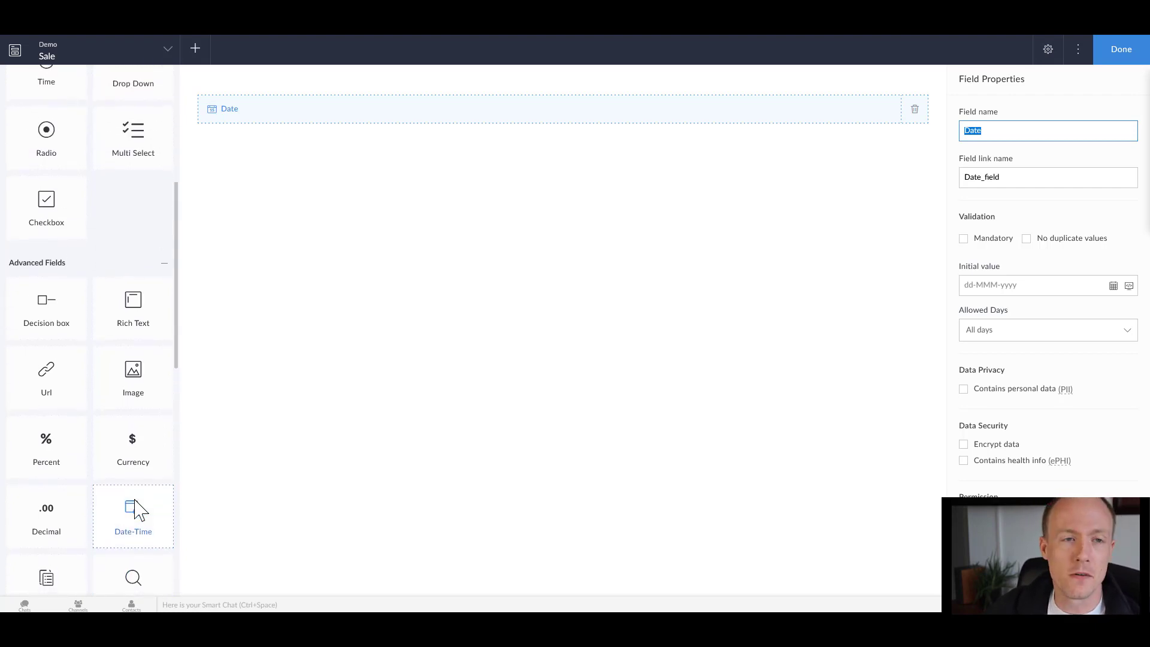
pyautogui.moveTo(197, 422)
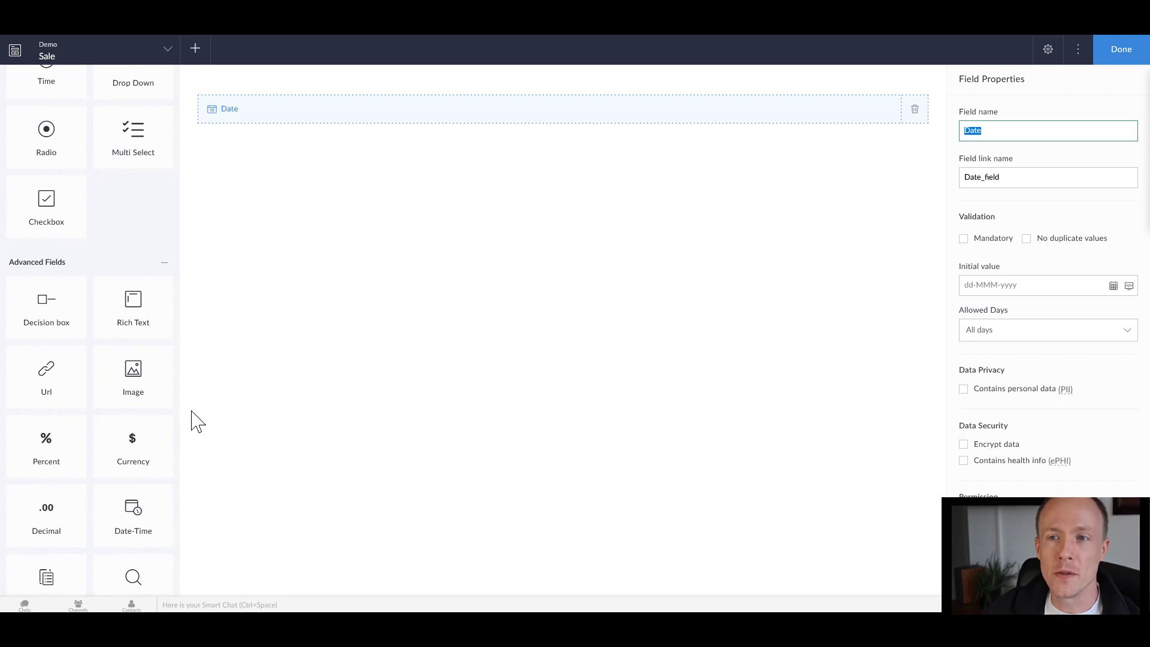
pyautogui.moveTo(583, 301)
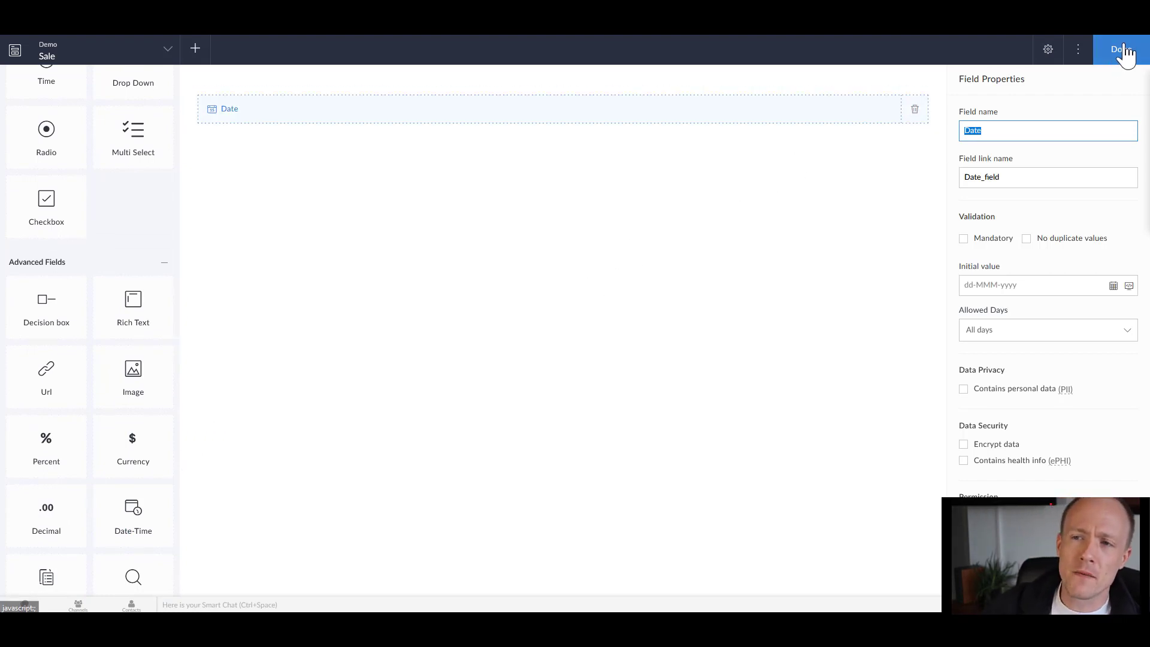
pyautogui.click(1122, 49)
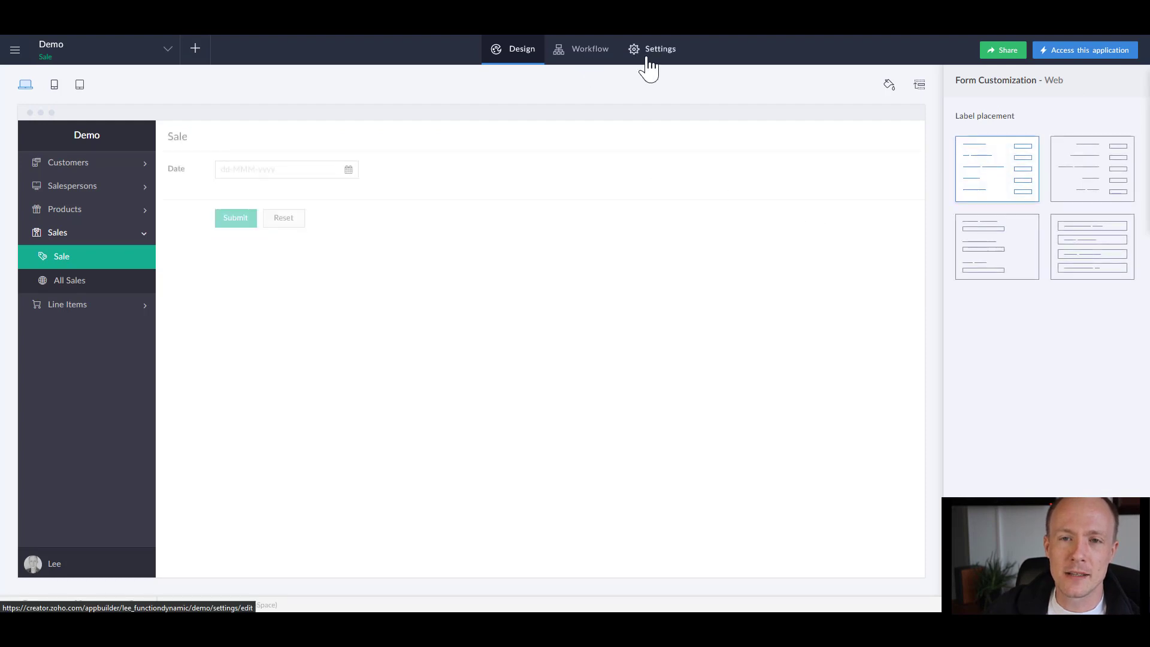
# Step: Show the Schema Builder diagram of the five unlinked forms via Settings
pyautogui.click(652, 48)
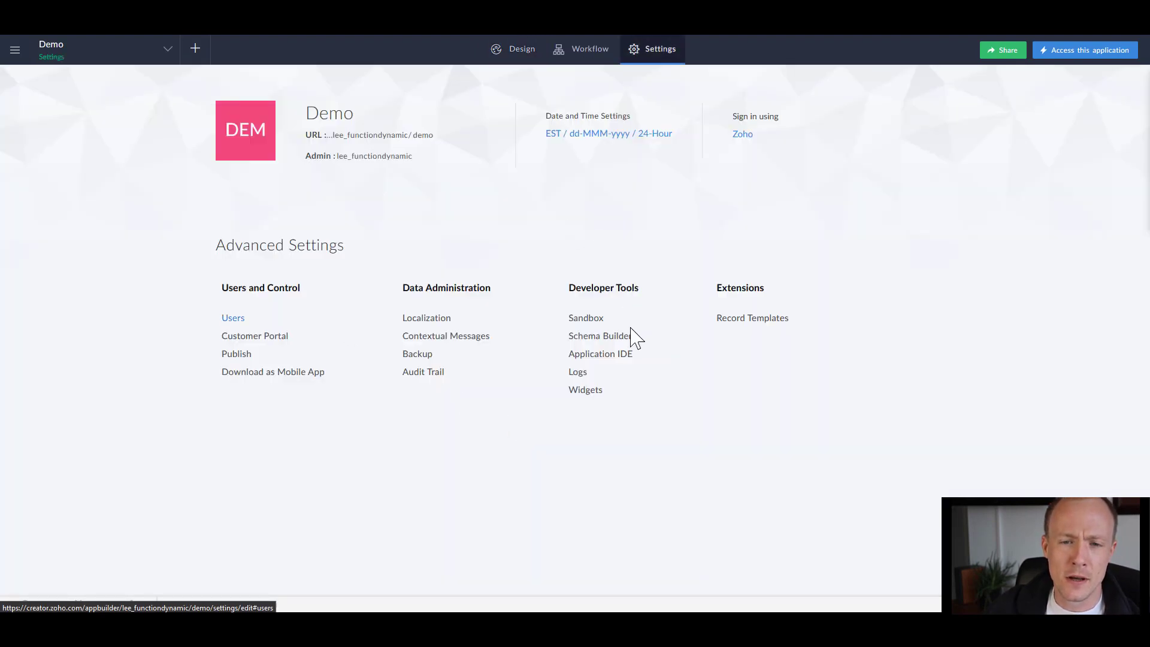
pyautogui.click(600, 335)
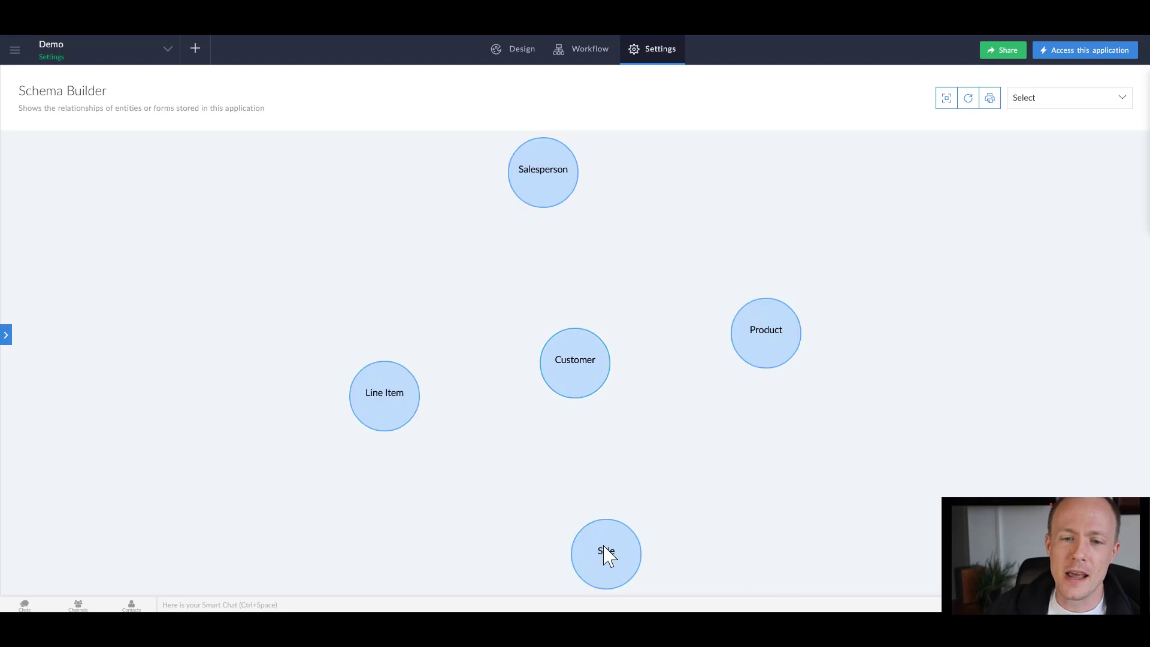
pyautogui.click(606, 554)
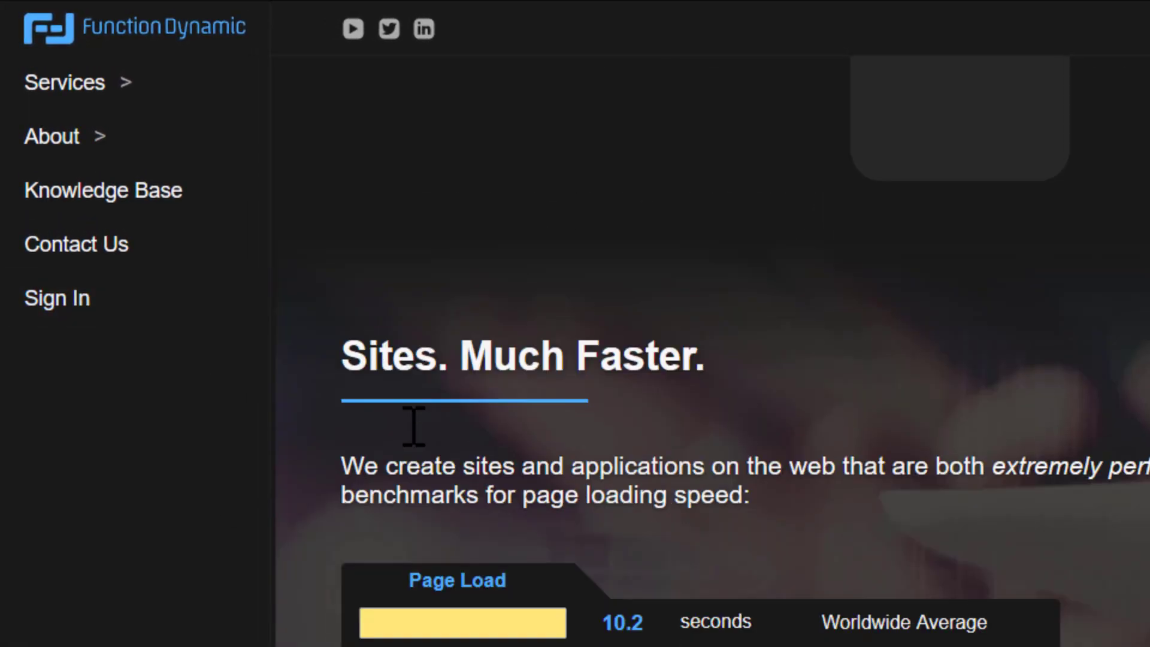
# Step: Go to the Contact Us page and begin entering 'Joh' as the first name on the Get Started form
pyautogui.click(76, 243)
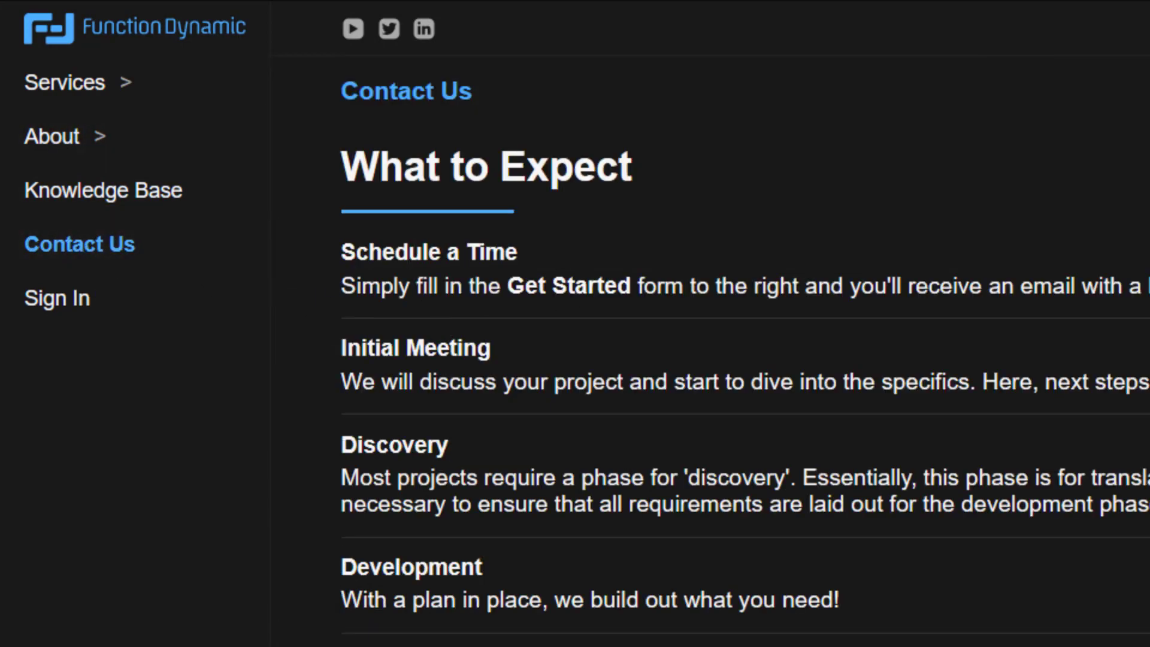
pyautogui.write('Joh')
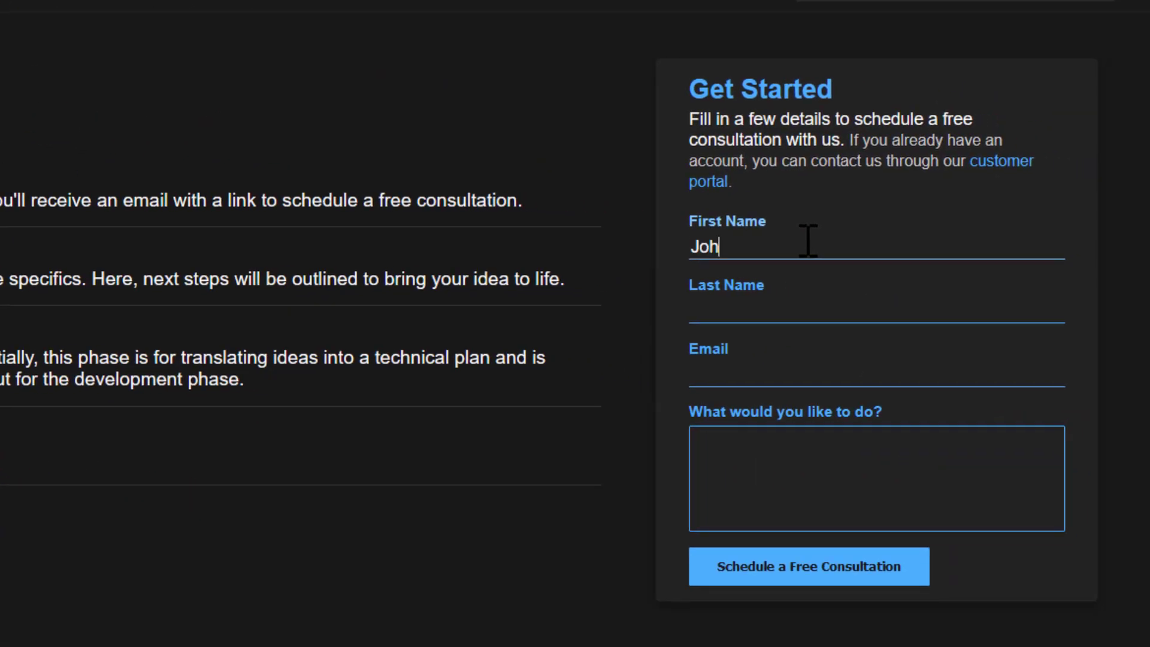